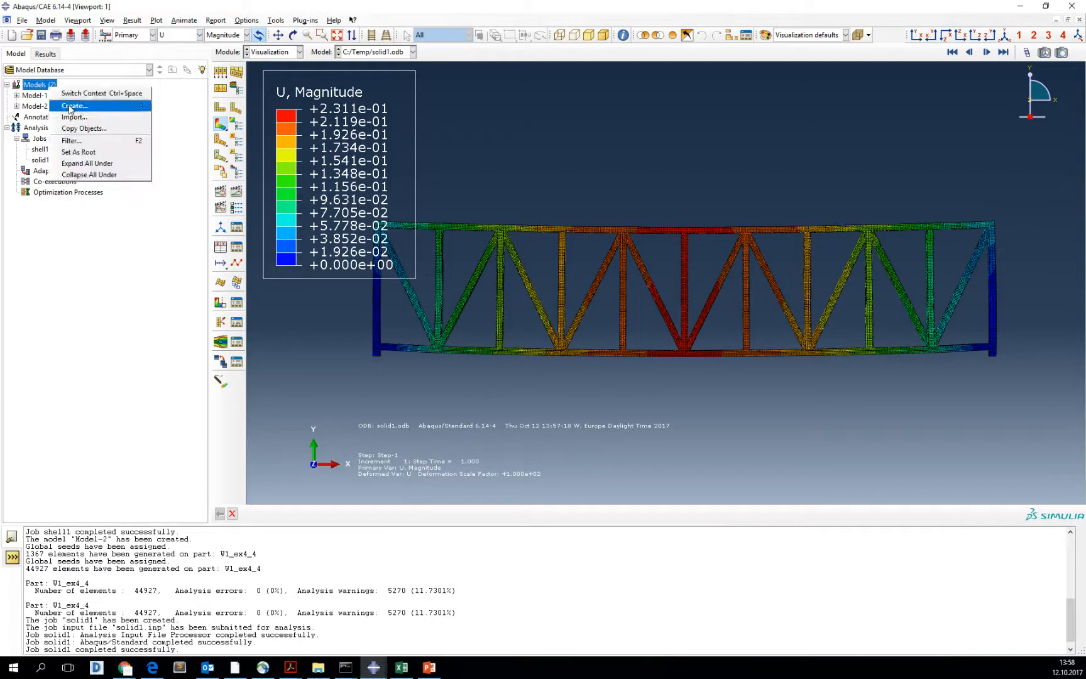
Create a new model (Model-3) in the model tree
{"action": "left_click", "coordinate": [73, 105]}
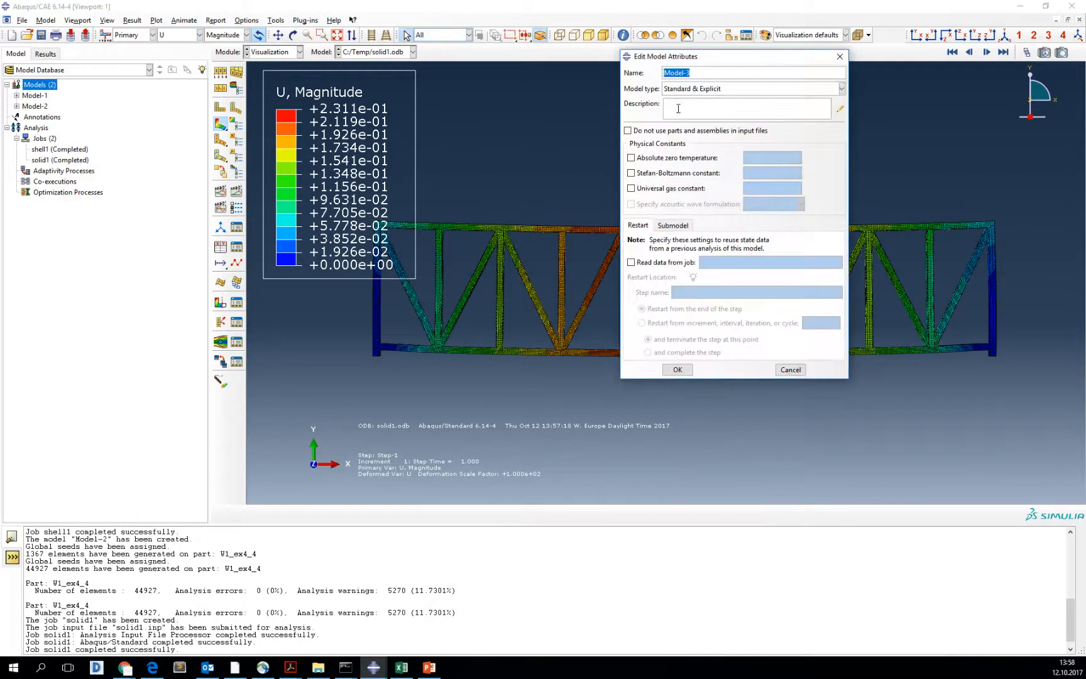
{"action": "left_click", "coordinate": [677, 368]}
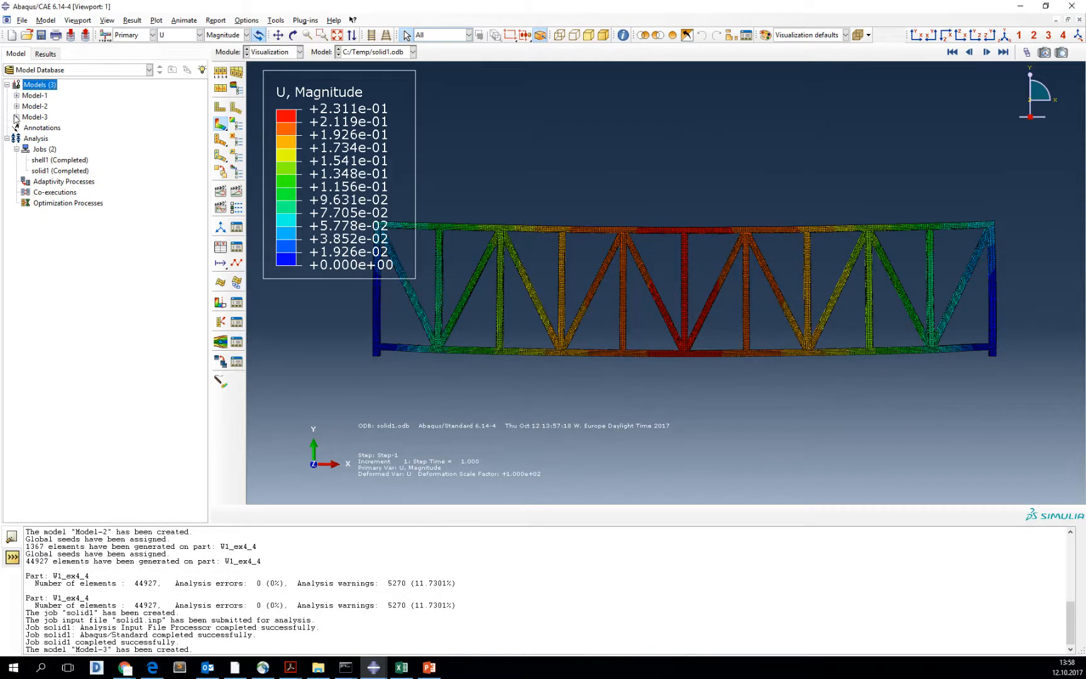
Start importing the W1_ex4shell2.sat geometry file as parts into the new model
{"action": "right_click", "coordinate": [48, 127]}
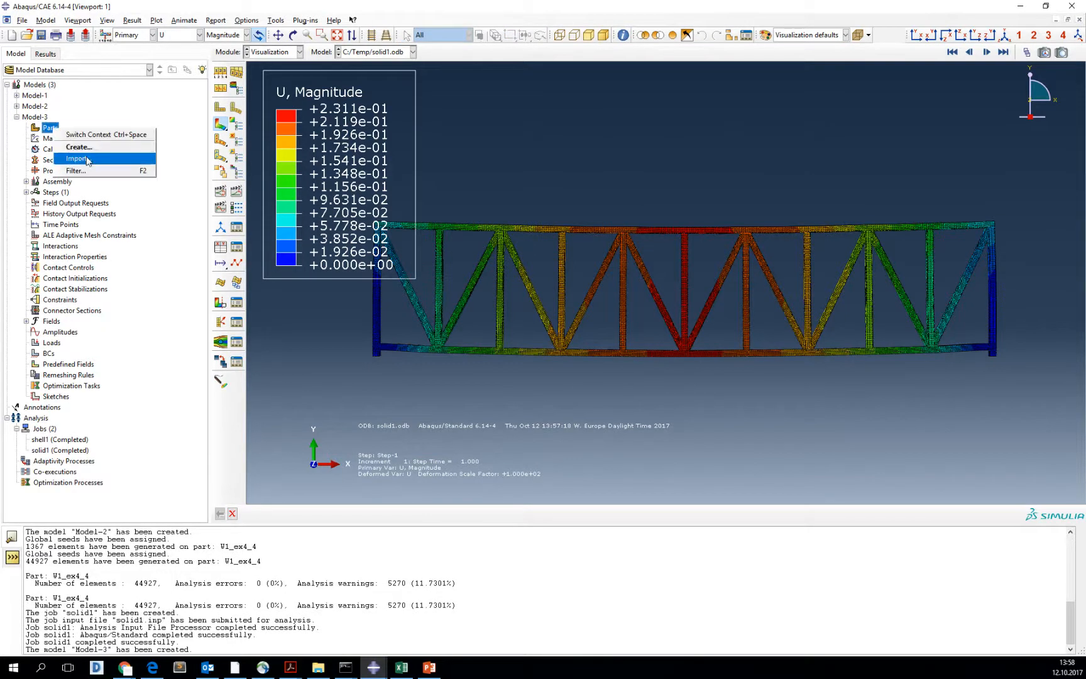
{"action": "left_click", "coordinate": [76, 159]}
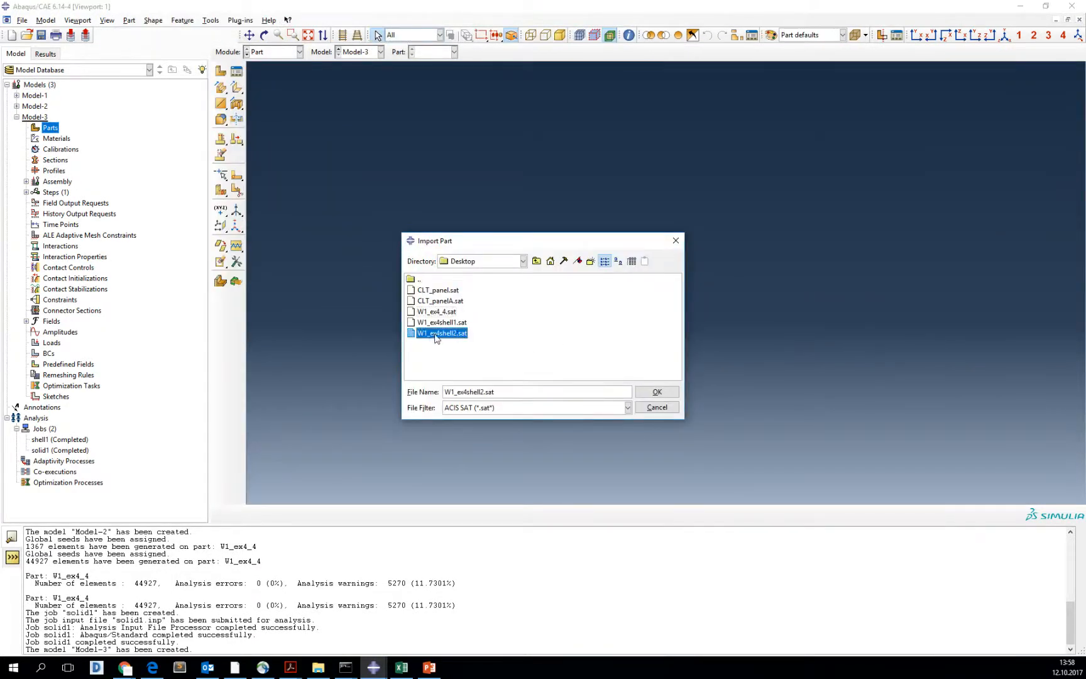
{"action": "left_click", "coordinate": [656, 392]}
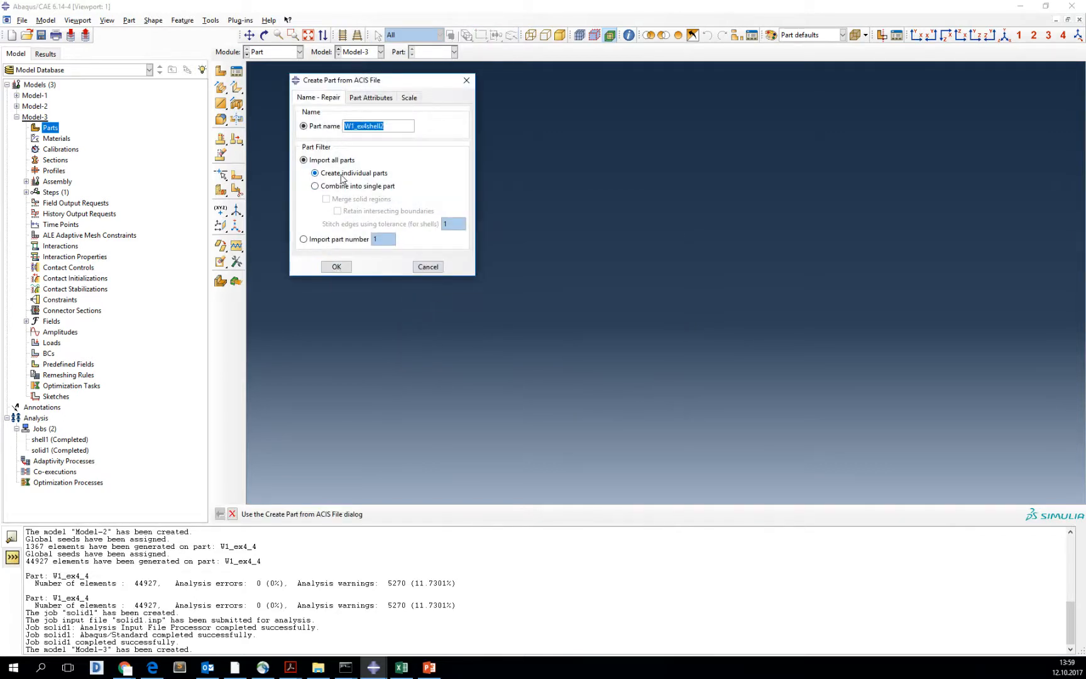
{"action": "mouse_move", "coordinate": [393, 178]}
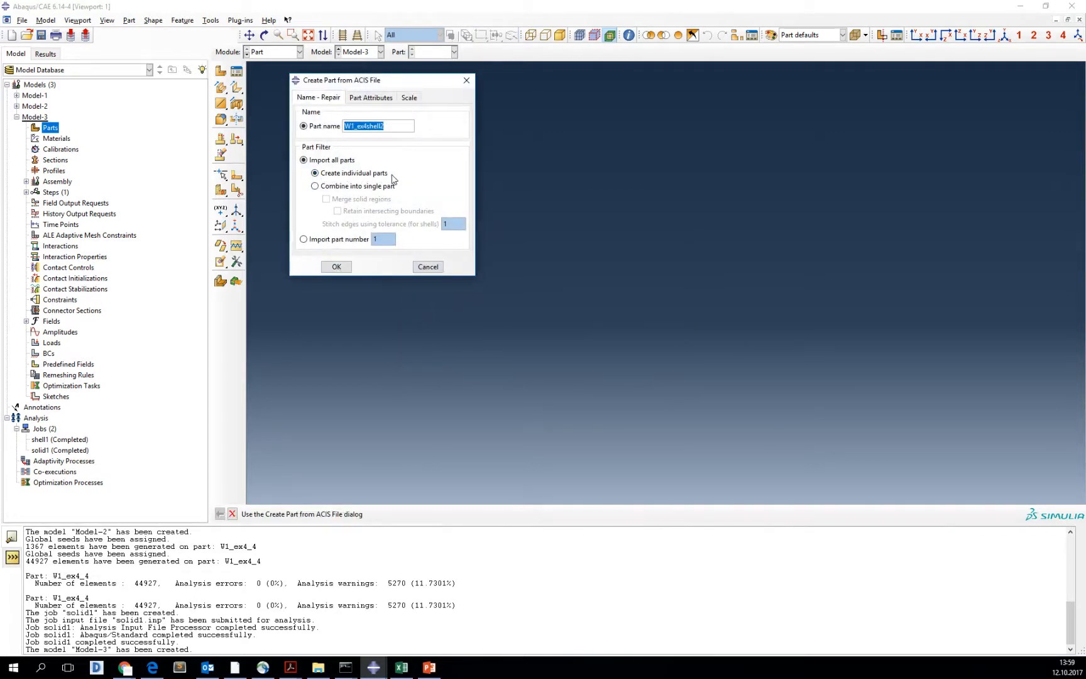
Import the file as three individual member parts and inspect each part in the tree
{"action": "left_click", "coordinate": [335, 266]}
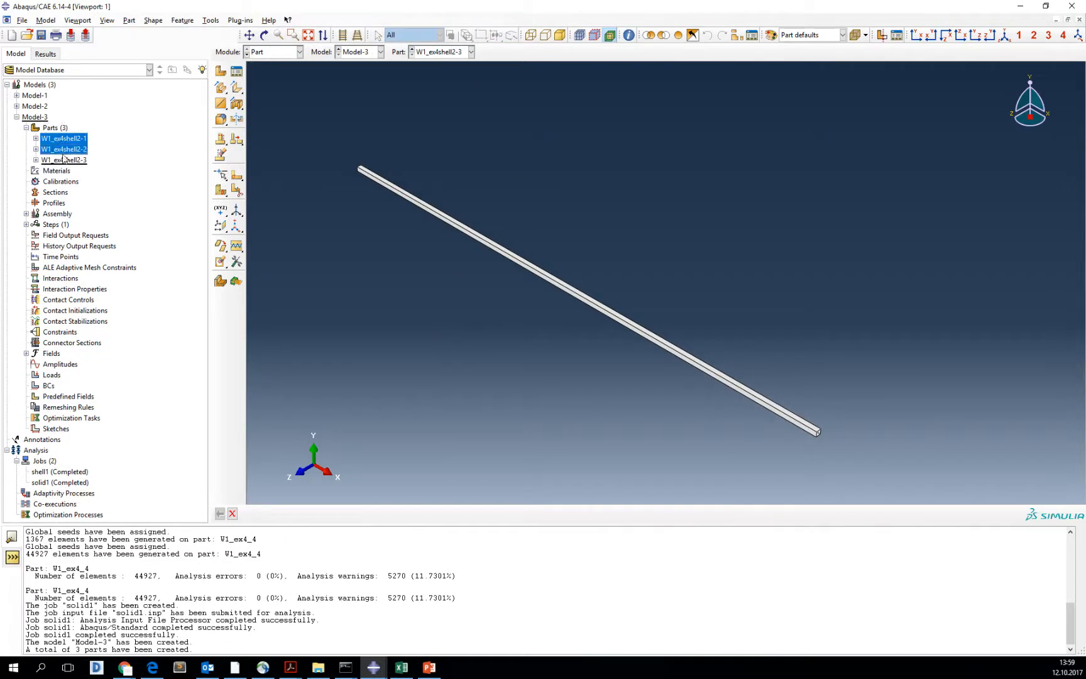
{"action": "left_click", "coordinate": [64, 138]}
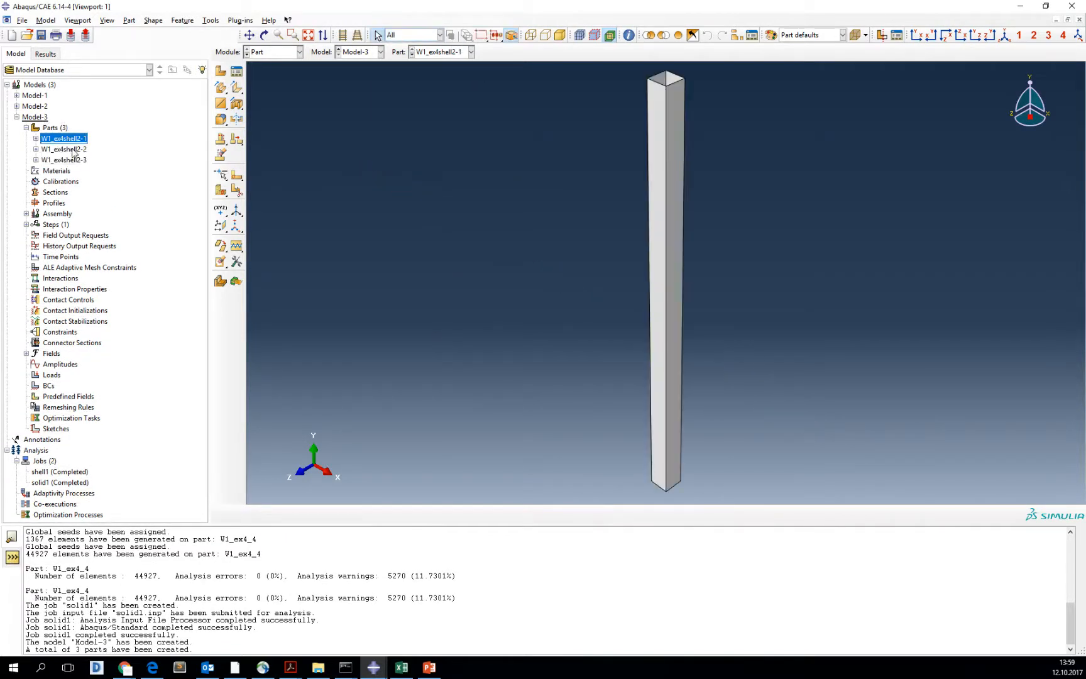
{"action": "mouse_move", "coordinate": [63, 149]}
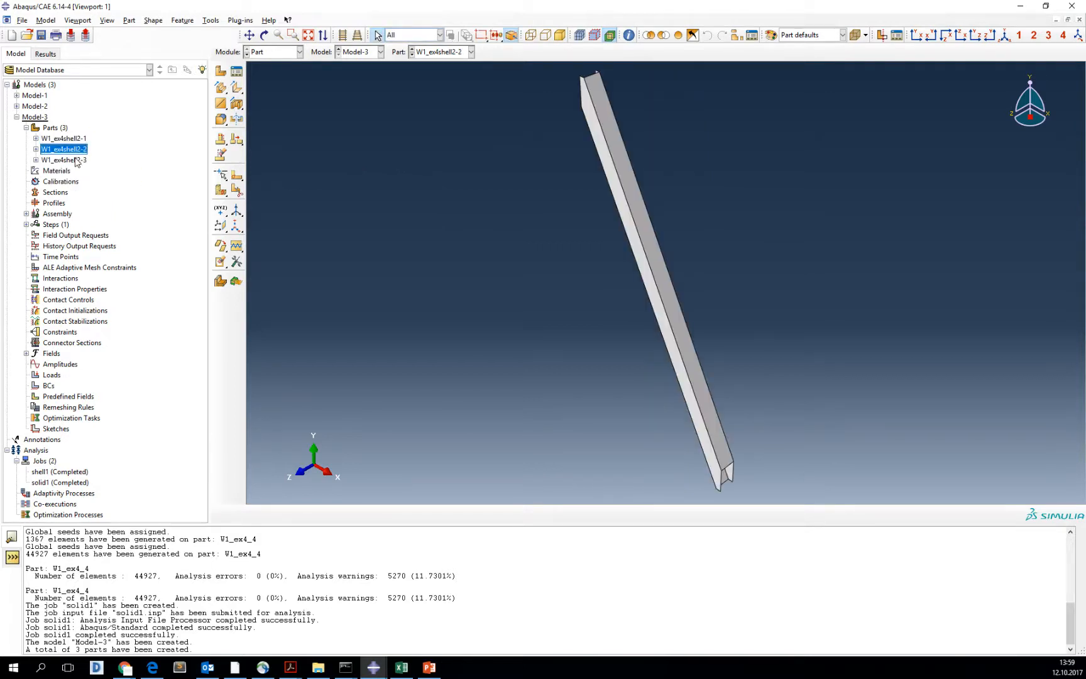
{"action": "left_click", "coordinate": [64, 160]}
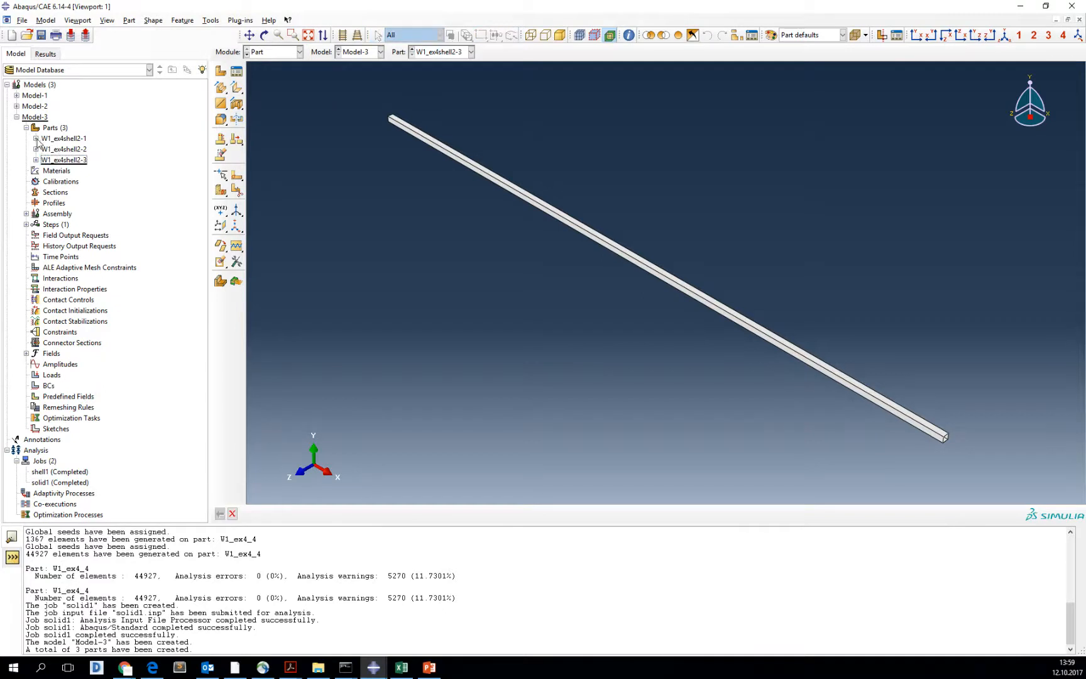
{"action": "left_click", "coordinate": [36, 137]}
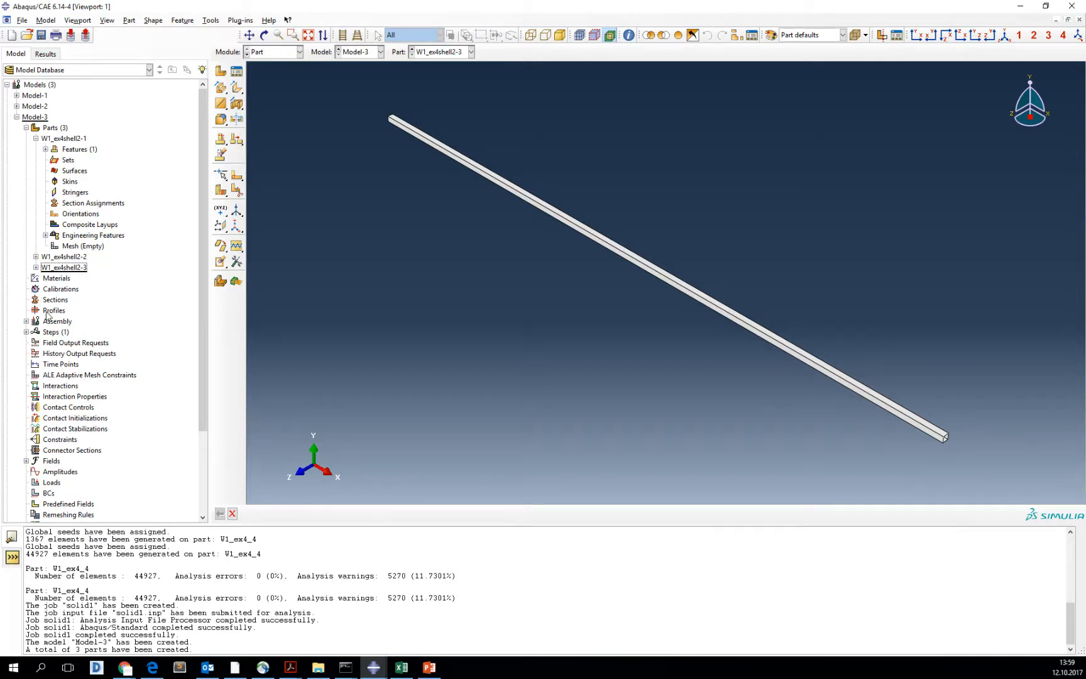
Define an elastic material with Young's modulus 210 and a Poisson's ratio
{"action": "left_click", "coordinate": [56, 299]}
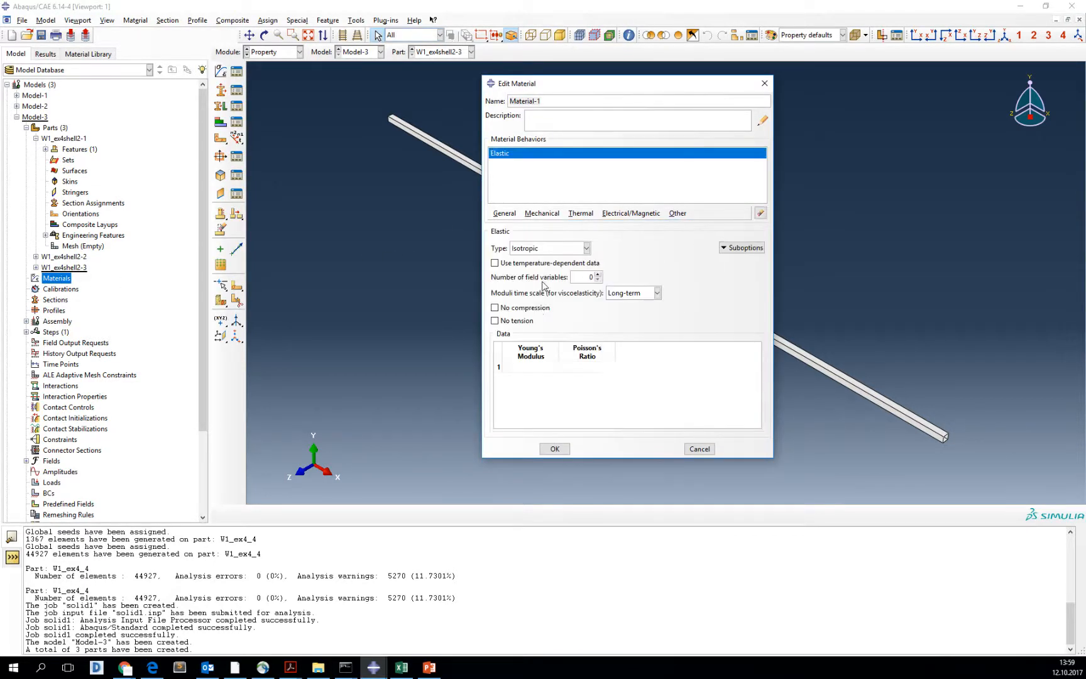
{"action": "type", "text": "21000000"}
{"action": "type", "text": "0."}
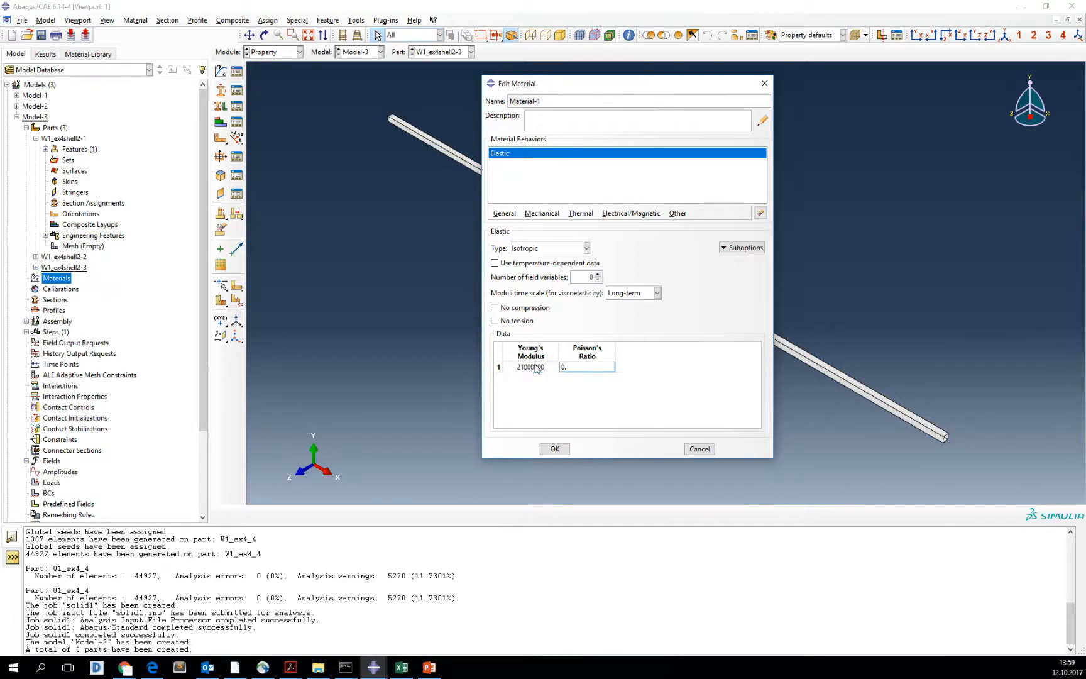
{"action": "left_click", "coordinate": [555, 449]}
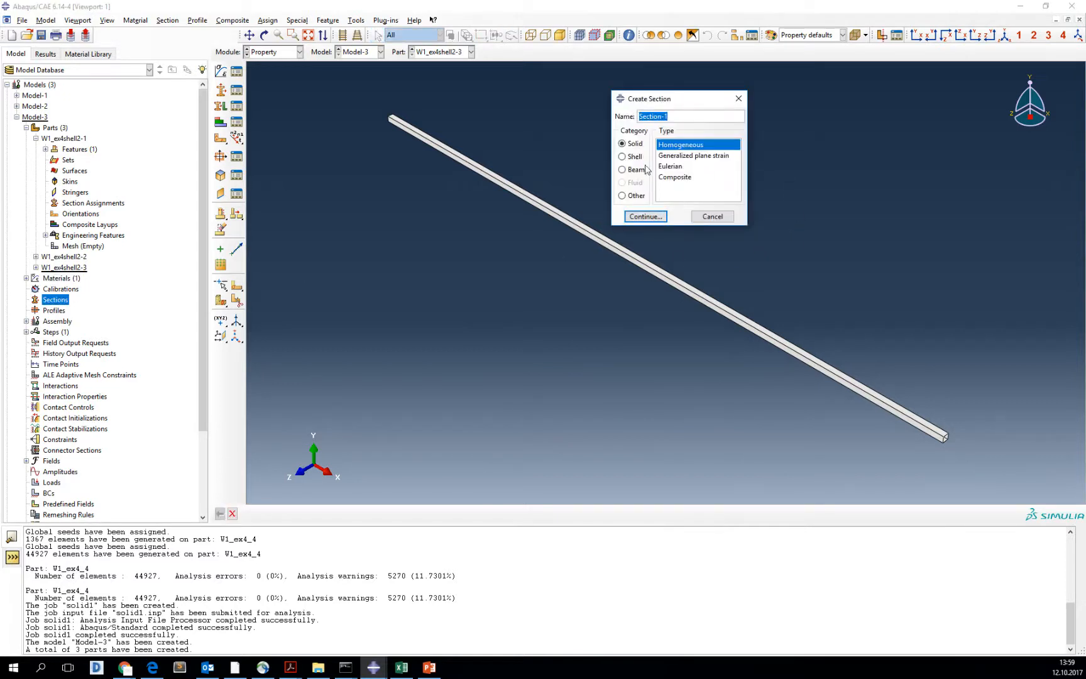
Create a homogeneous shell section of thickness 2 using Material-1
{"action": "left_click", "coordinate": [644, 216]}
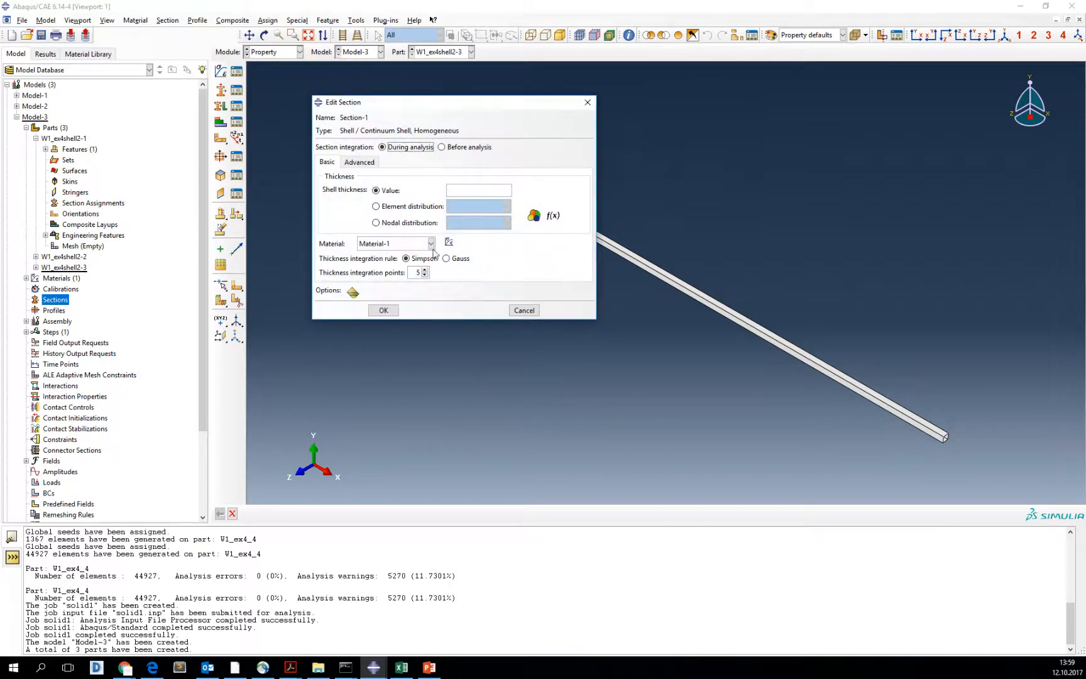
{"action": "type", "text": "2"}
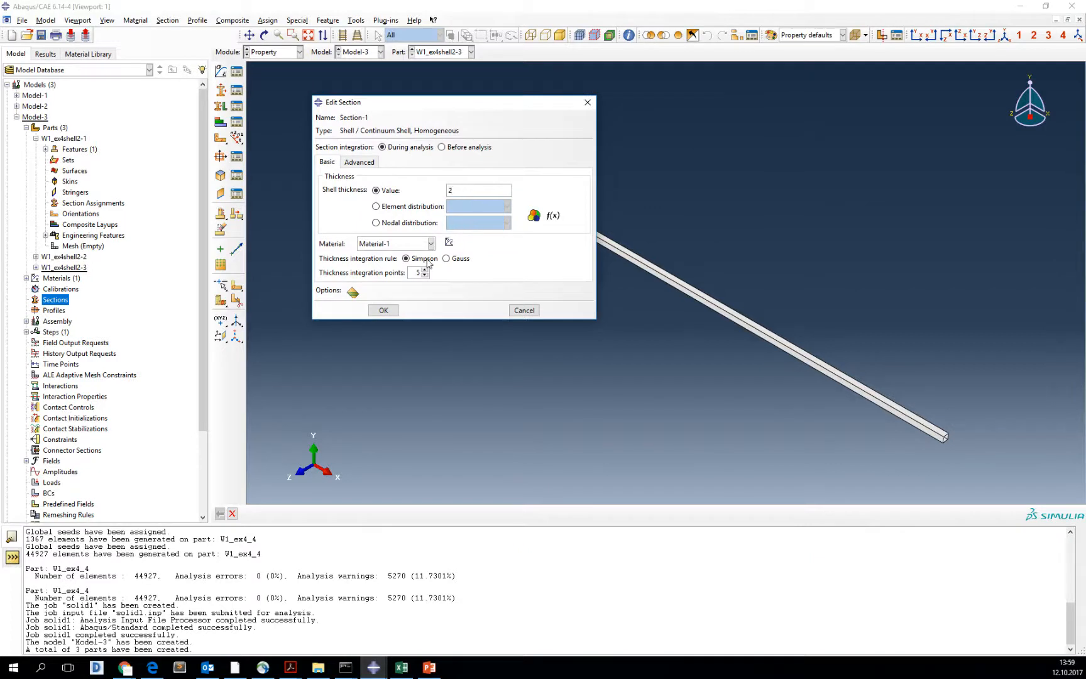
{"action": "left_click", "coordinate": [382, 310]}
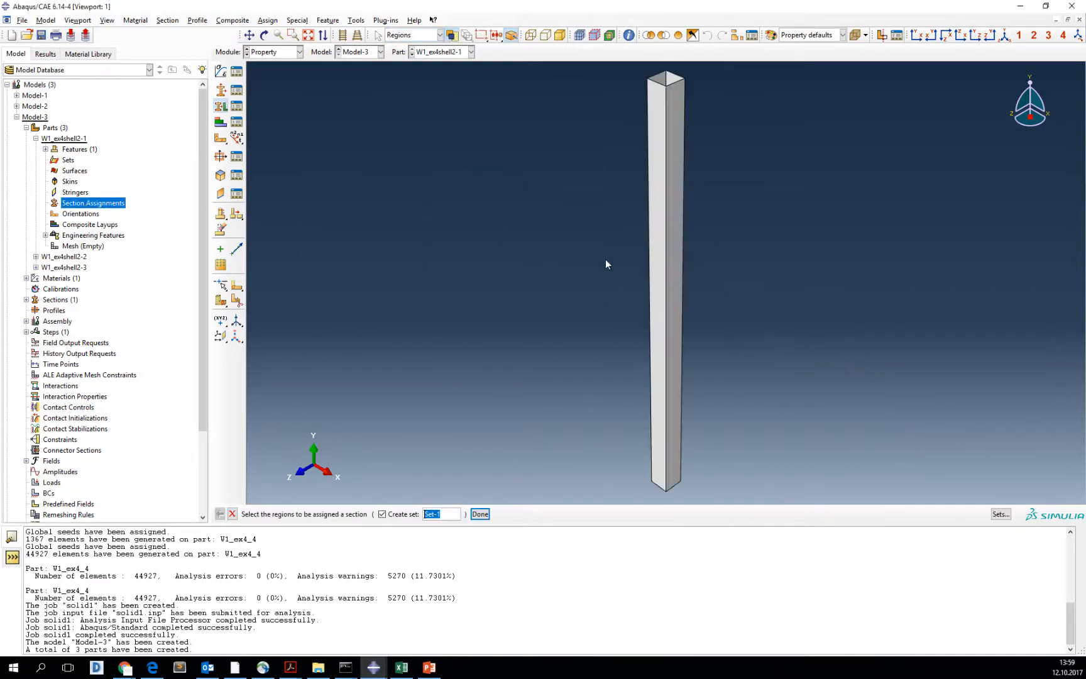
Assign Section-1 to all three member parts, the third with a top-surface offset
{"action": "left_click", "coordinate": [480, 513]}
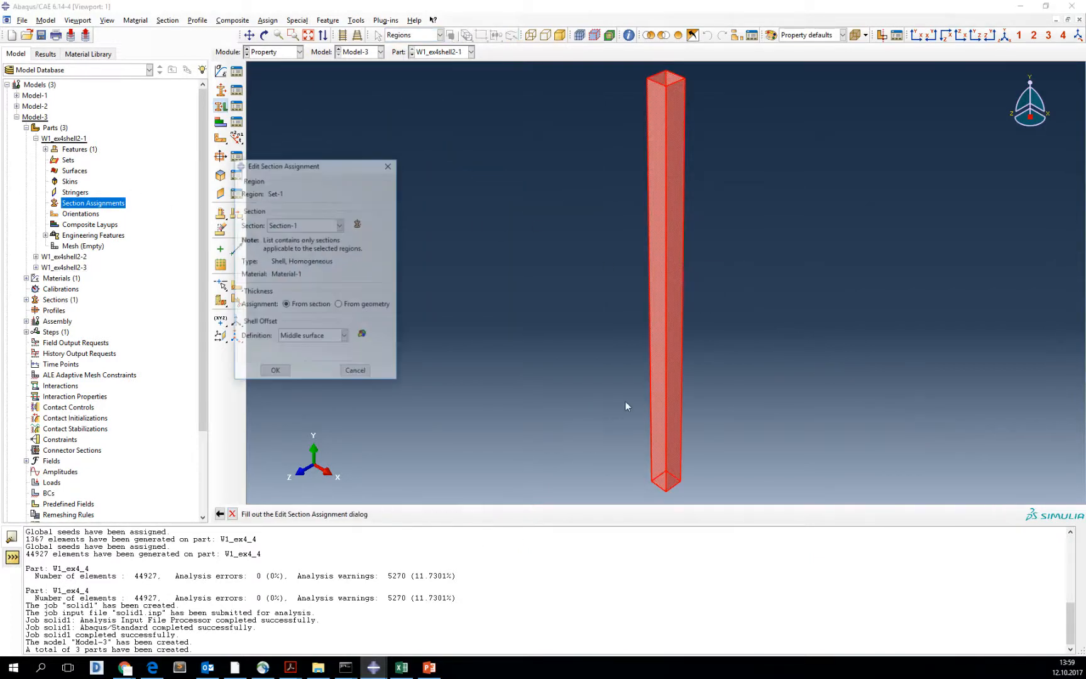
{"action": "left_click", "coordinate": [345, 337]}
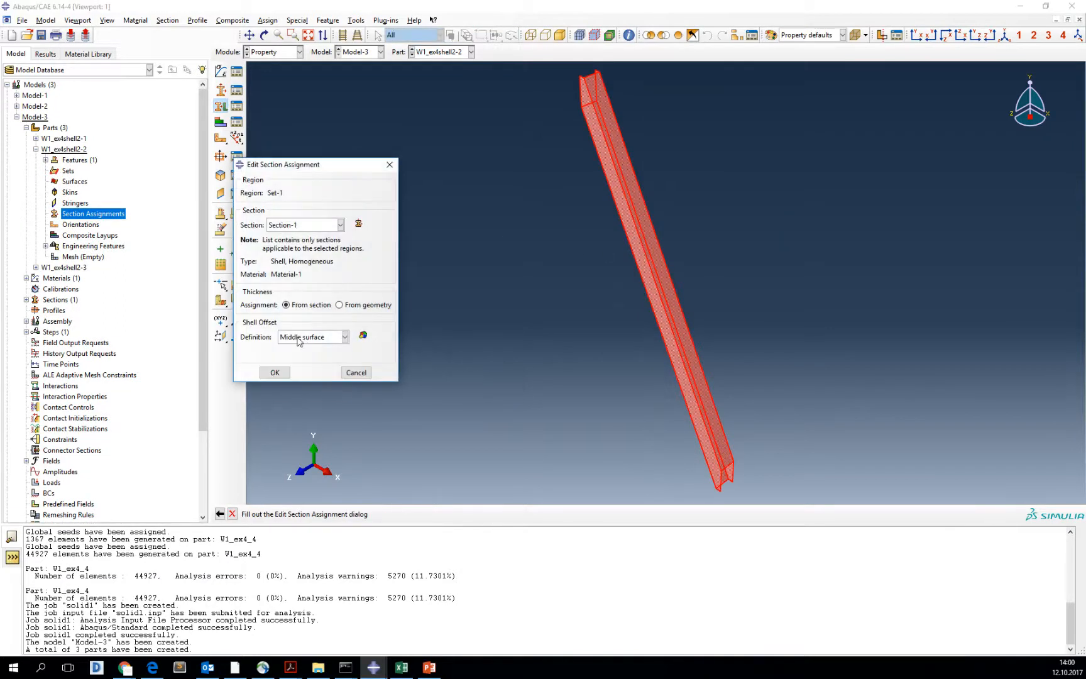
{"action": "left_click", "coordinate": [274, 372]}
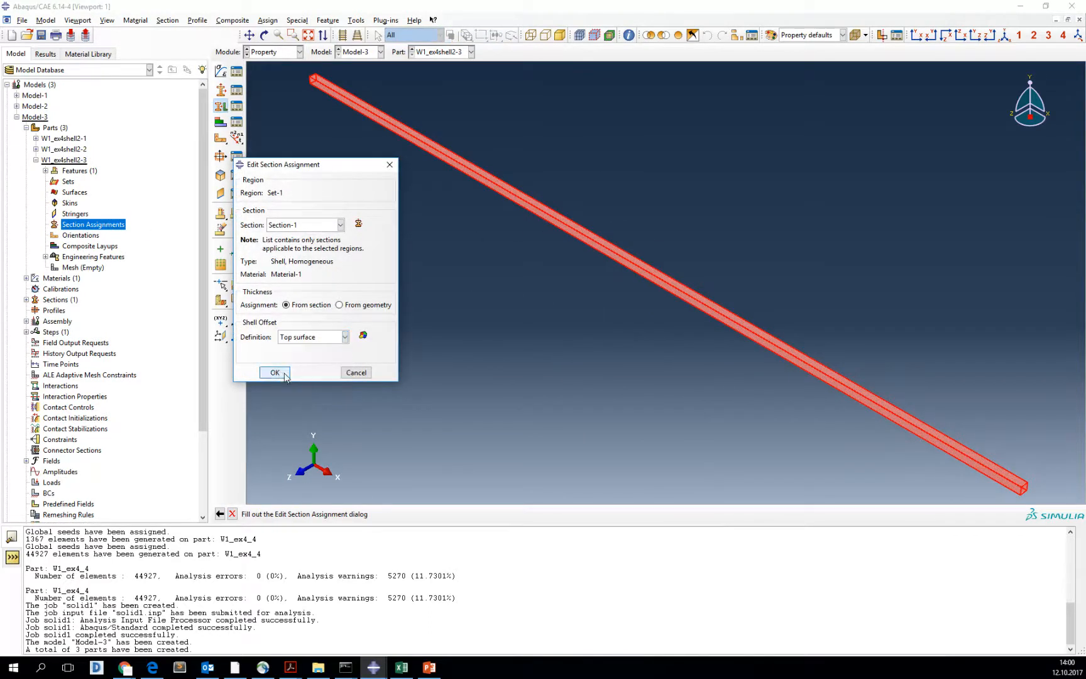
{"action": "left_click", "coordinate": [274, 373]}
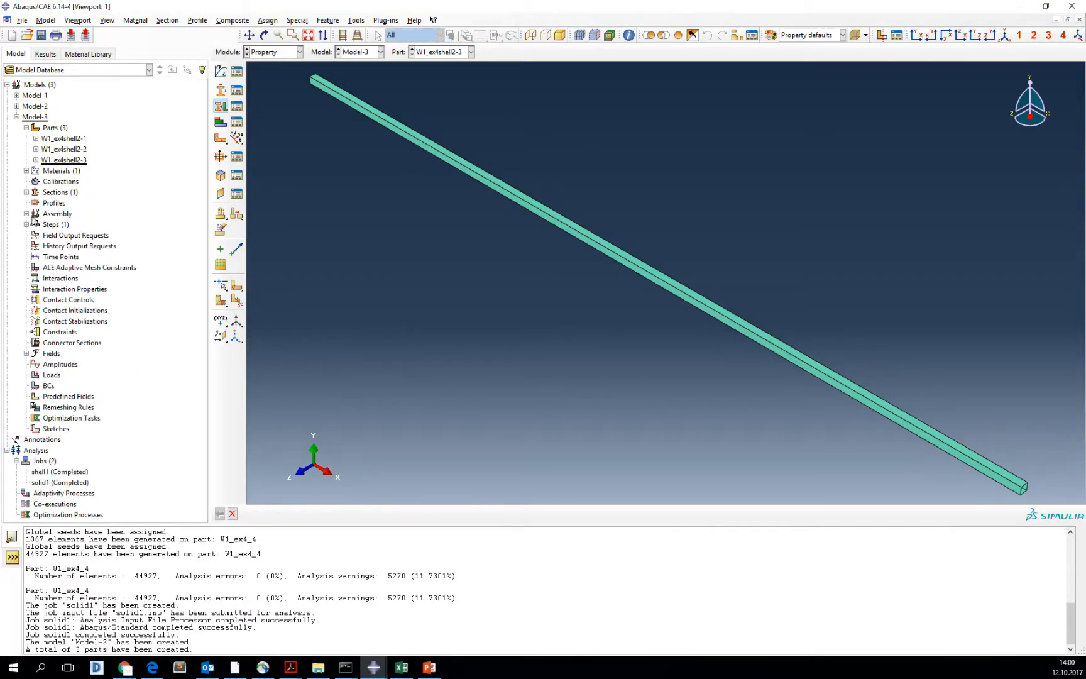
Set the global element size and mesh all three member parts
{"action": "left_click", "coordinate": [26, 213]}
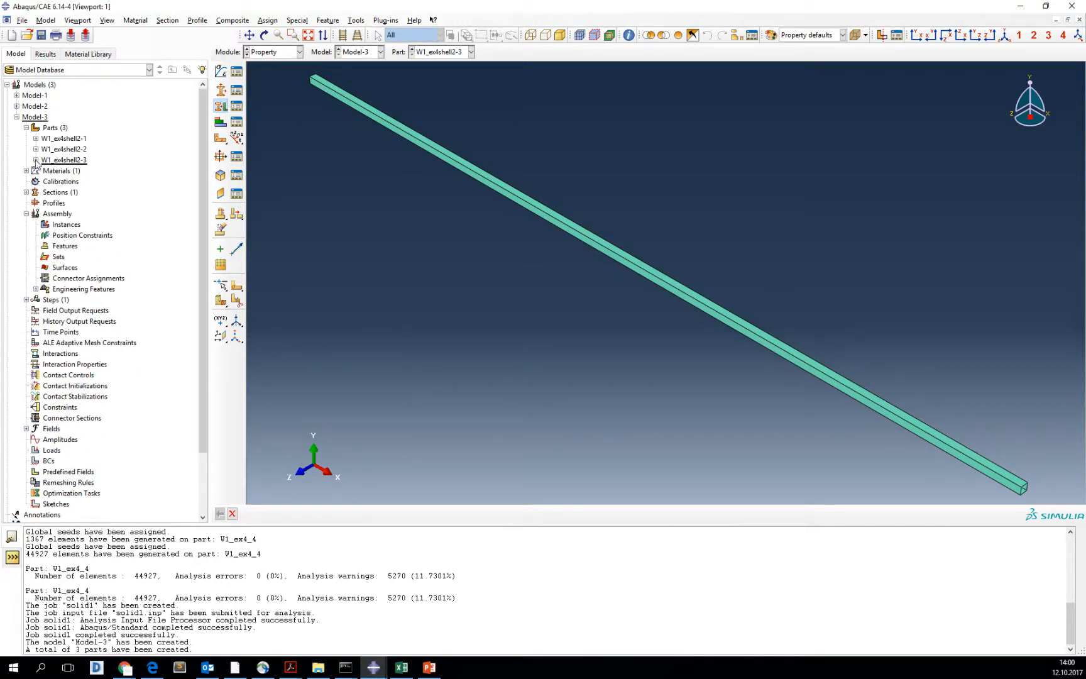
{"action": "left_click", "coordinate": [273, 52]}
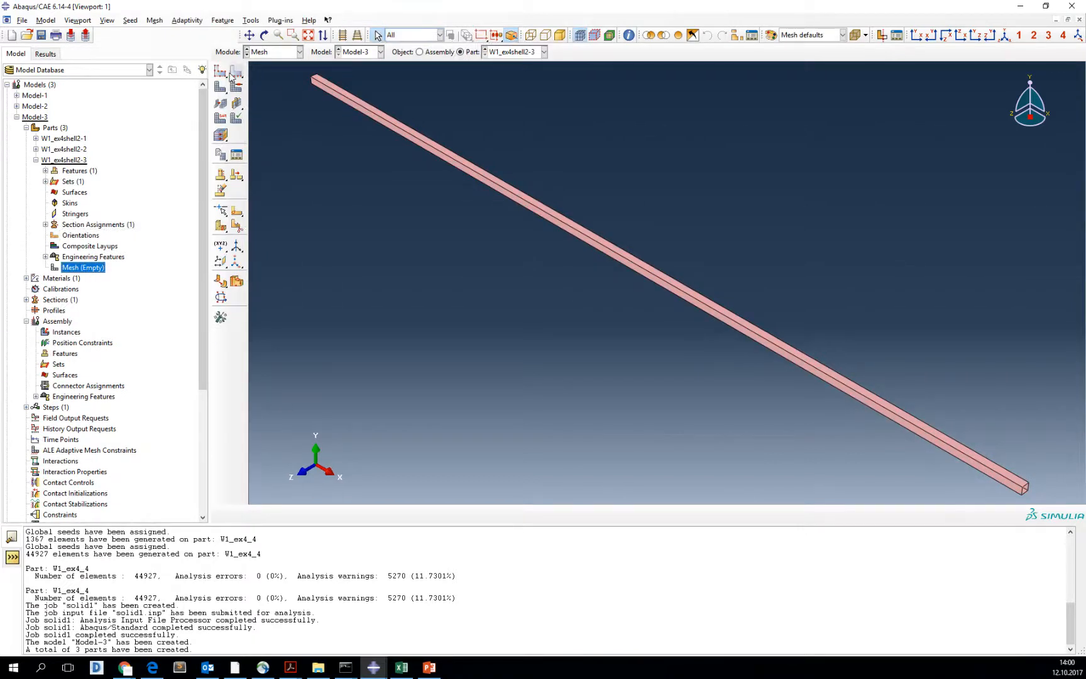
{"action": "left_click", "coordinate": [220, 73]}
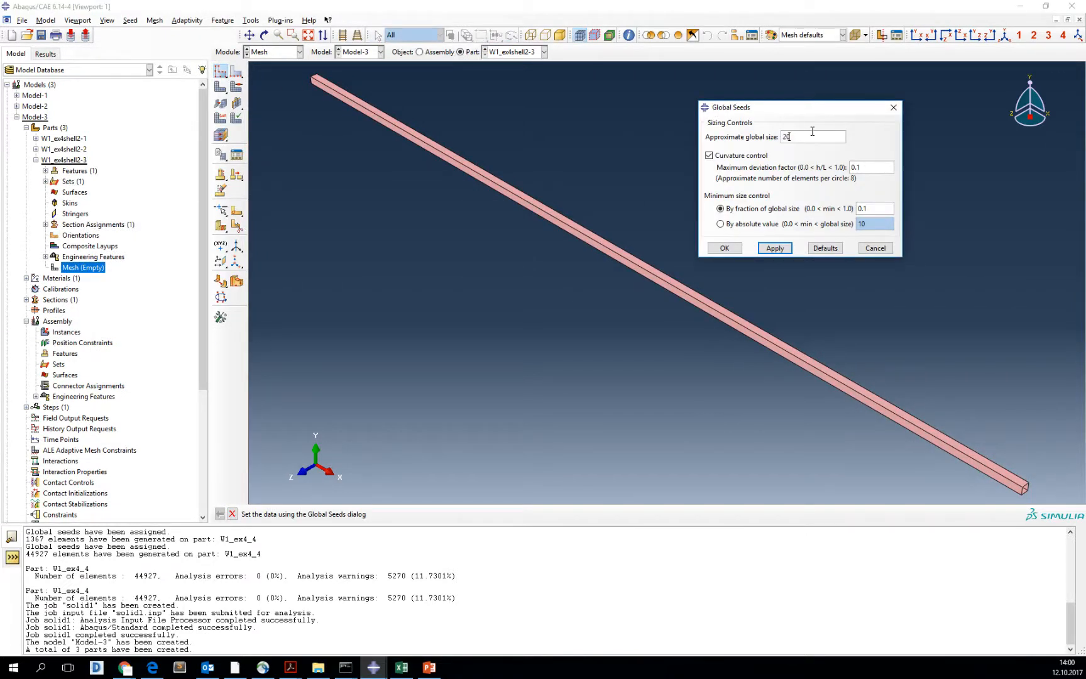
{"action": "left_click", "coordinate": [724, 249]}
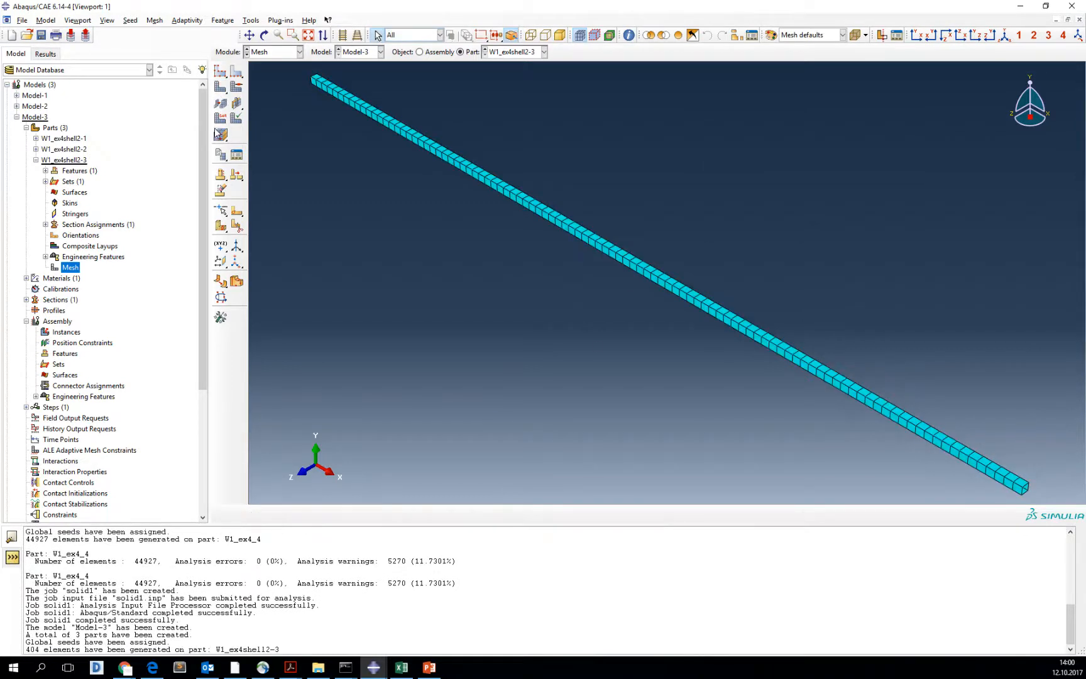
{"action": "left_click", "coordinate": [36, 149]}
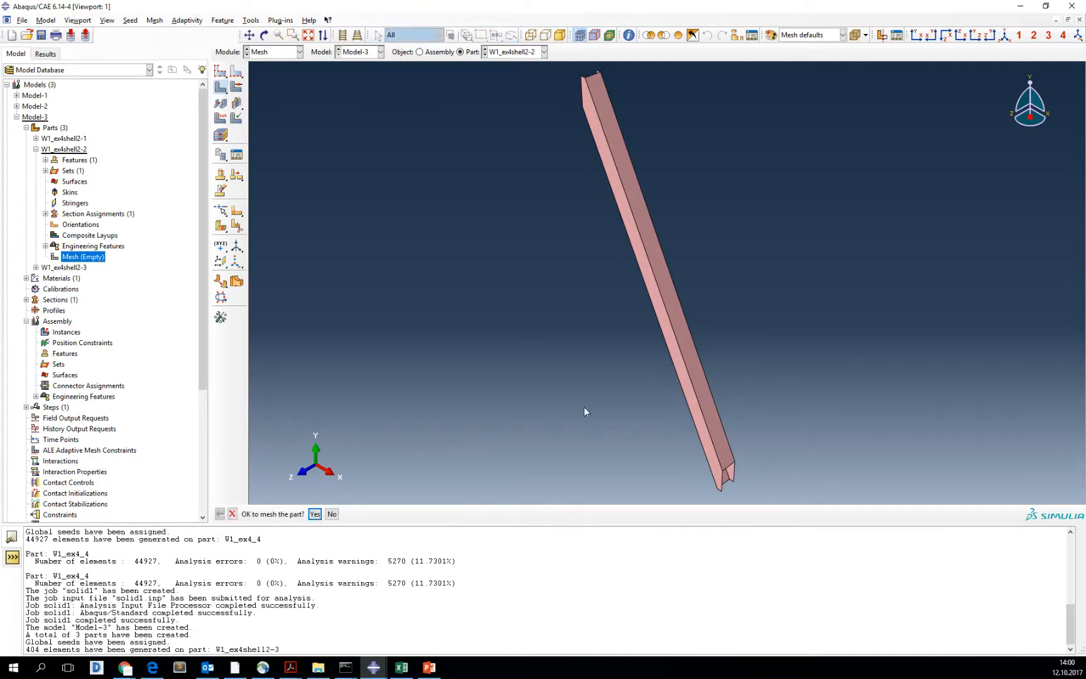
{"action": "left_click", "coordinate": [314, 514]}
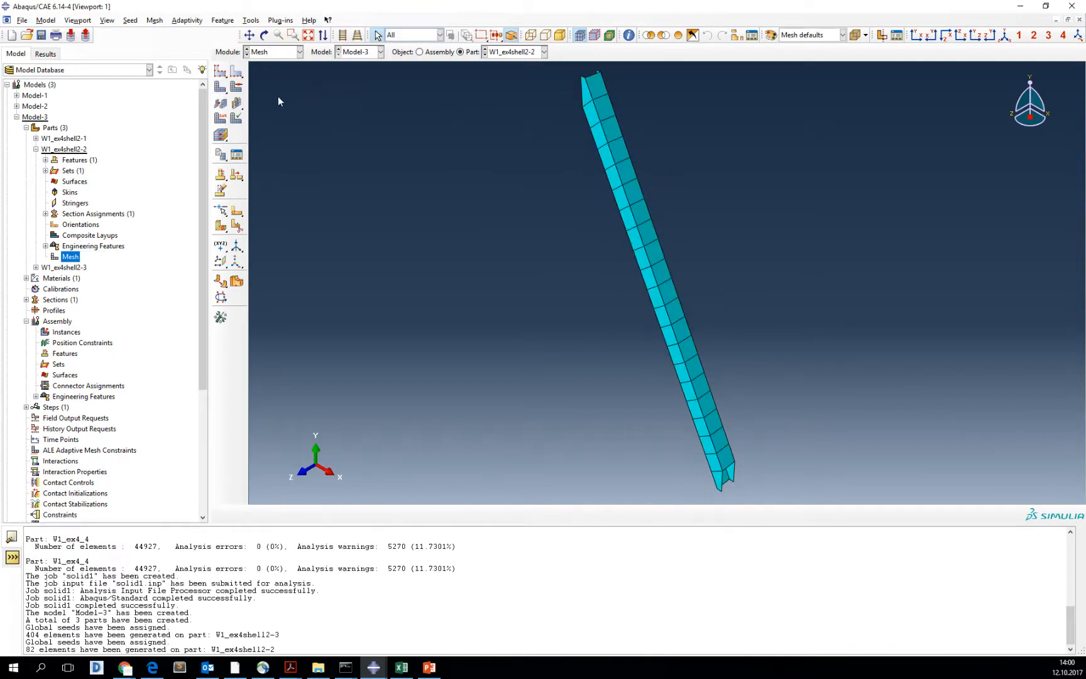
{"action": "mouse_move", "coordinate": [145, 109]}
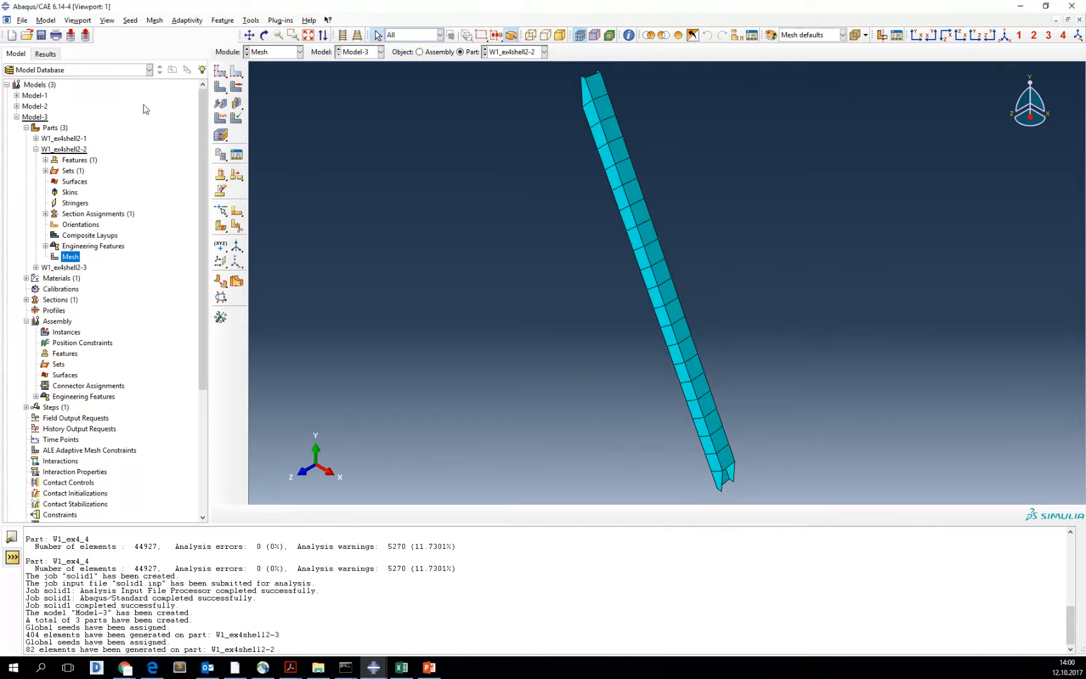
{"action": "left_click", "coordinate": [36, 137]}
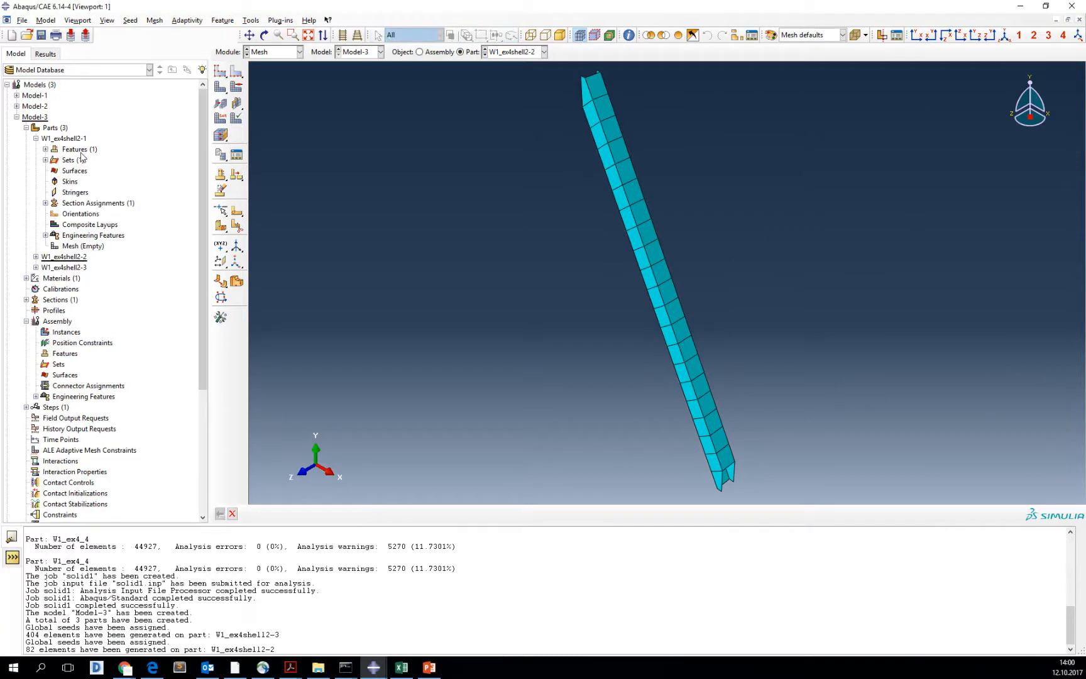
{"action": "left_click", "coordinate": [83, 245]}
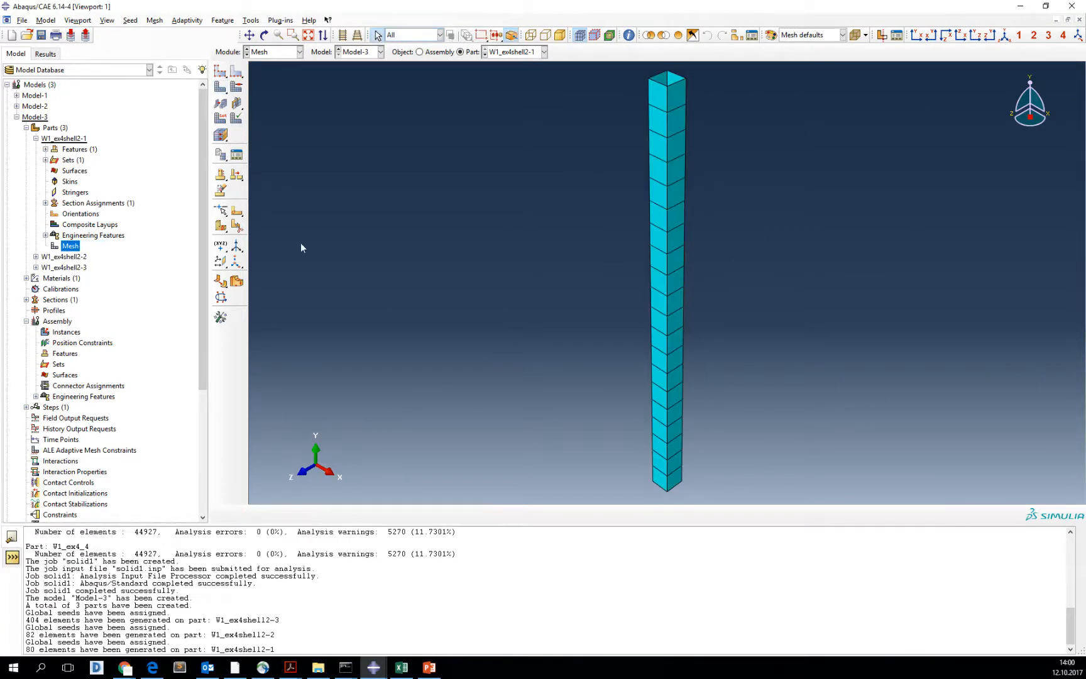
Begin placing instances of the three parts into the assembly
{"action": "left_click", "coordinate": [36, 138]}
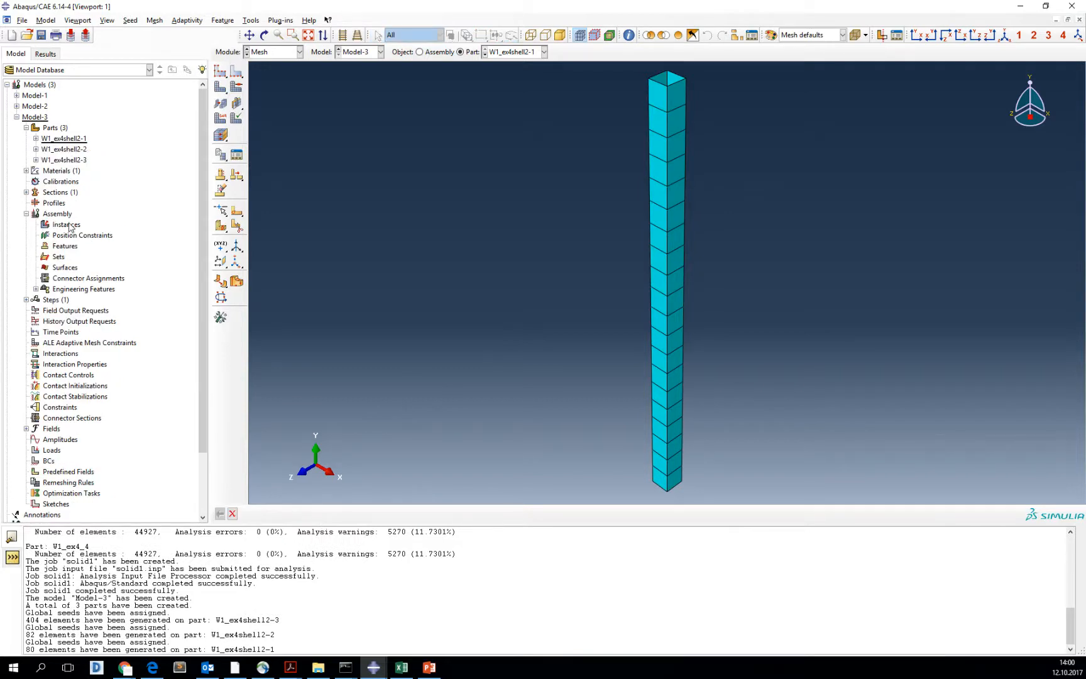
{"action": "left_click", "coordinate": [66, 224]}
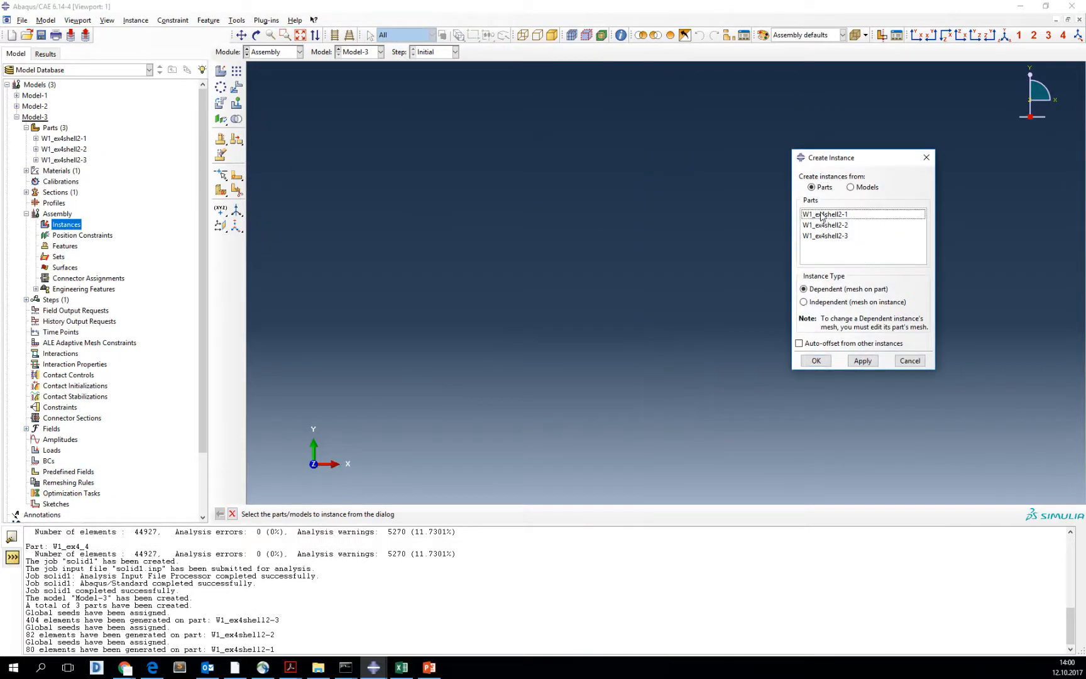
{"action": "left_click", "coordinate": [815, 361]}
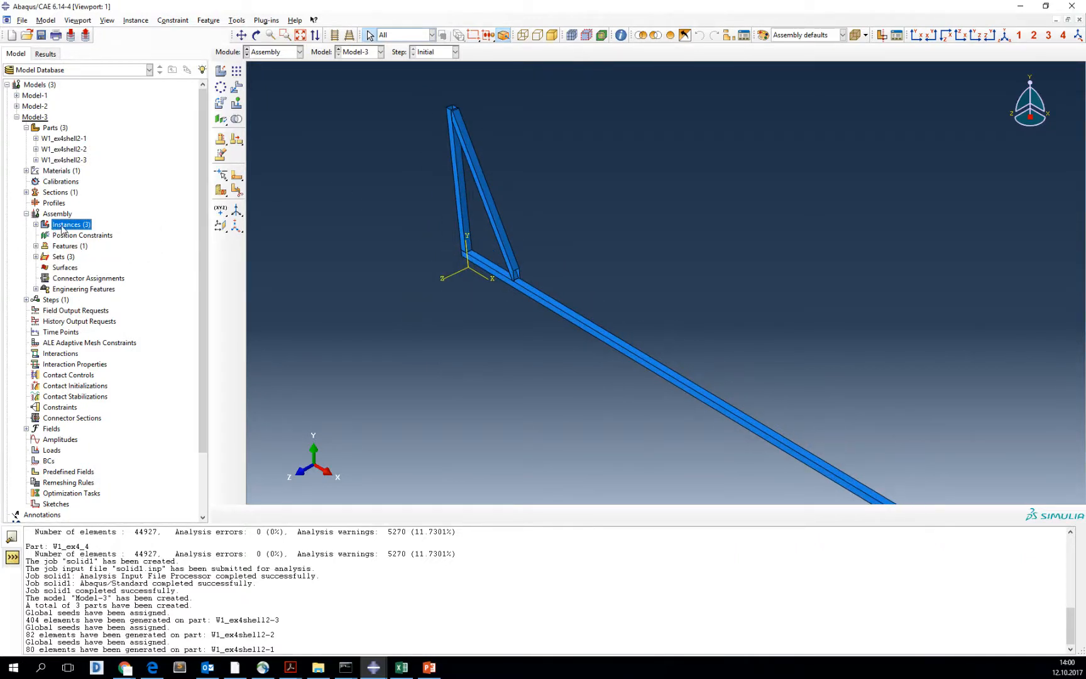
{"action": "mouse_move", "coordinate": [237, 72]}
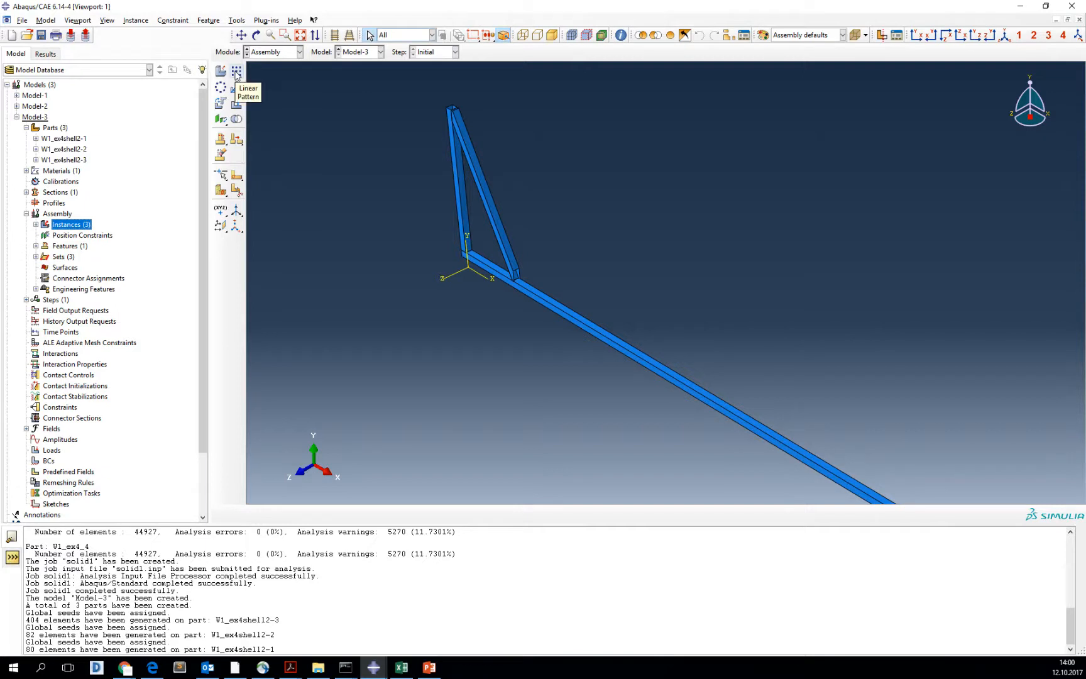
Copy the long member 400 apart in Direction 2 with a linear pattern to form the top chord
{"action": "left_click", "coordinate": [236, 70]}
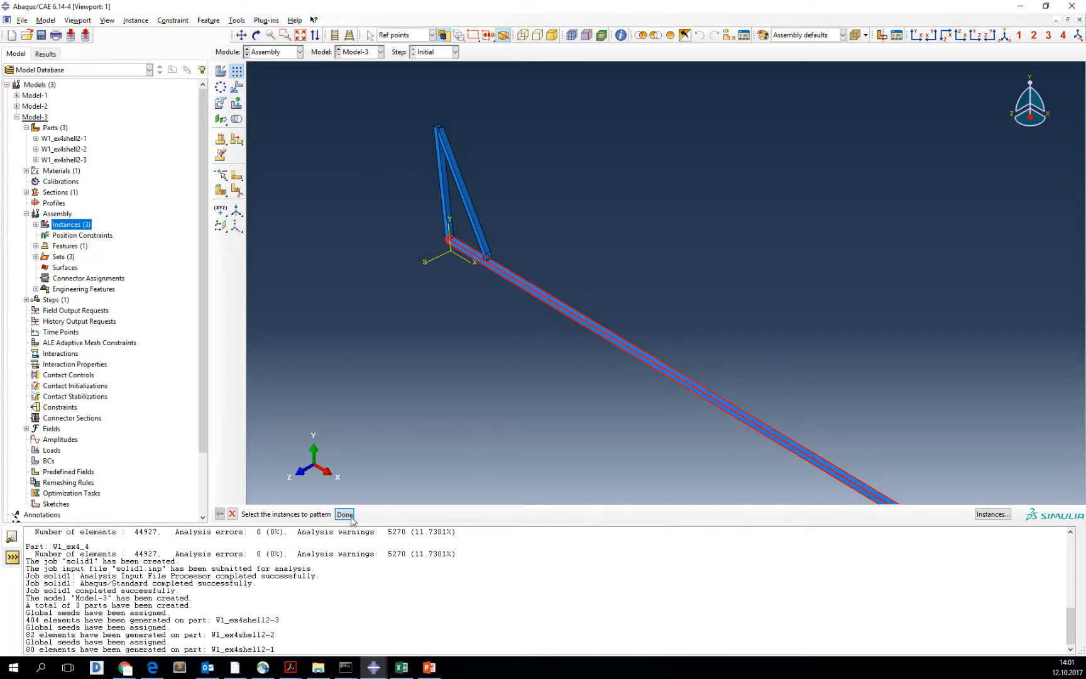
{"action": "left_click", "coordinate": [345, 515]}
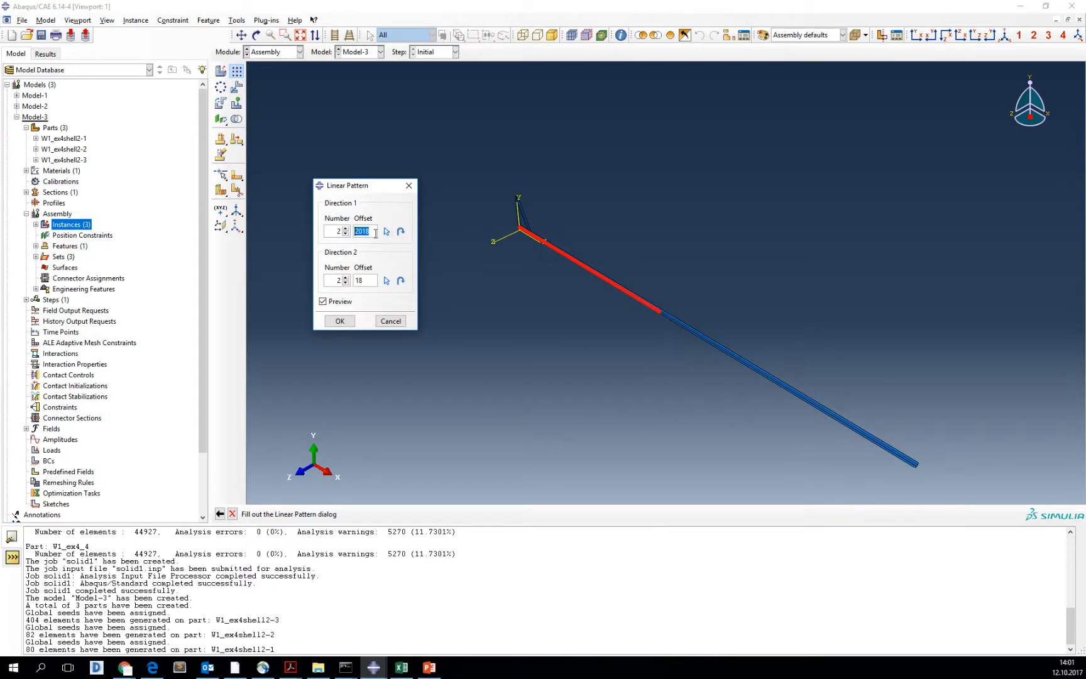
{"action": "type", "text": "400"}
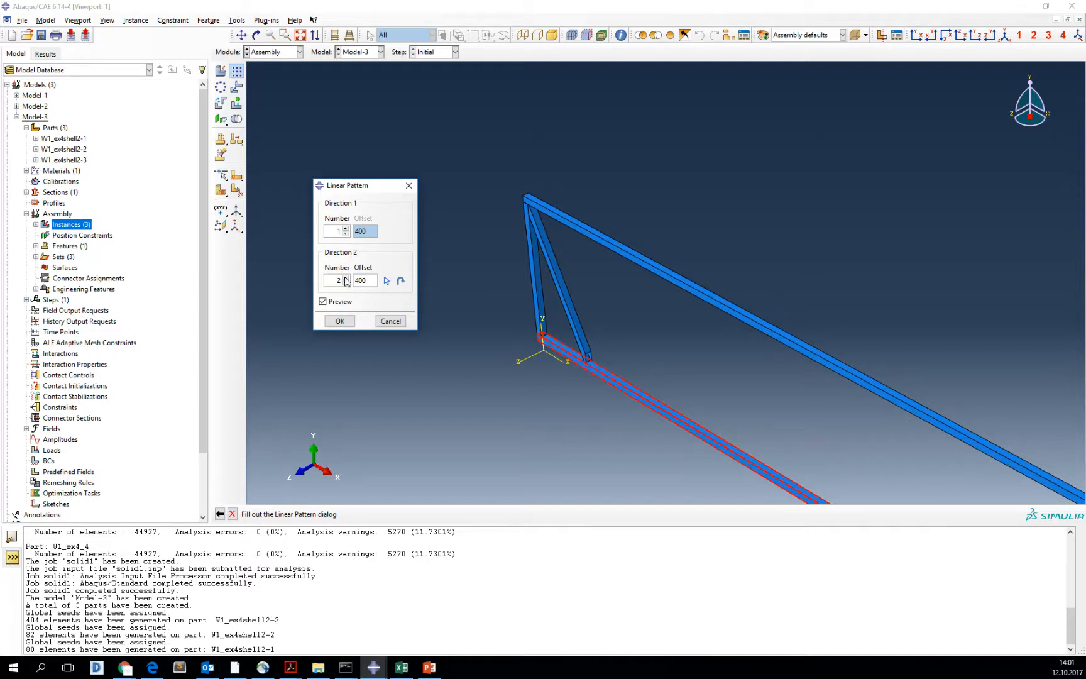
{"action": "triple_click", "coordinate": [337, 279]}
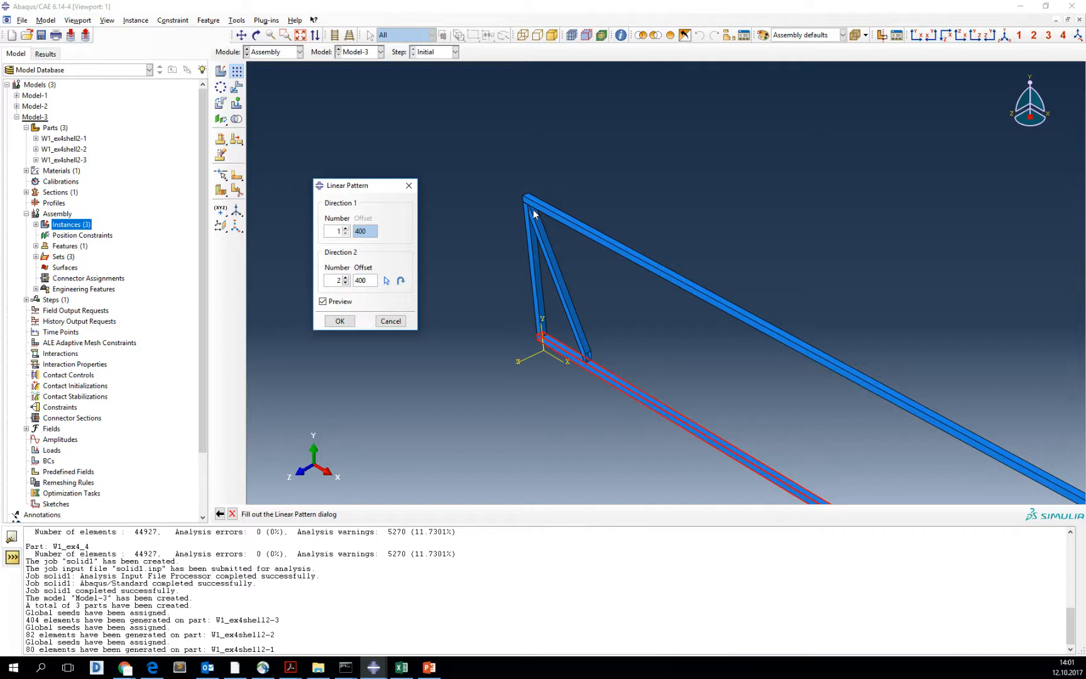
{"action": "left_click", "coordinate": [339, 321]}
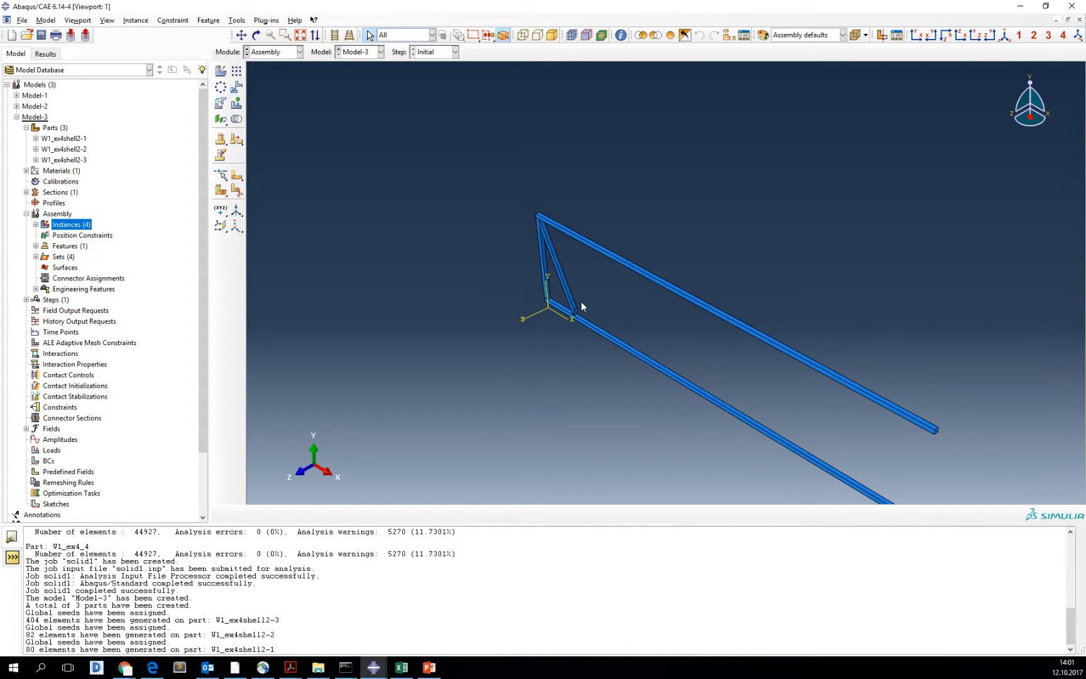
{"action": "mouse_move", "coordinate": [547, 277]}
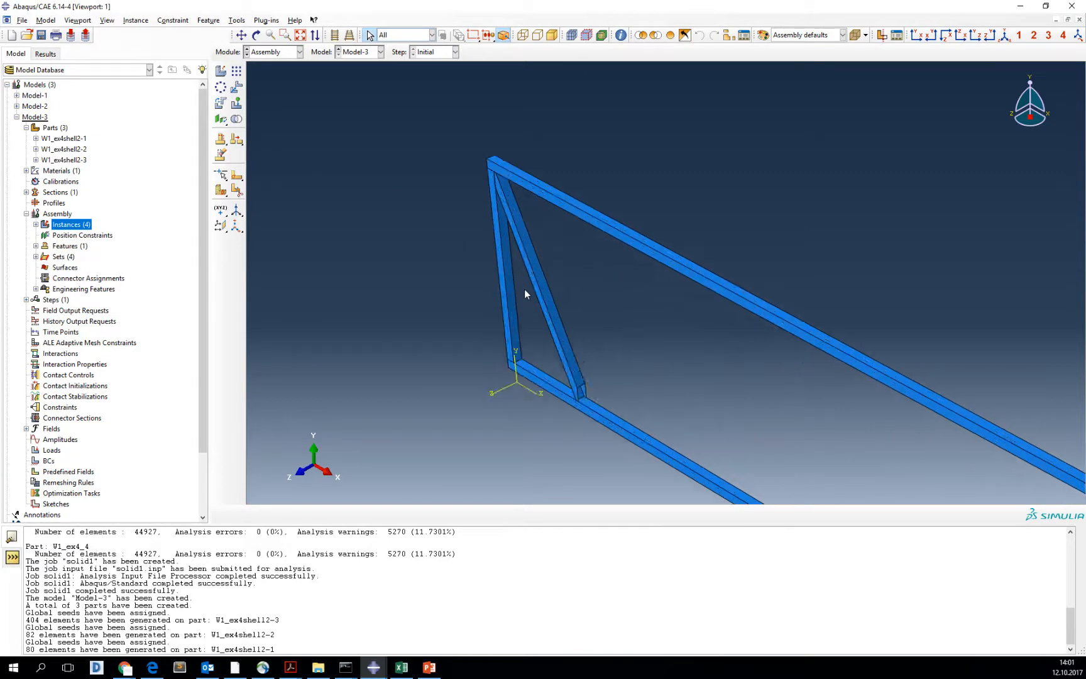
Repeat the vertical member along Direction 1 at 200 spacing, adding a row of verticals
{"action": "left_click", "coordinate": [504, 270]}
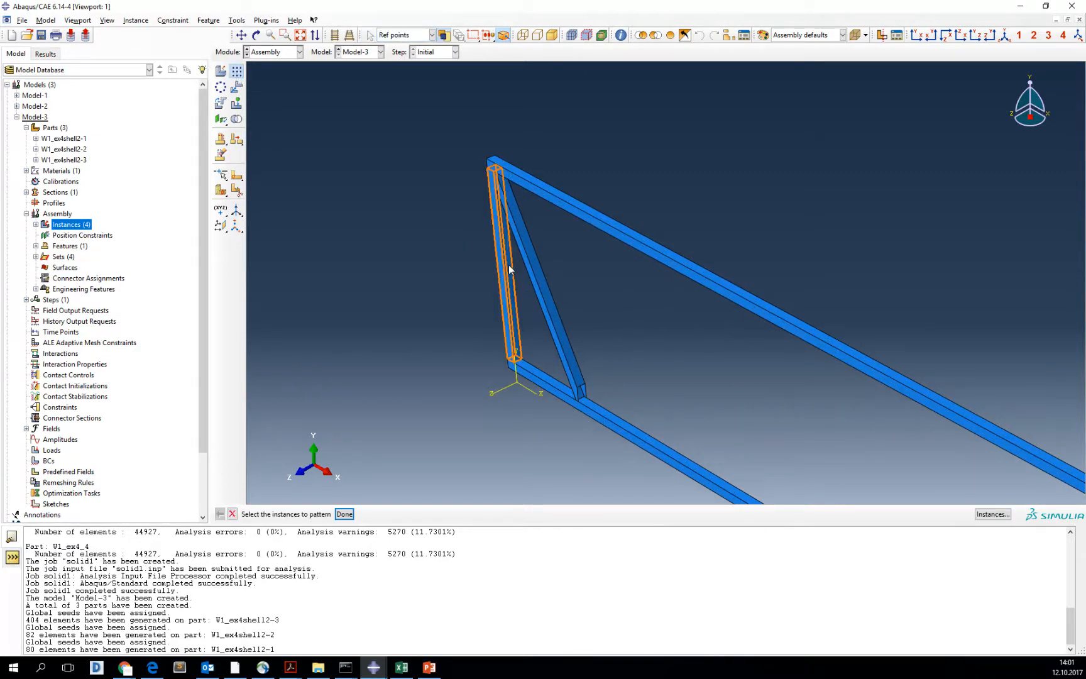
{"action": "left_click", "coordinate": [344, 514]}
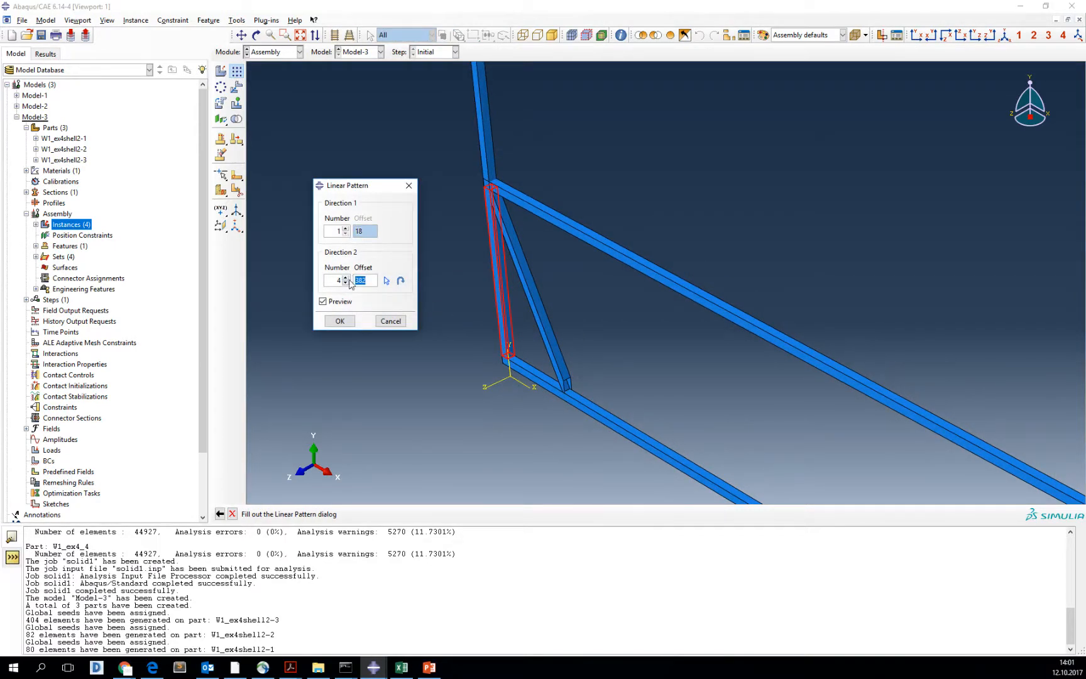
{"action": "type", "text": "200"}
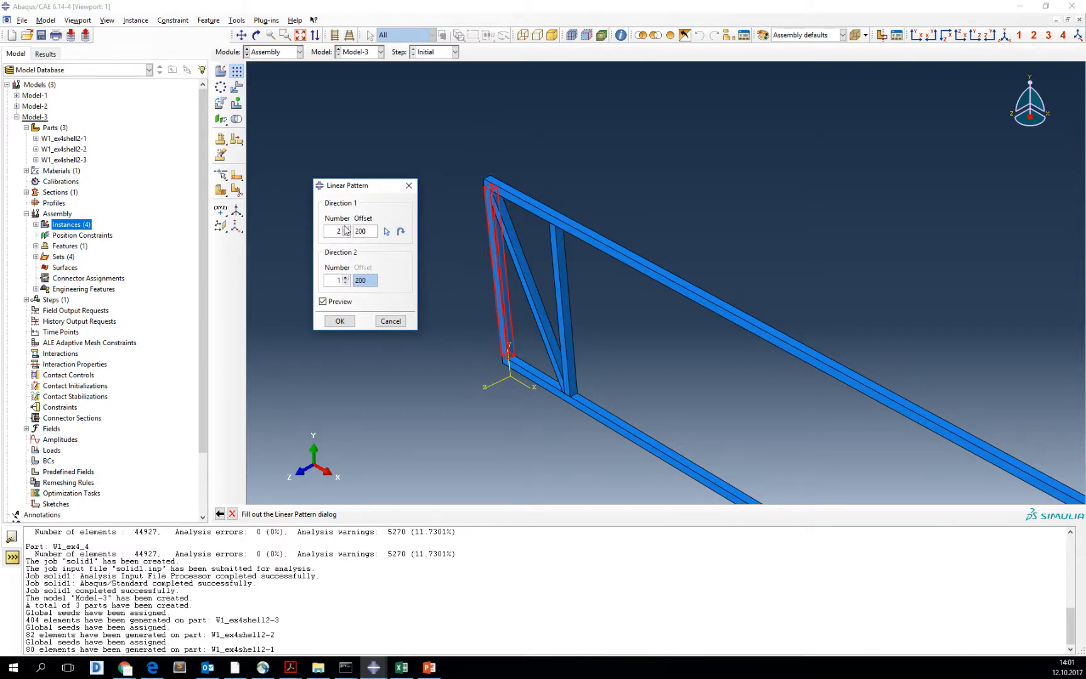
{"action": "left_click", "coordinate": [345, 228]}
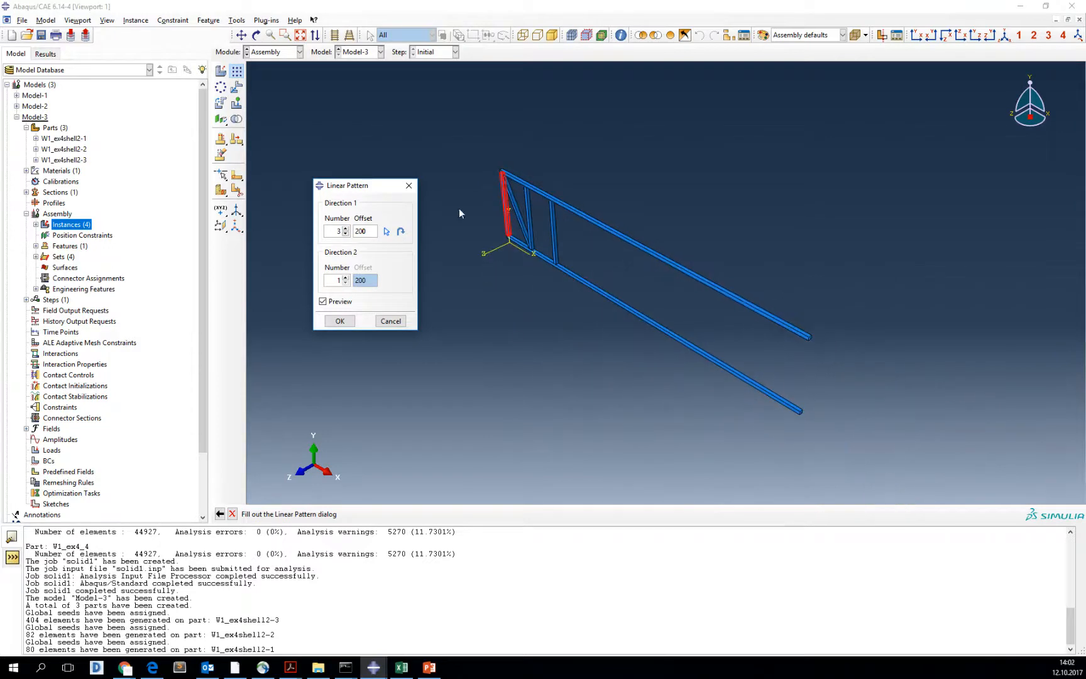
{"action": "left_click", "coordinate": [345, 229]}
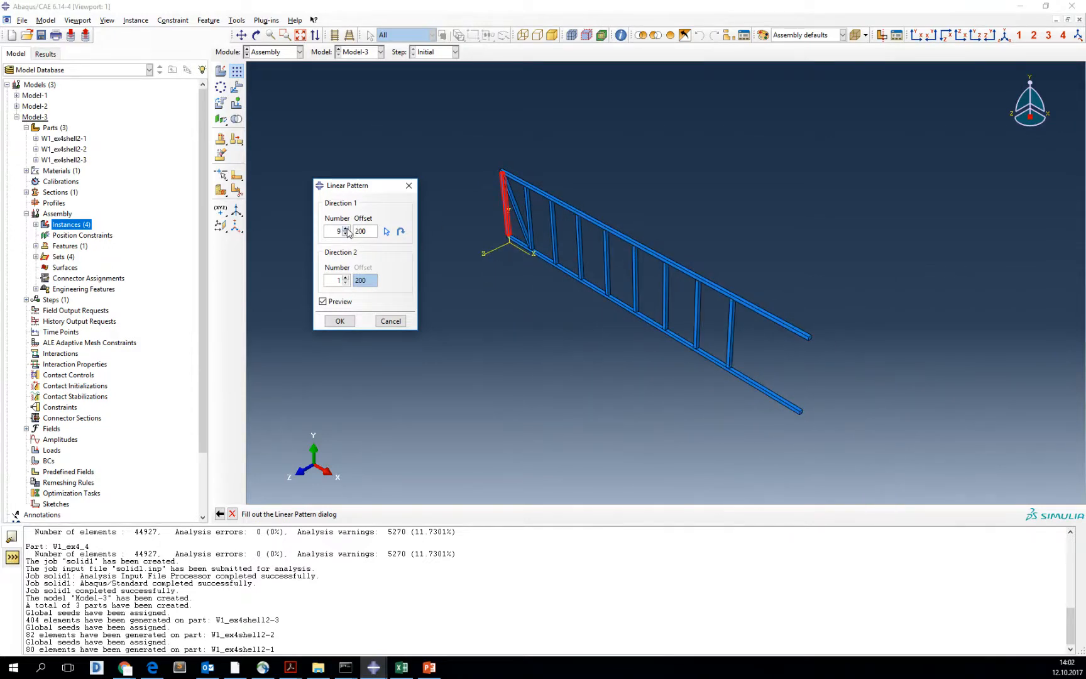
{"action": "left_click", "coordinate": [339, 321]}
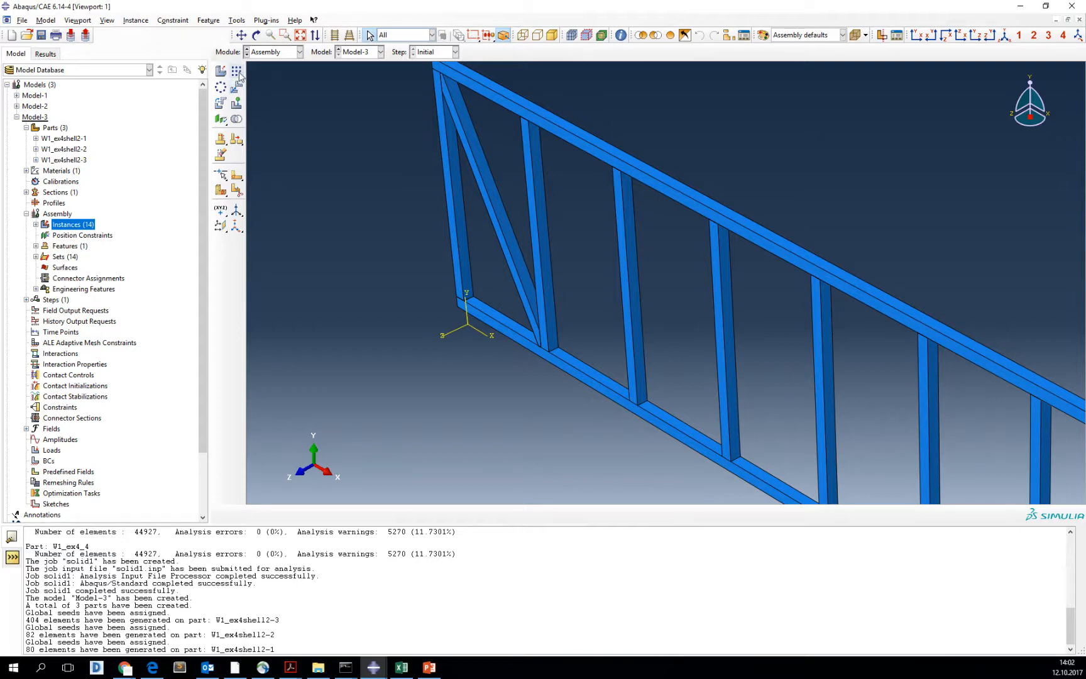
Pattern the diagonal member with Number 2 in Direction 1 to add an offset copy
{"action": "left_click", "coordinate": [237, 71]}
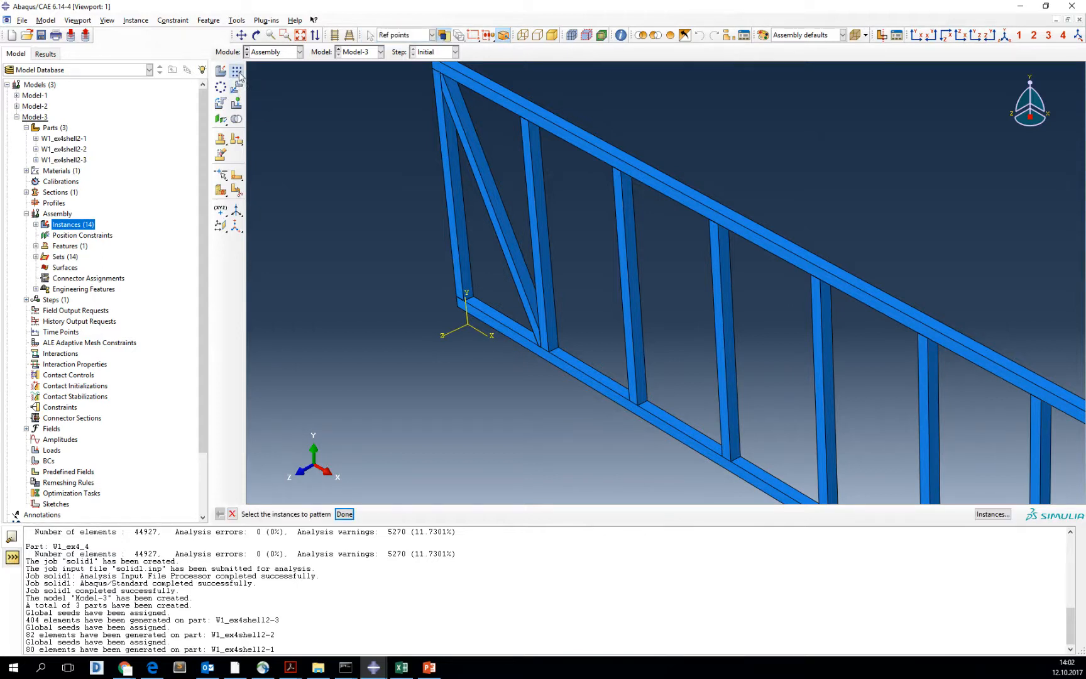
{"action": "left_click", "coordinate": [485, 208]}
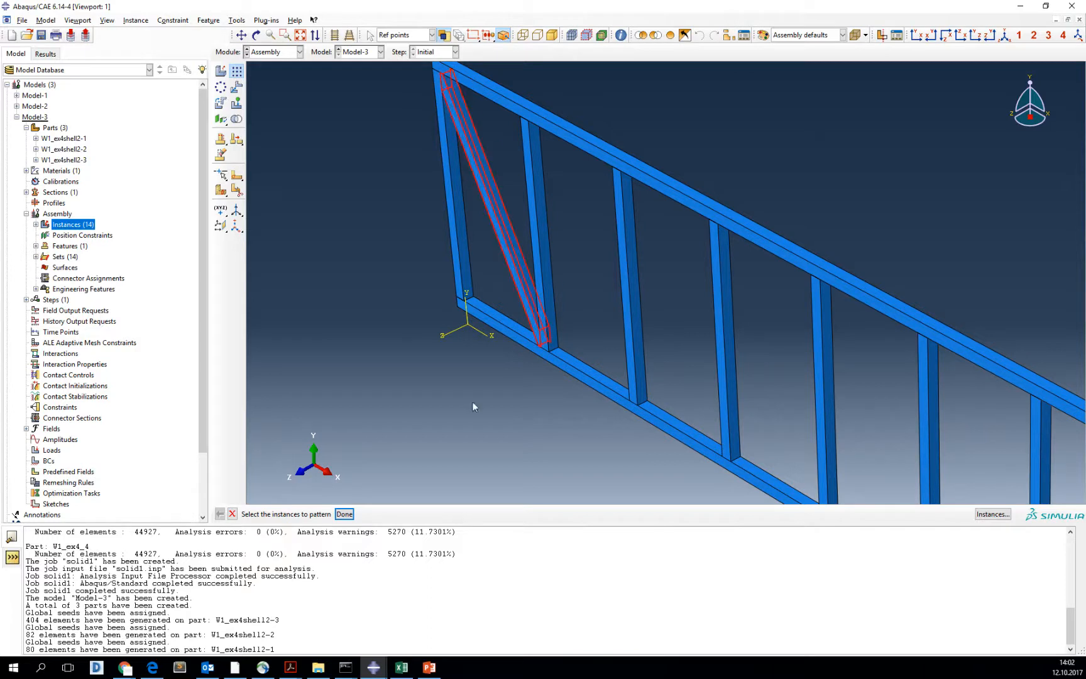
{"action": "left_click", "coordinate": [344, 514]}
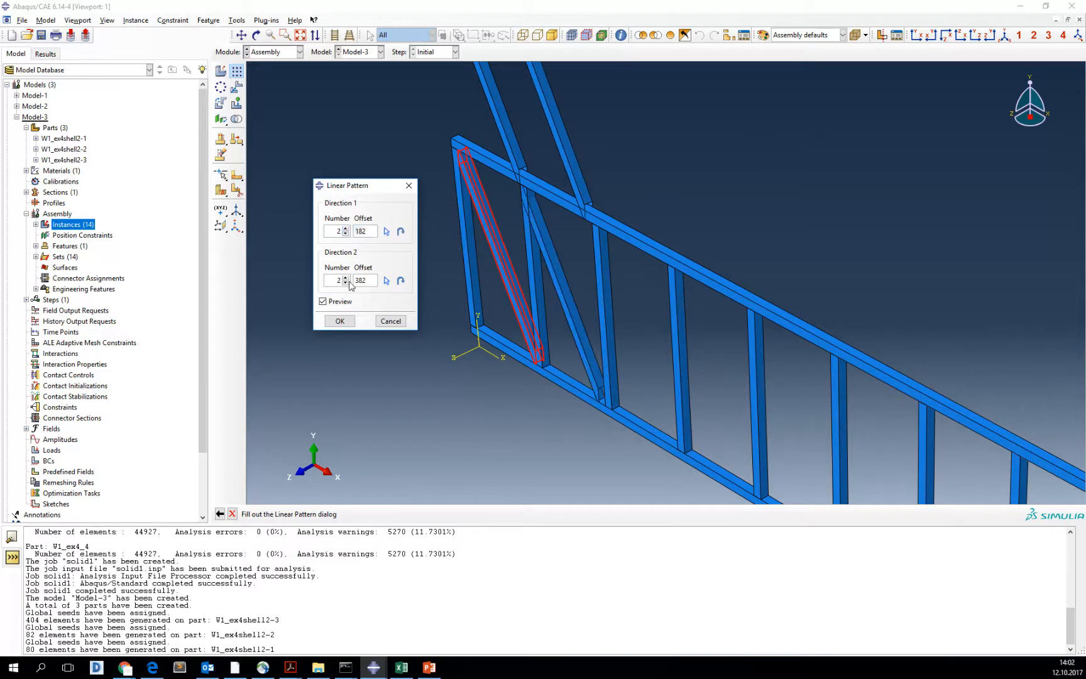
{"action": "left_click", "coordinate": [345, 283]}
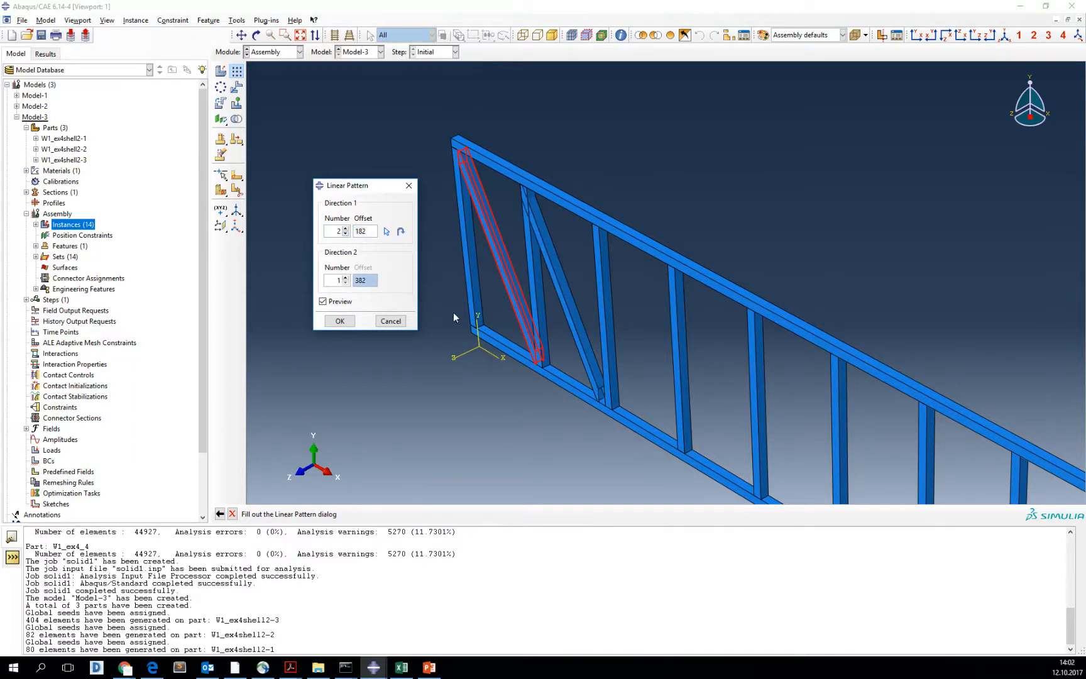
{"action": "triple_click", "coordinate": [360, 230]}
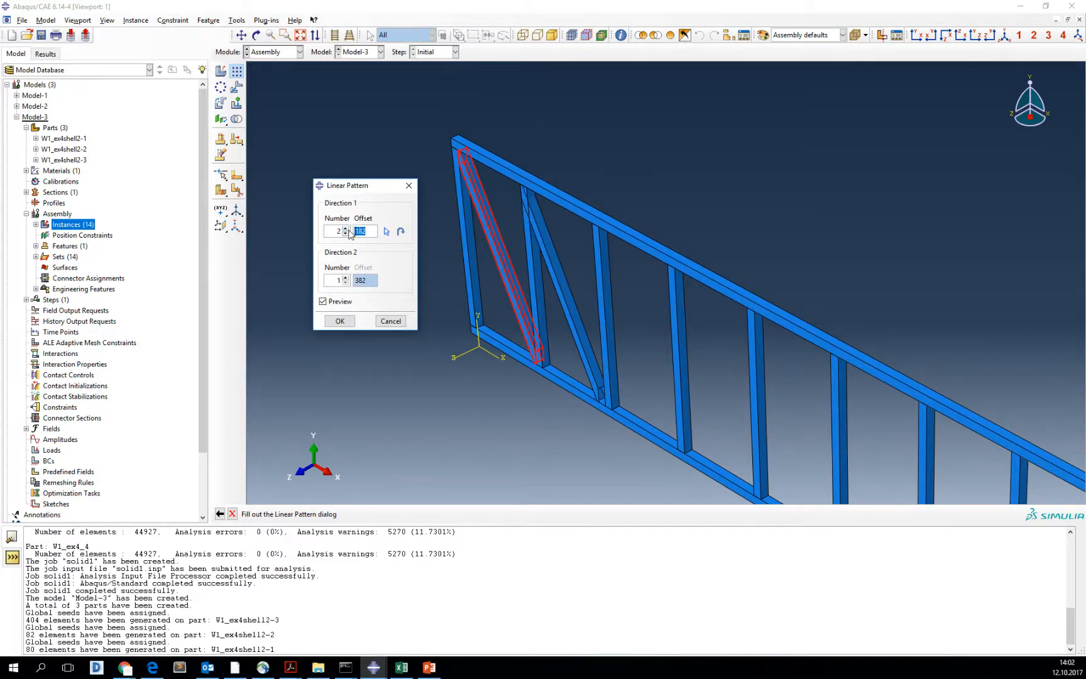
{"action": "left_click", "coordinate": [339, 320]}
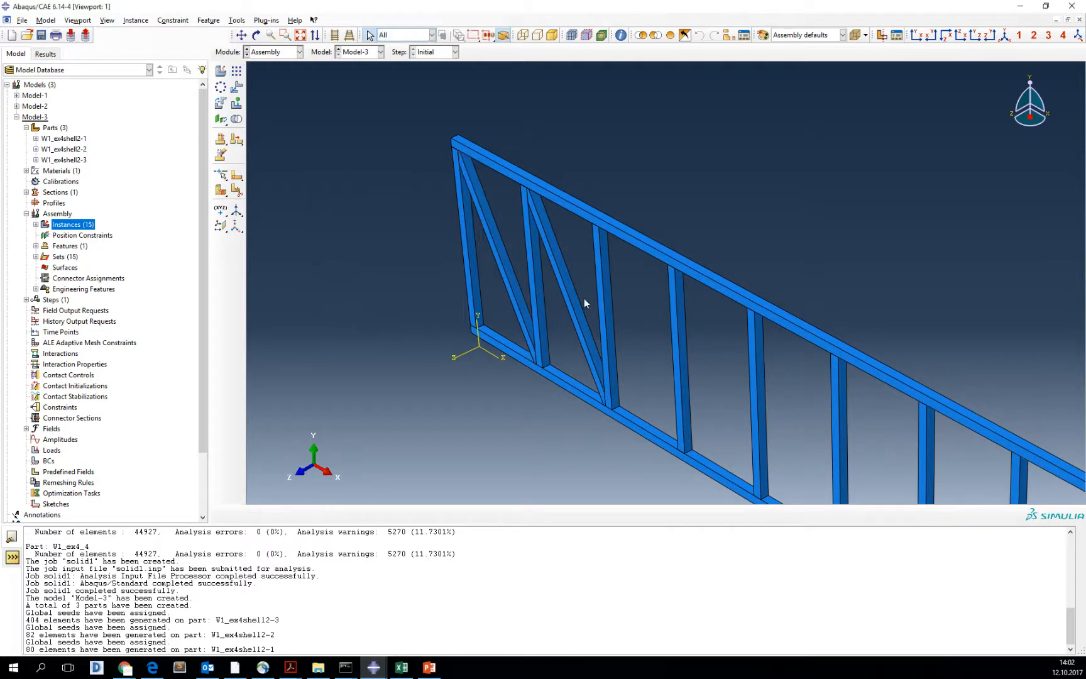
{"action": "mouse_move", "coordinate": [220, 103]}
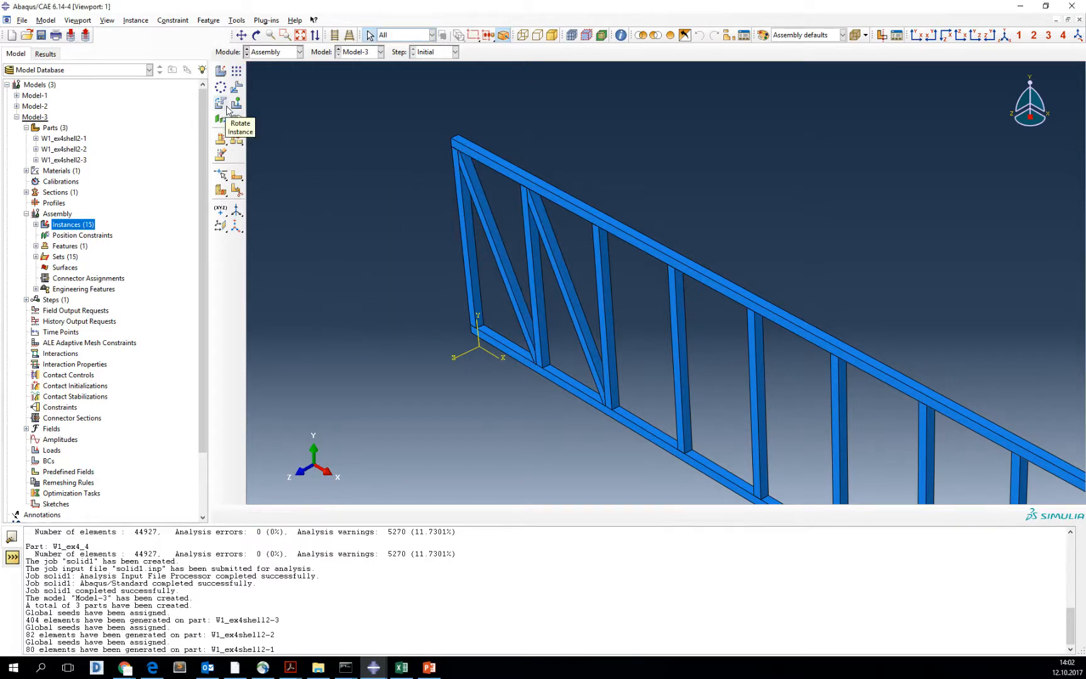
Rotate the copied diagonal 180 degrees about an axis through its end points
{"action": "left_click", "coordinate": [220, 103]}
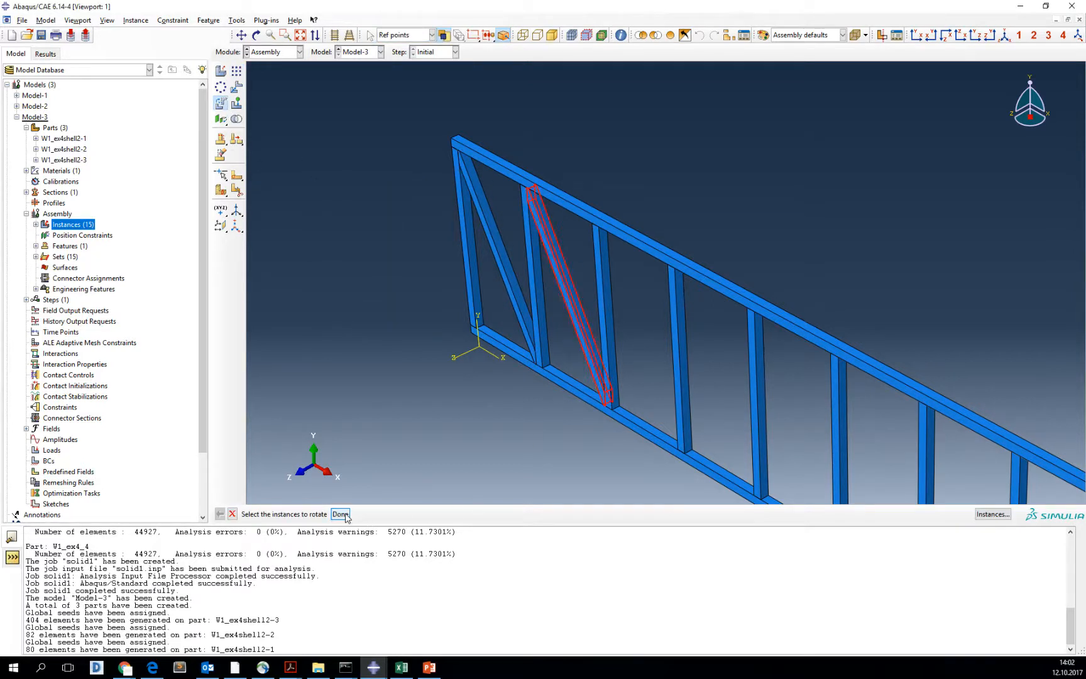
{"action": "left_click", "coordinate": [340, 514]}
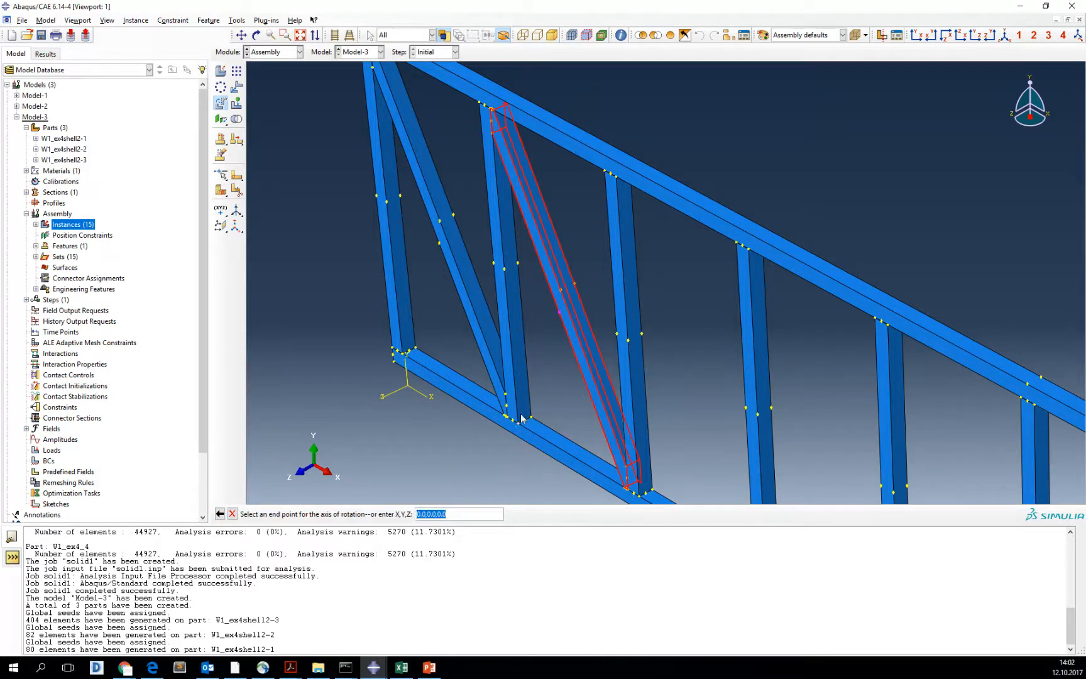
{"action": "left_click", "coordinate": [520, 422]}
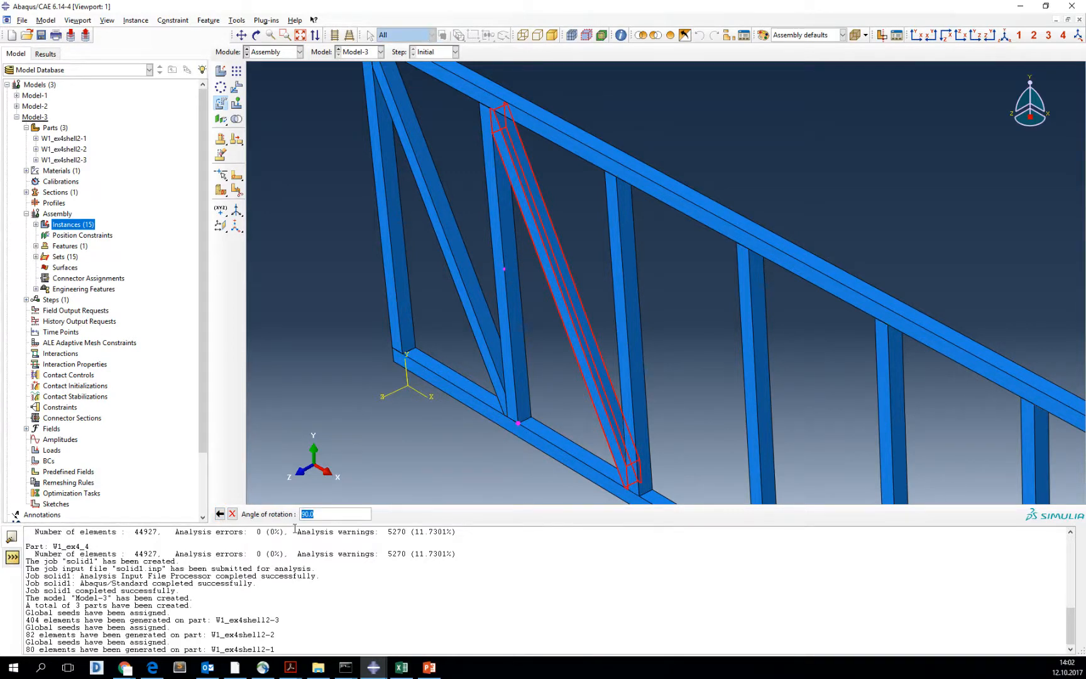
{"action": "type", "text": "180"}
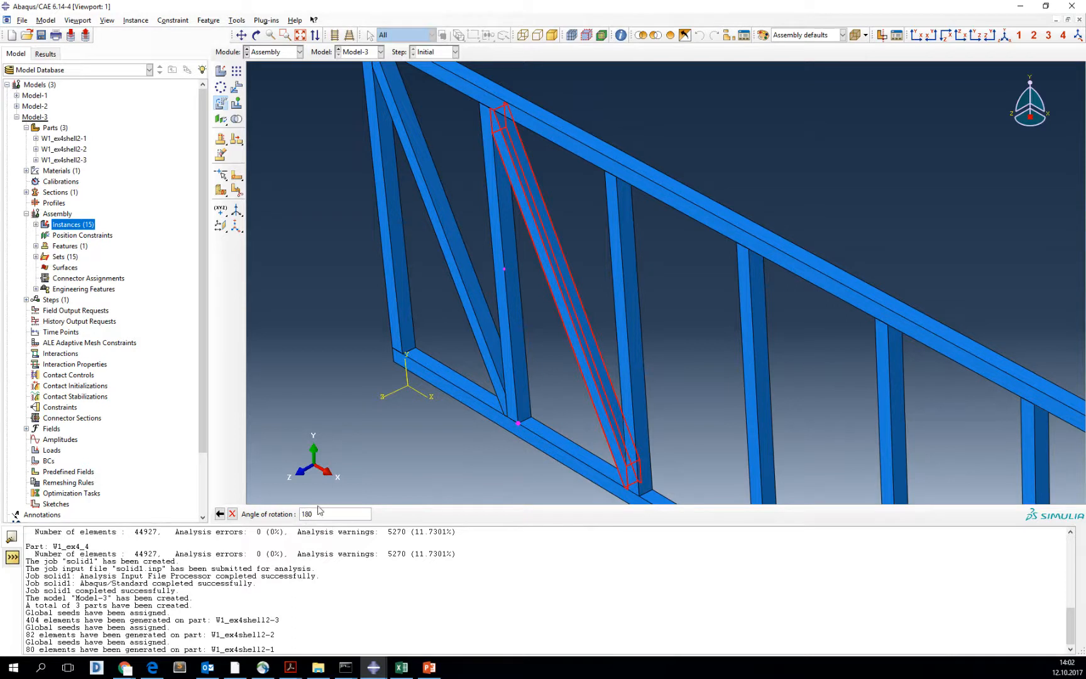
{"action": "key", "text": "Return"}
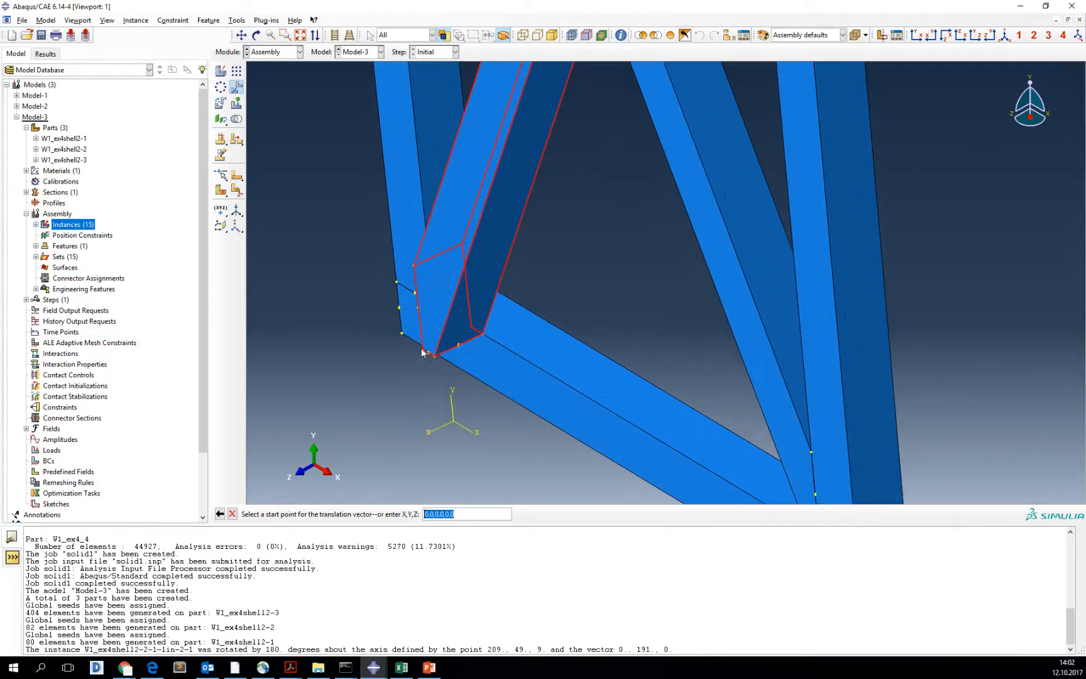
Translate the rotated diagonal into place so the two diagonals form a V
{"action": "left_click", "coordinate": [421, 352]}
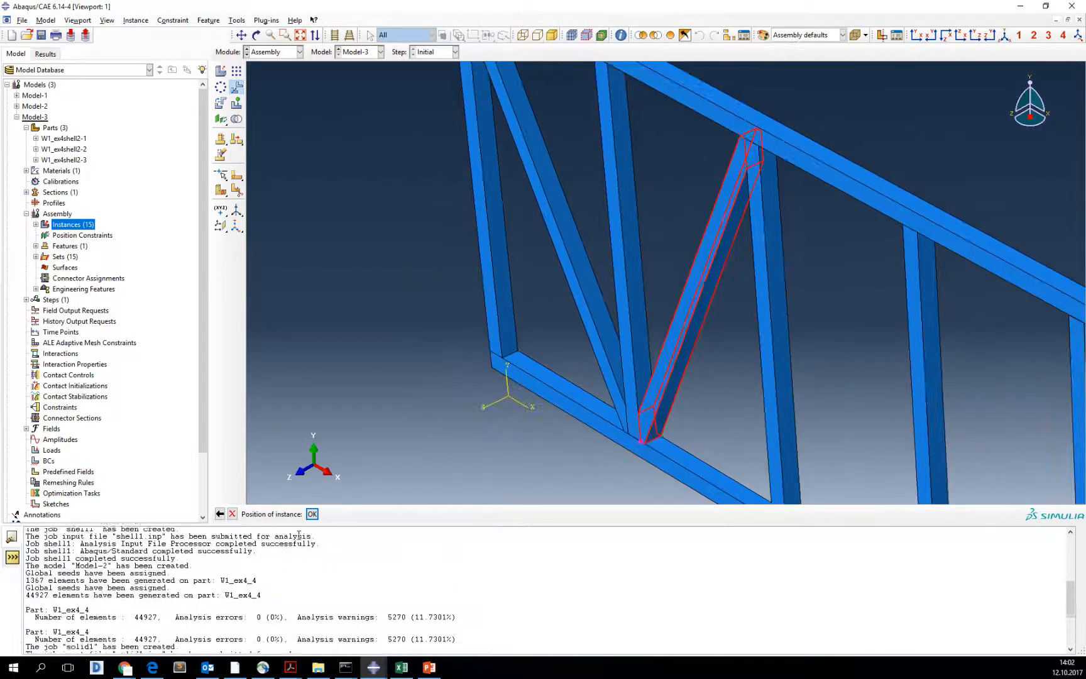
{"action": "left_click", "coordinate": [312, 514]}
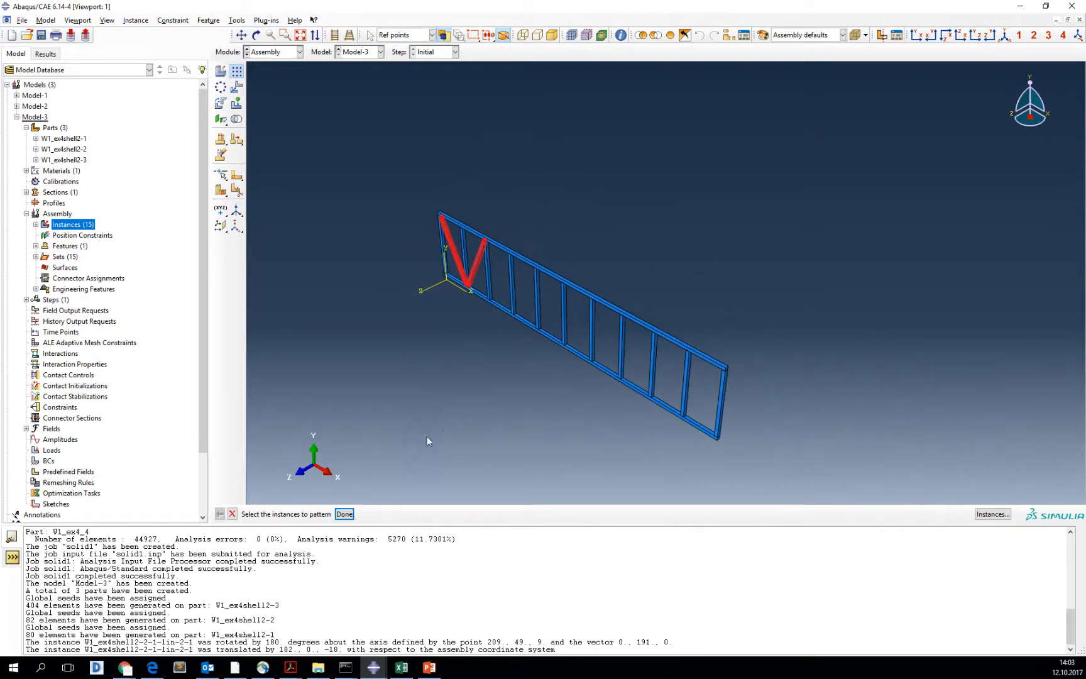
Pattern the V-shaped diagonal pair at 400 offset in Direction 1 to fill every bay
{"action": "left_click", "coordinate": [344, 514]}
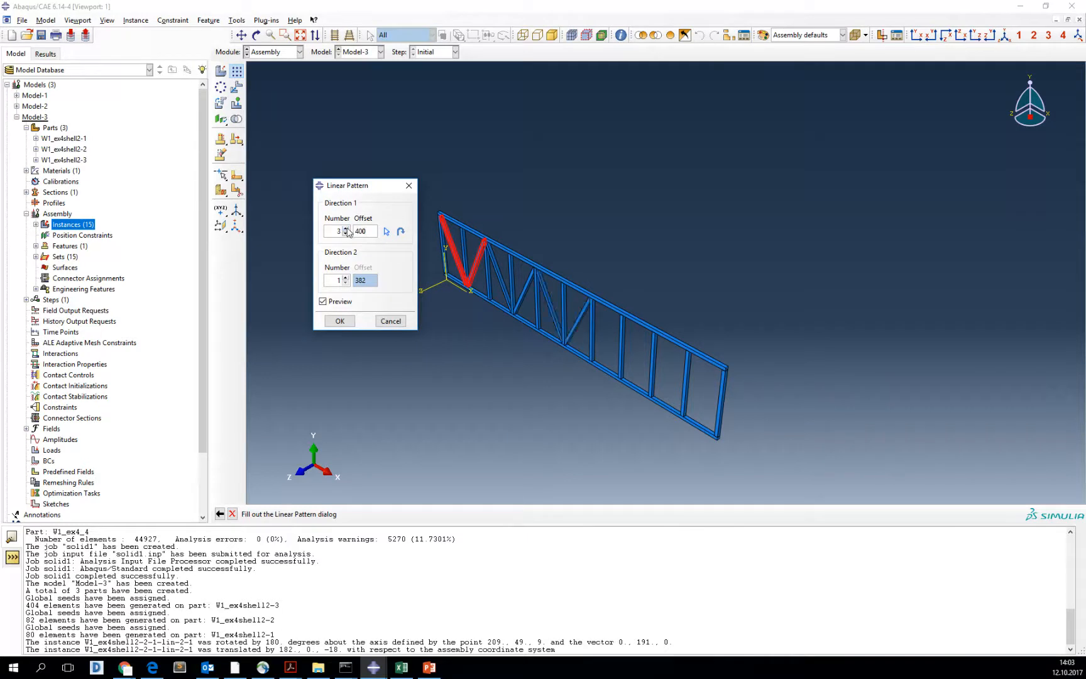
{"action": "left_click", "coordinate": [339, 320]}
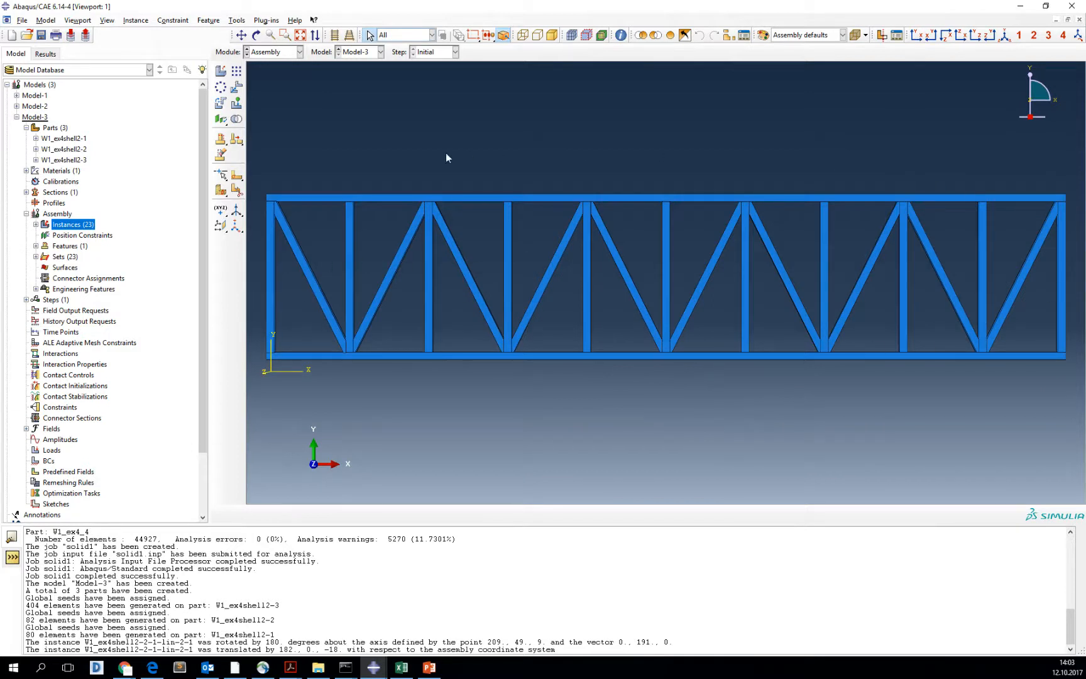
Switch the view to perspective projection and move to the Mesh module, showing the meshed truss
{"action": "left_click", "coordinate": [107, 20]}
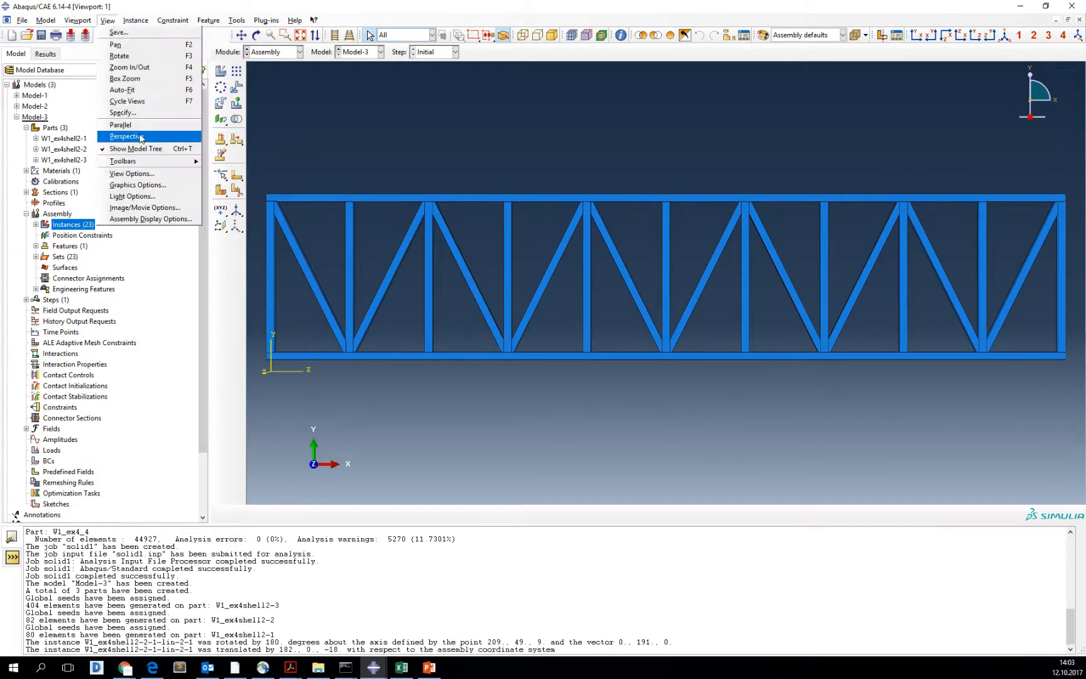
{"action": "left_click", "coordinate": [125, 136]}
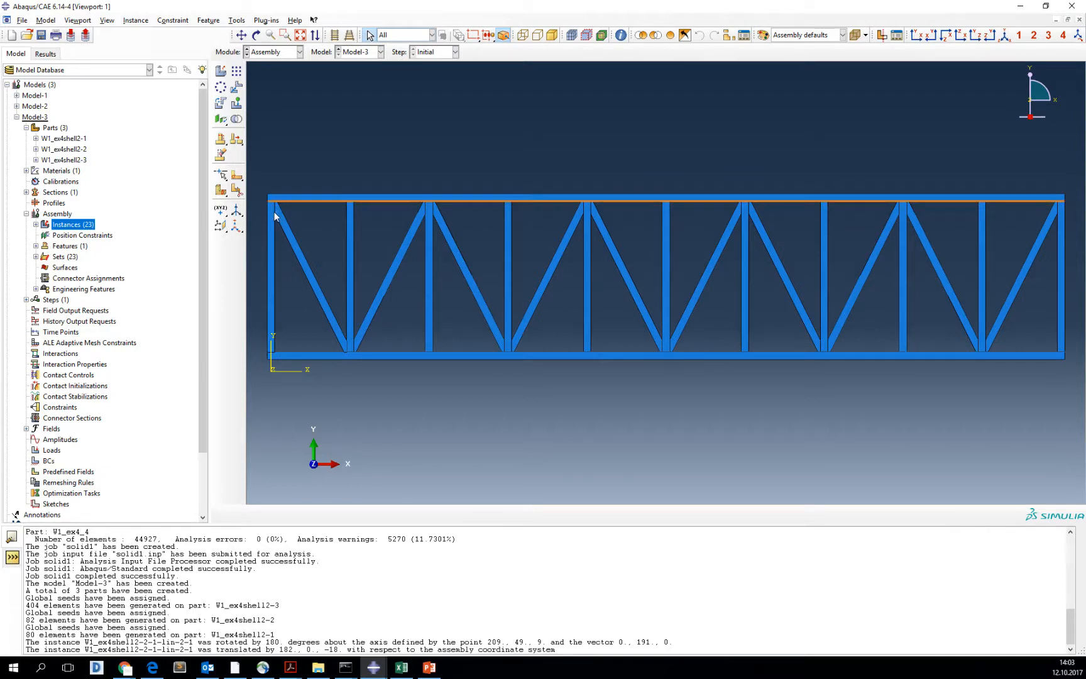
{"action": "left_click", "coordinate": [301, 51]}
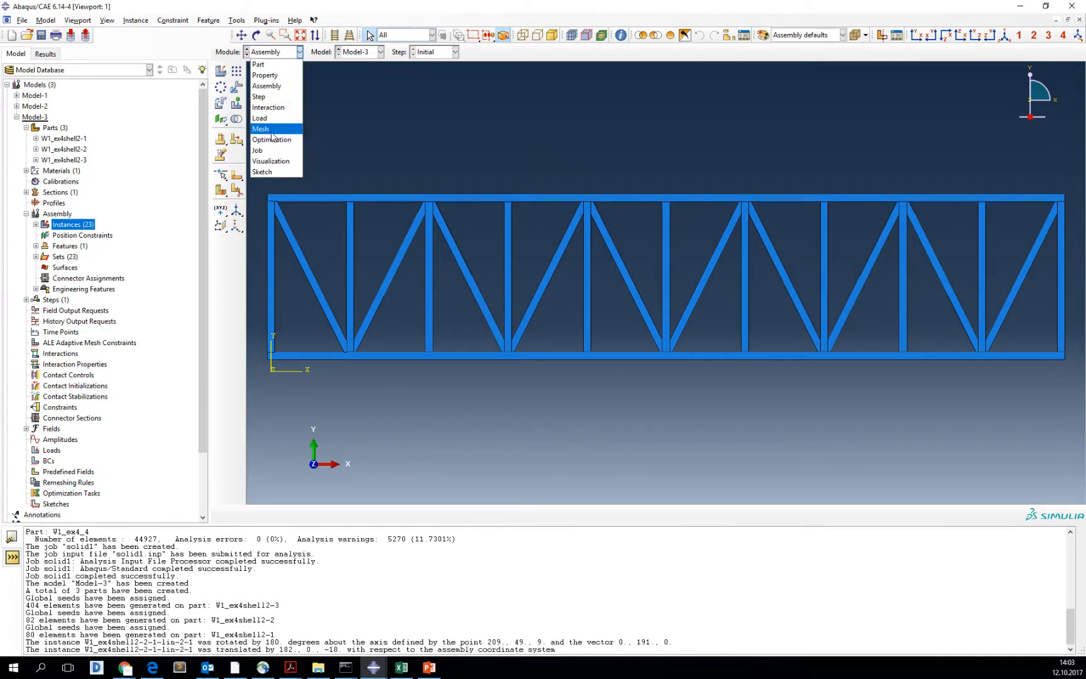
{"action": "left_click", "coordinate": [261, 129]}
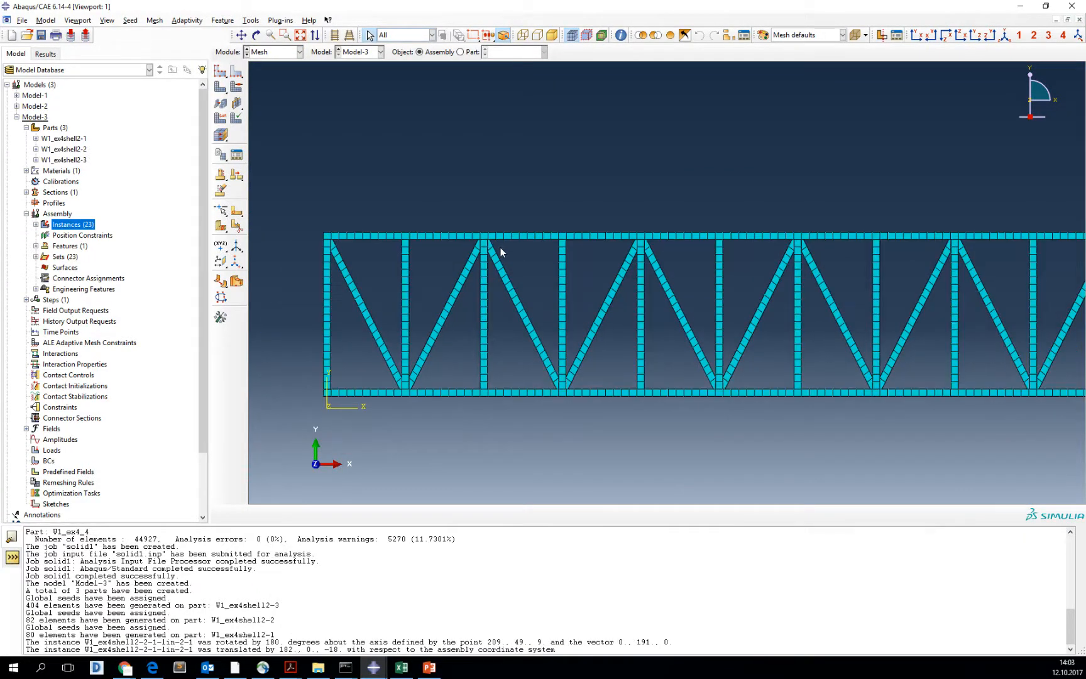
{"action": "left_click", "coordinate": [561, 237]}
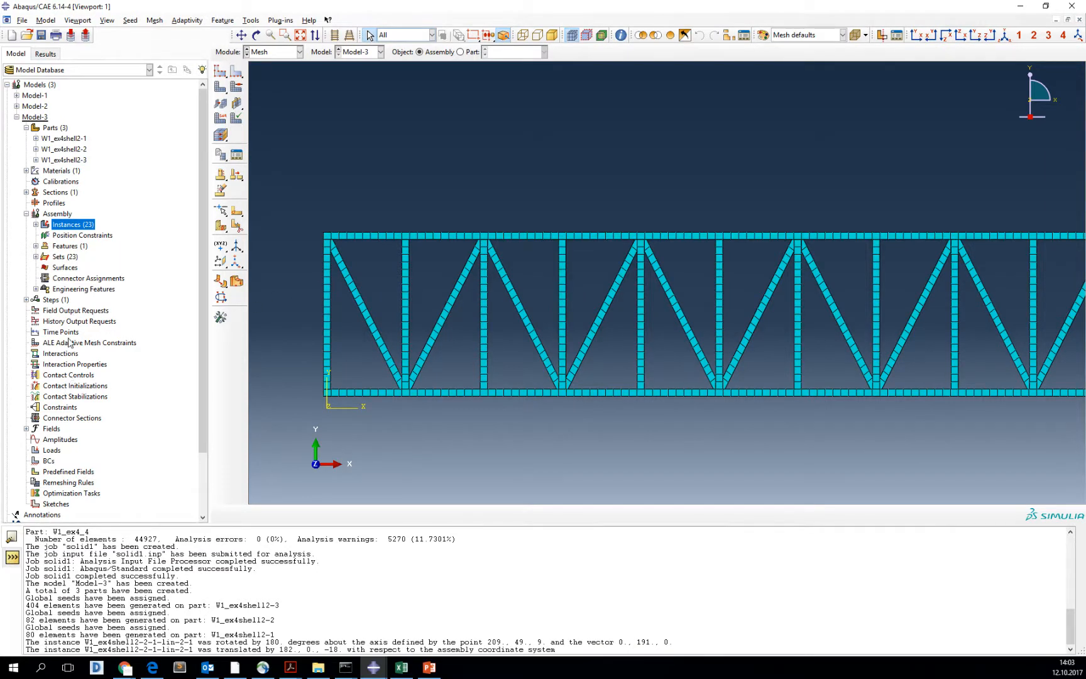
{"action": "mouse_move", "coordinate": [259, 299]}
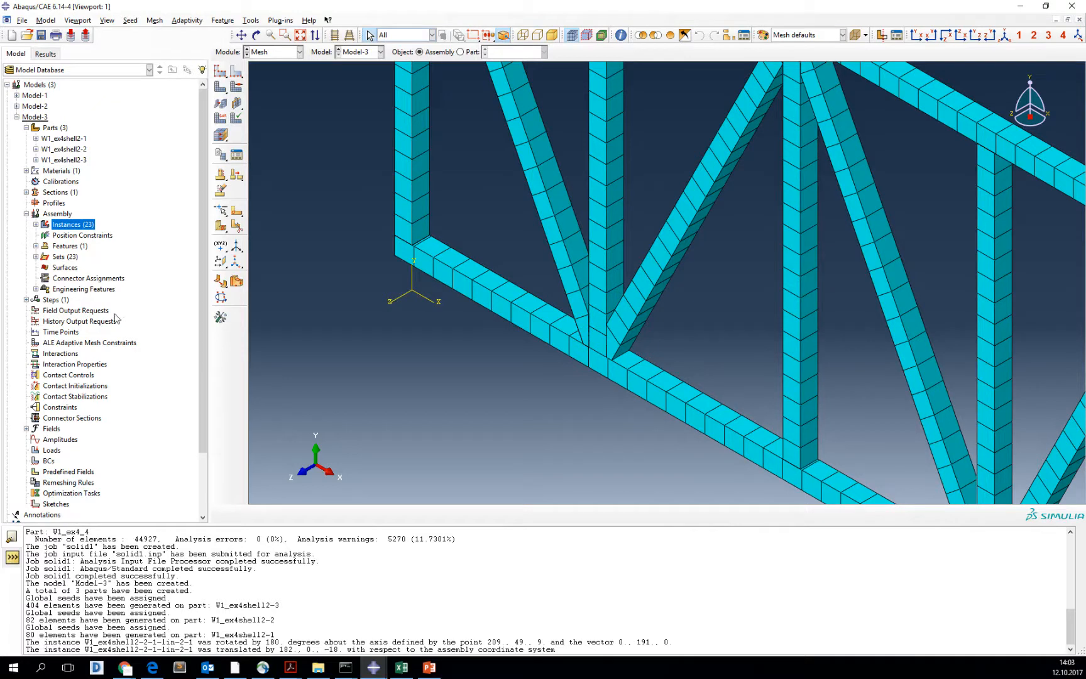
{"action": "mouse_move", "coordinate": [62, 443]}
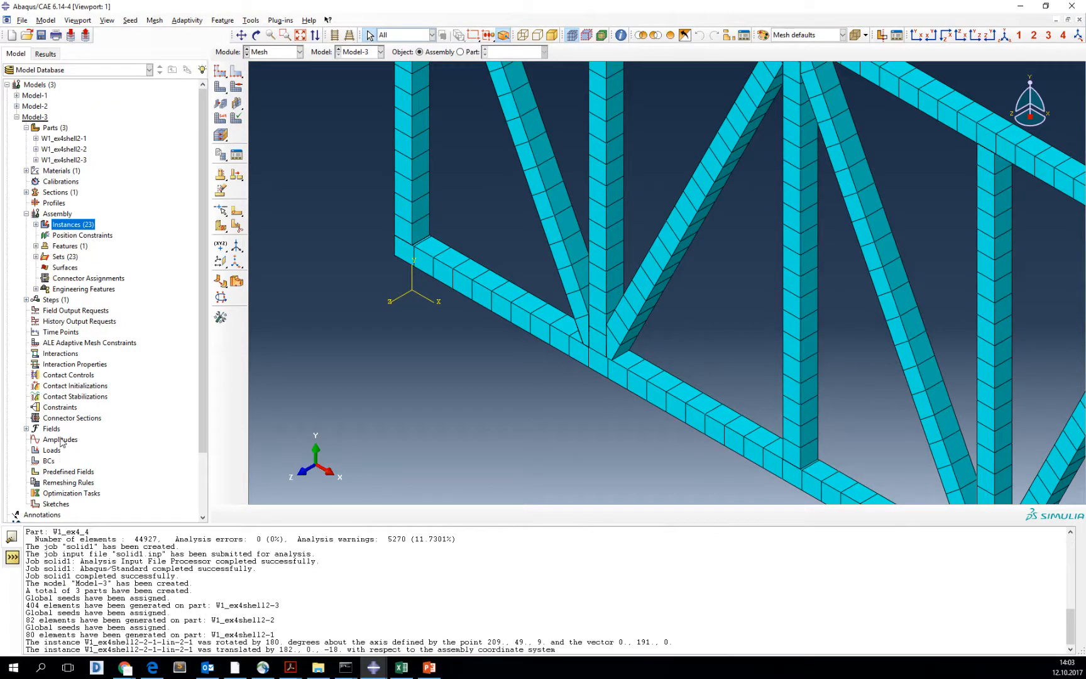
{"action": "mouse_move", "coordinate": [76, 364]}
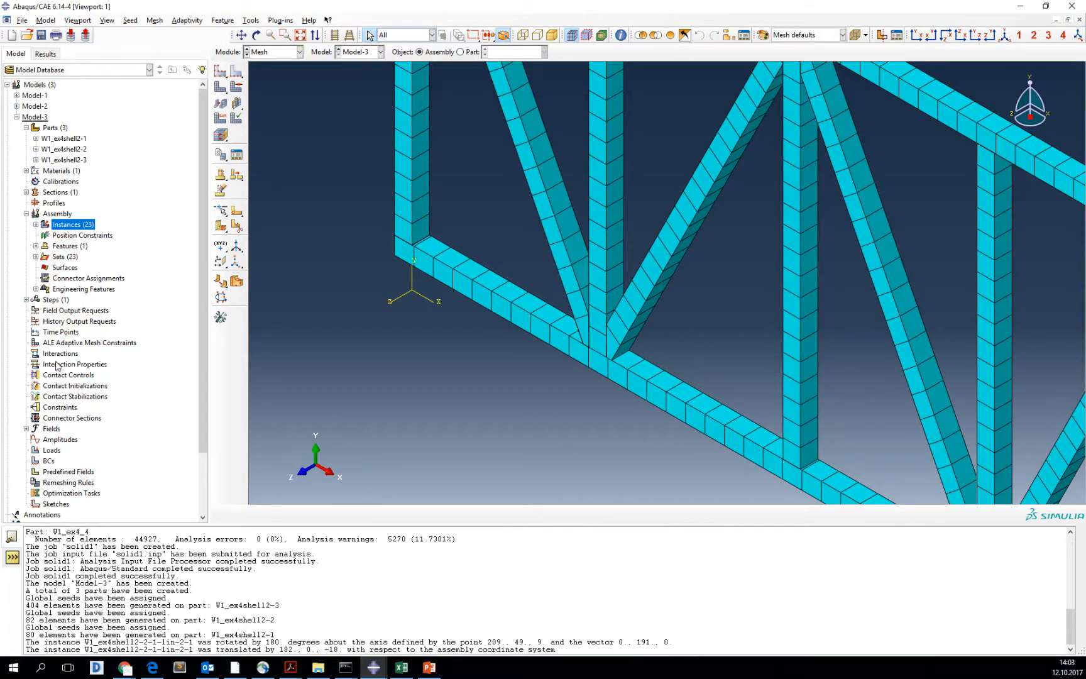
{"action": "left_click", "coordinate": [60, 406]}
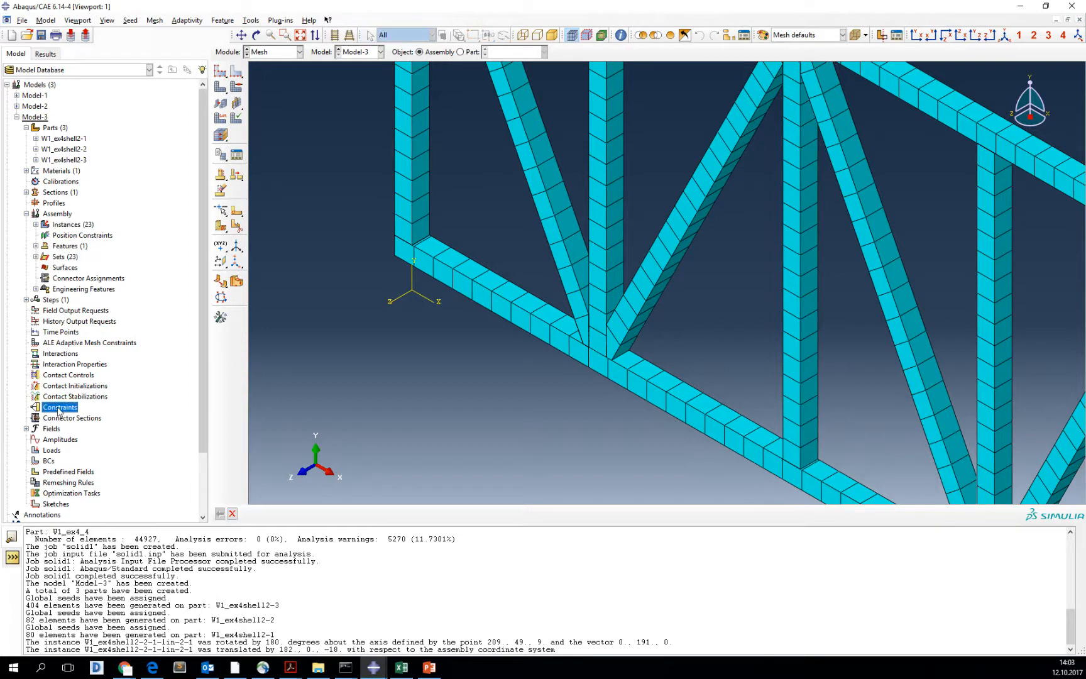
Start a Tie constraint from Constraints and expand part W1_ex4shell2-1 in the model tree
{"action": "double_click", "coordinate": [60, 406]}
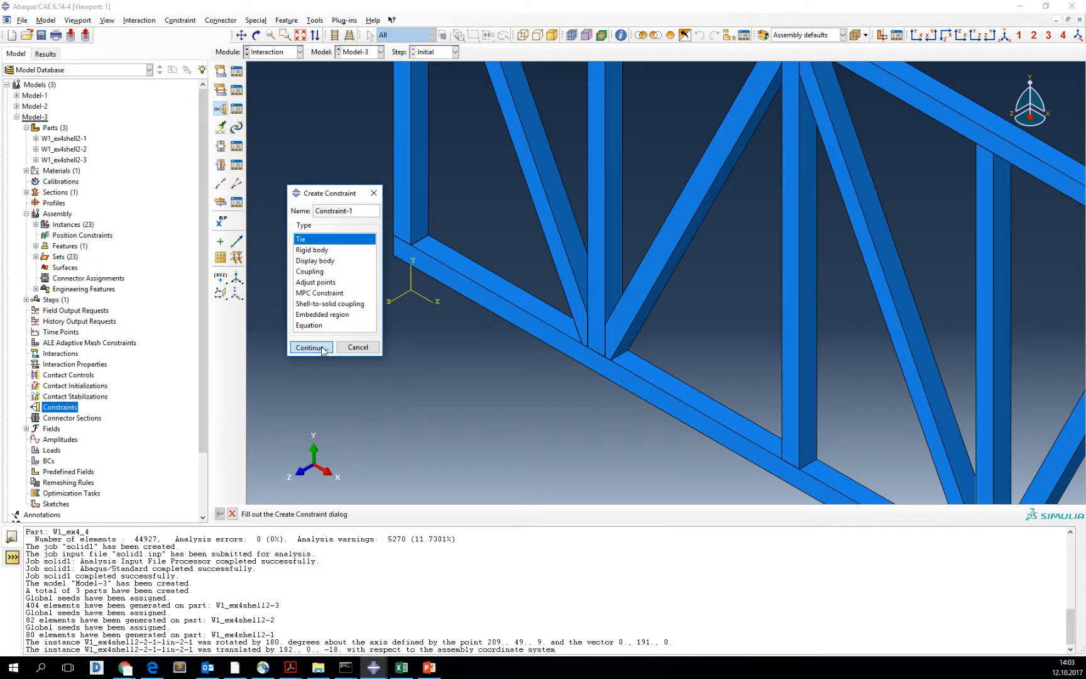
{"action": "left_click", "coordinate": [311, 347]}
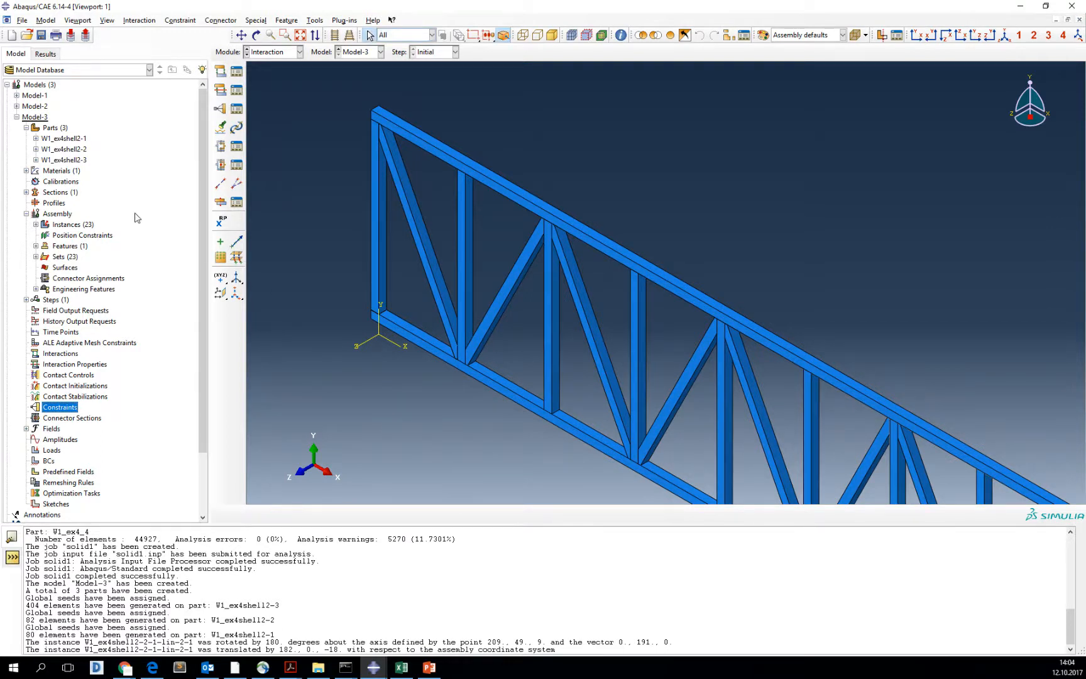
{"action": "left_click", "coordinate": [36, 137]}
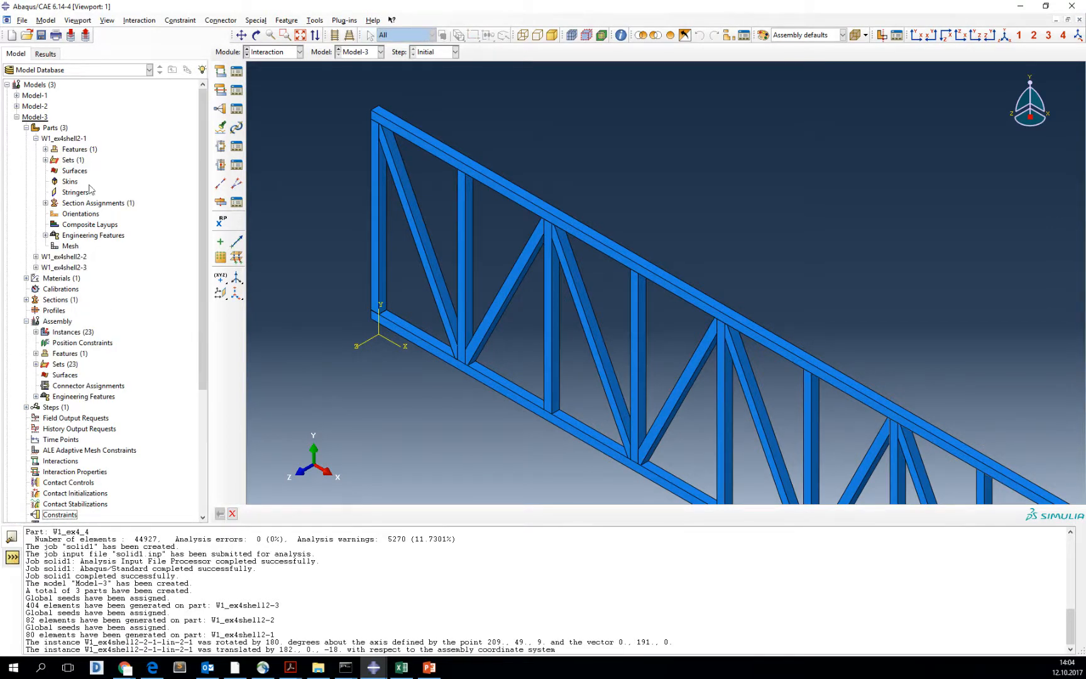
Create geometry surface Surf-1 from the four edges at the member's top end
{"action": "left_click", "coordinate": [74, 170]}
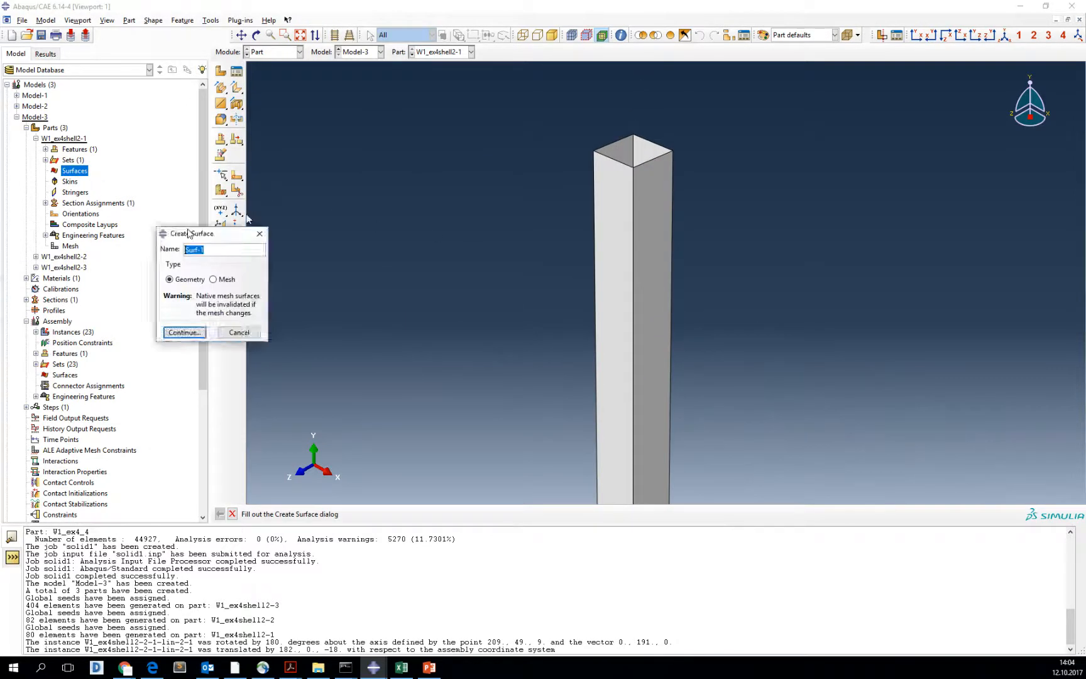
{"action": "left_click", "coordinate": [183, 332]}
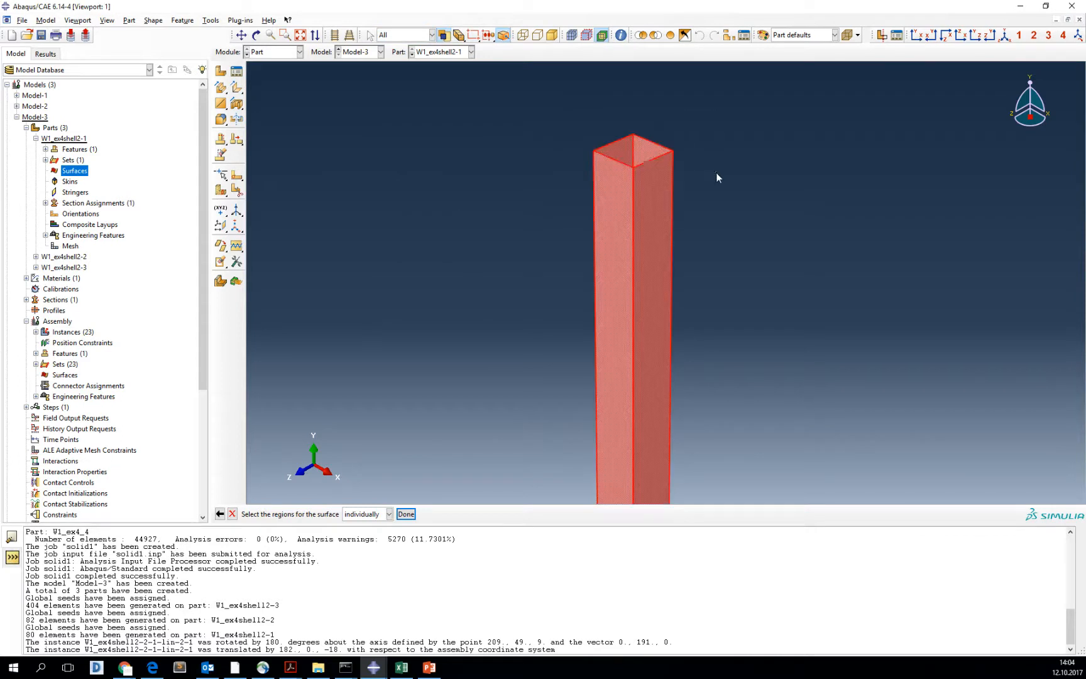
{"action": "left_click", "coordinate": [657, 161]}
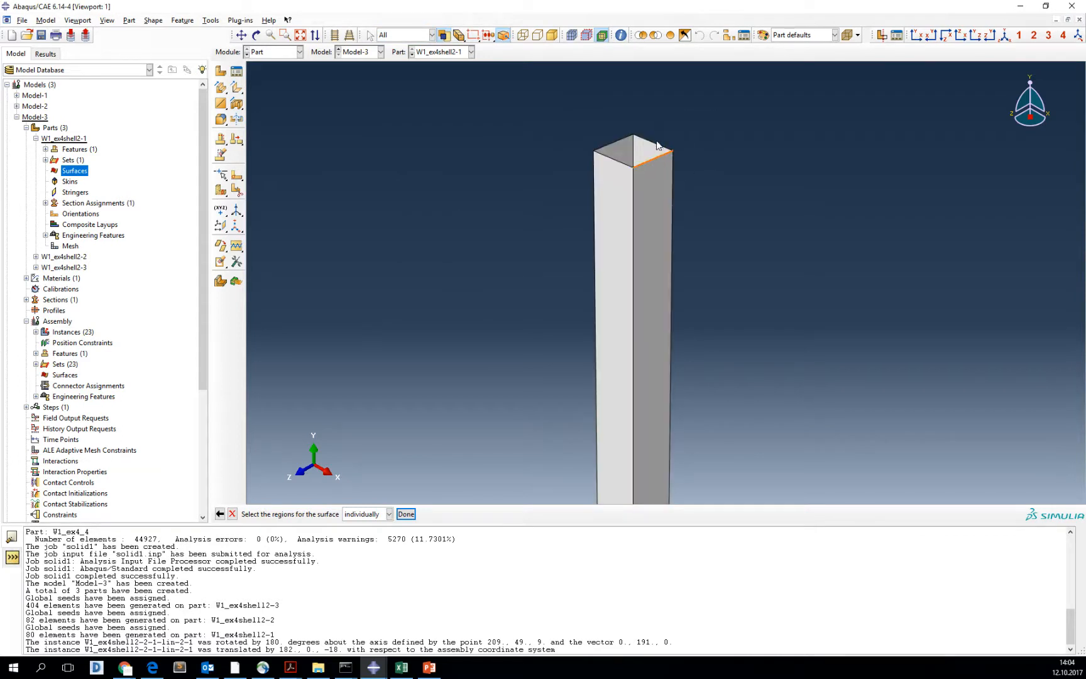
{"action": "left_click", "coordinate": [627, 152]}
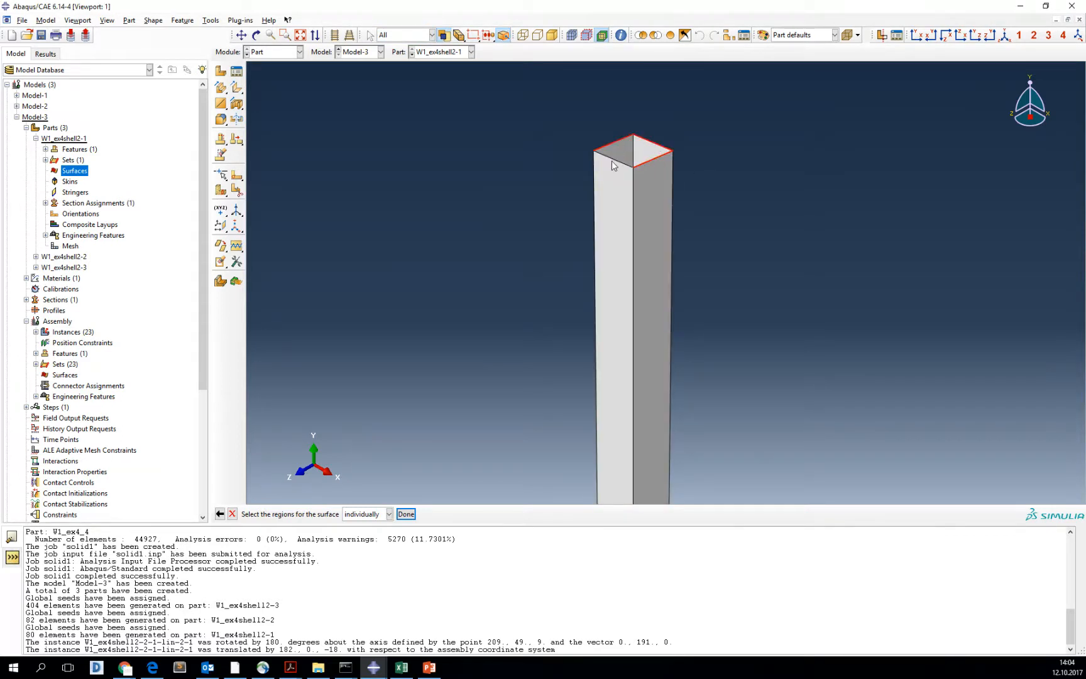
{"action": "left_click", "coordinate": [405, 514]}
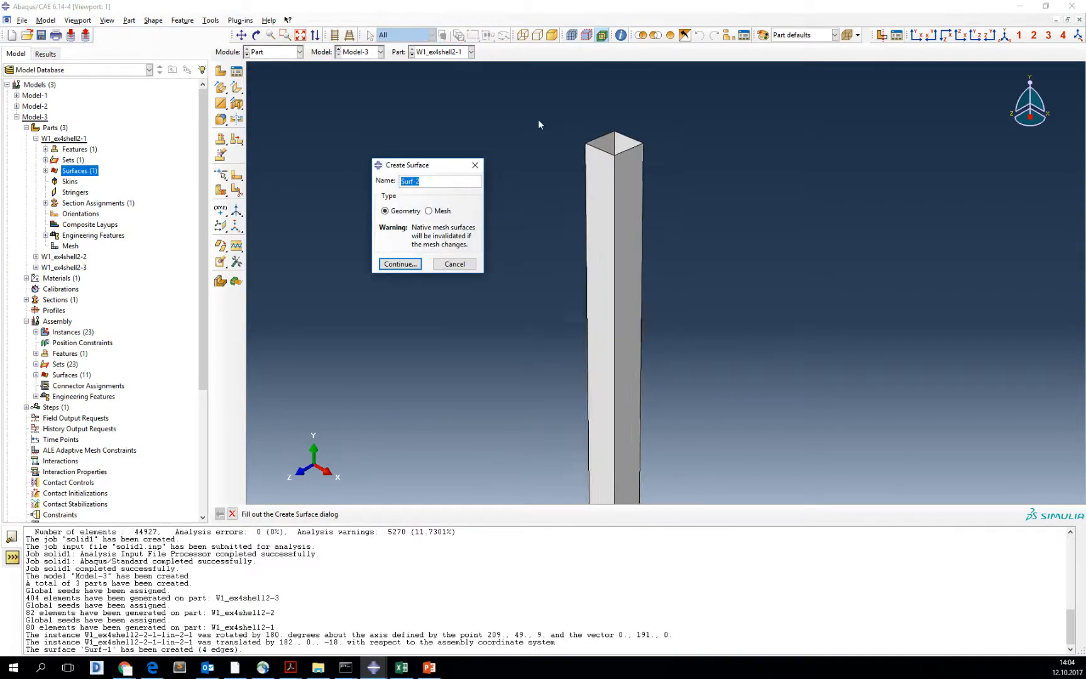
Create Surf-2 from the edges at the member's bottom end
{"action": "left_click", "coordinate": [399, 264]}
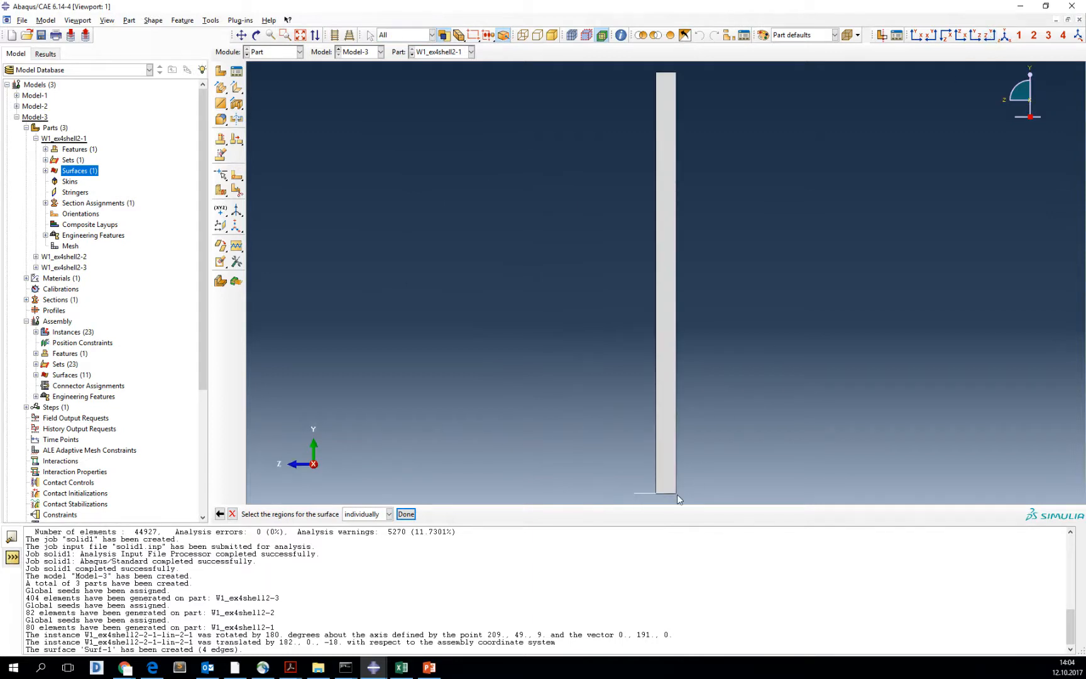
{"action": "left_click", "coordinate": [665, 277]}
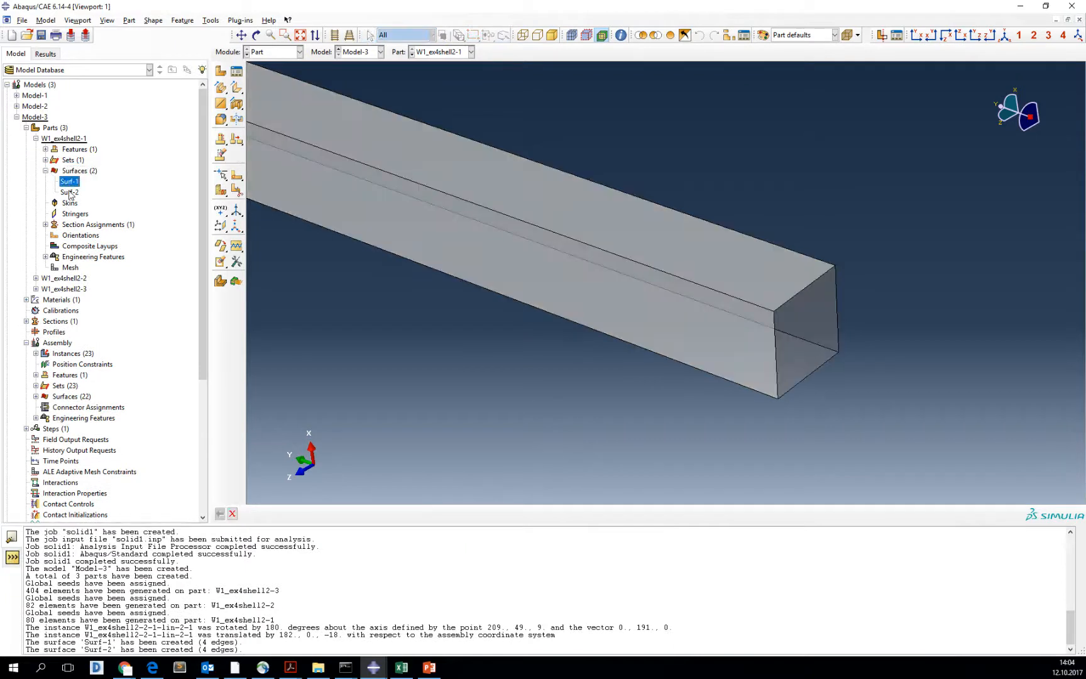
{"action": "left_click", "coordinate": [69, 192]}
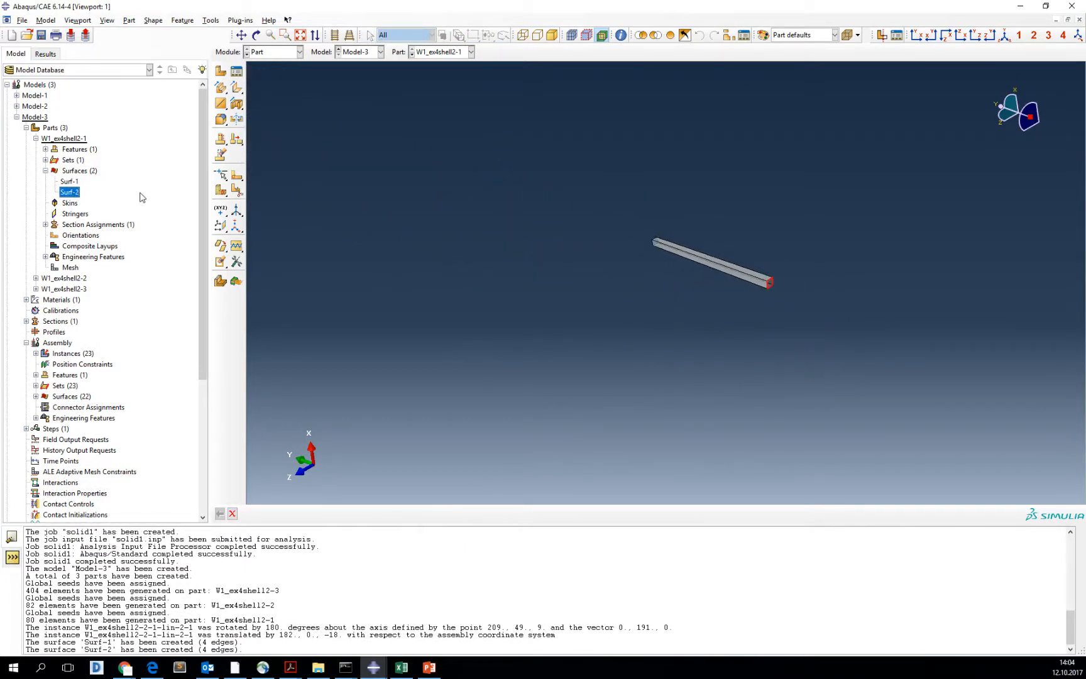
{"action": "left_click", "coordinate": [45, 170]}
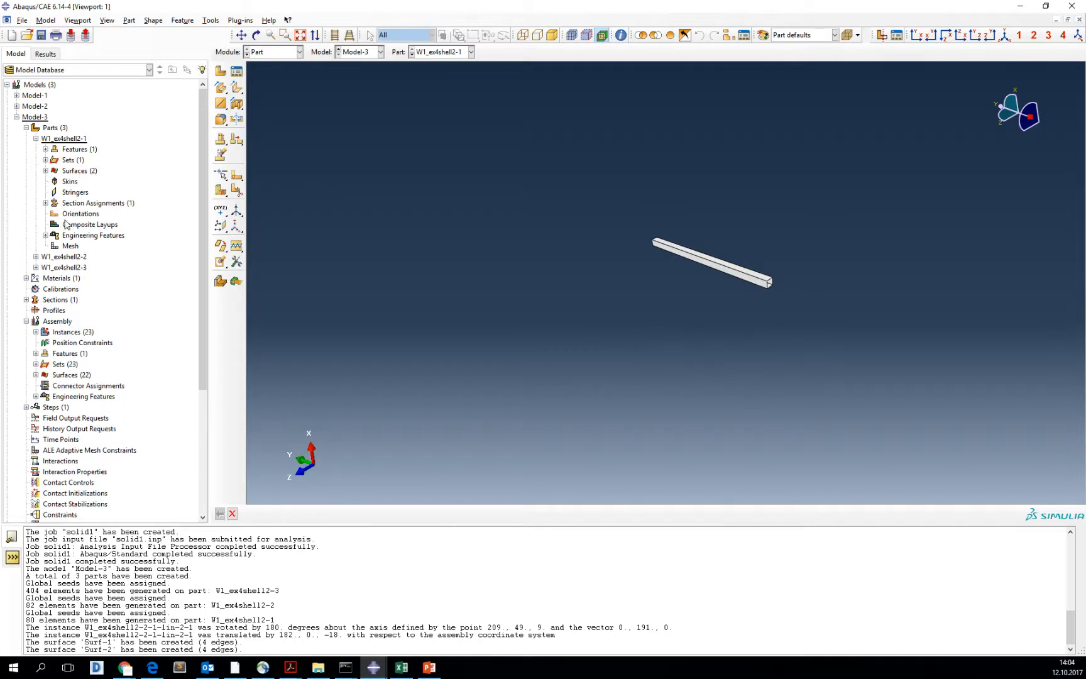
{"action": "scroll", "scroll_direction": "down", "scroll_amount": 3}
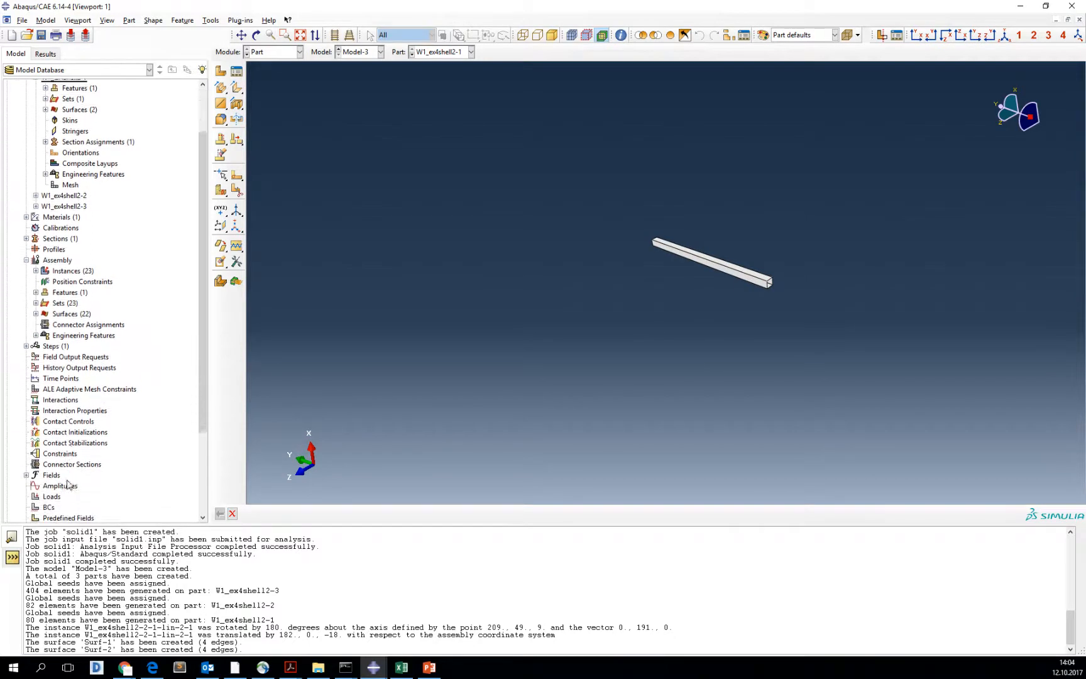
Start a Tie constraint and list existing surfaces as master candidates, highlighting them in the viewport
{"action": "left_click", "coordinate": [59, 450]}
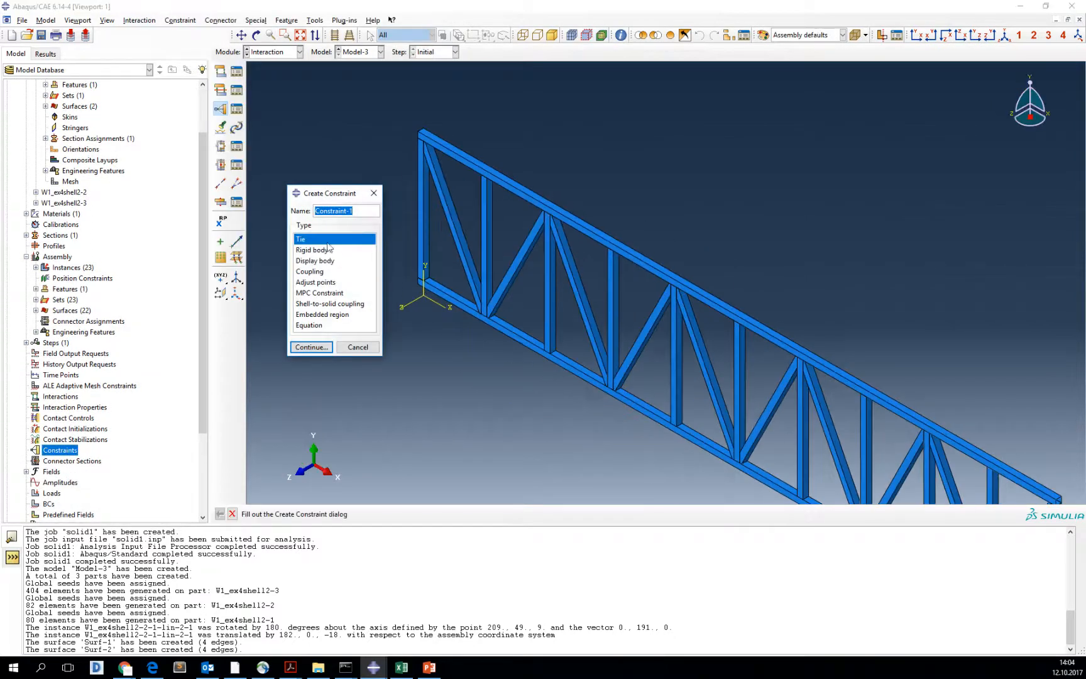
{"action": "left_click", "coordinate": [311, 347]}
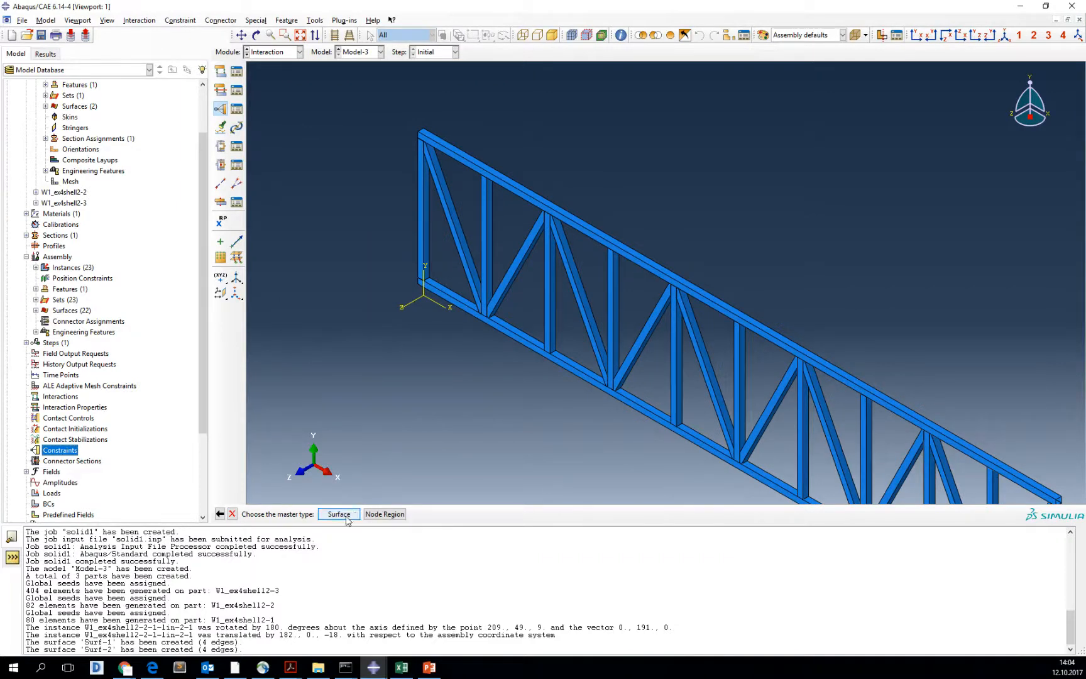
{"action": "left_click", "coordinate": [339, 514]}
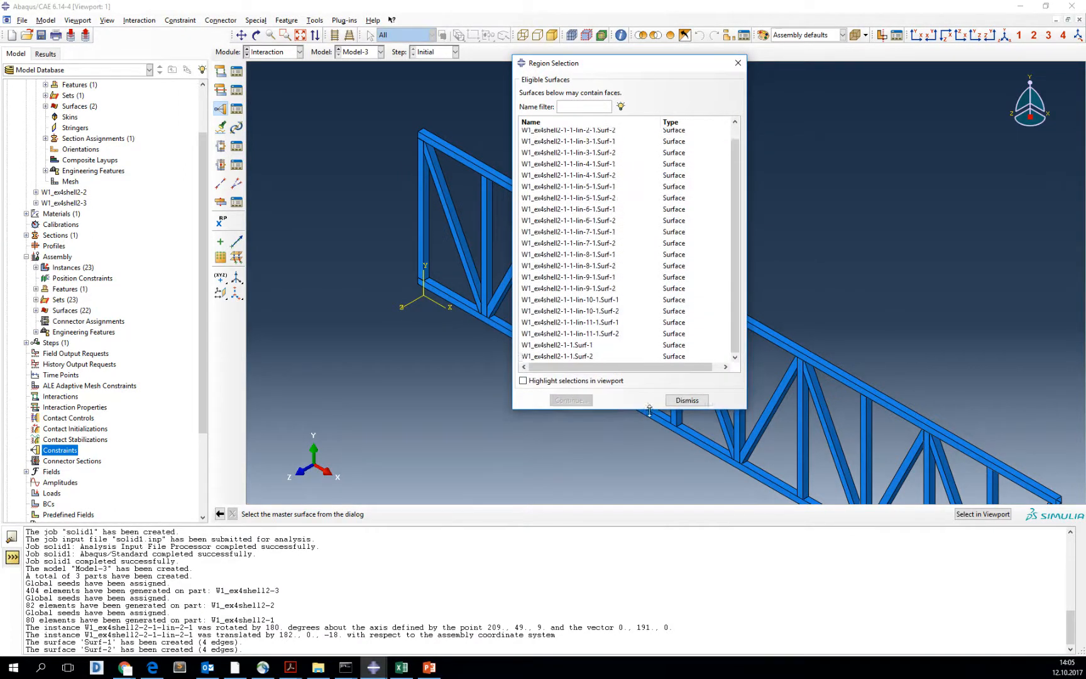
{"action": "left_click", "coordinate": [556, 344]}
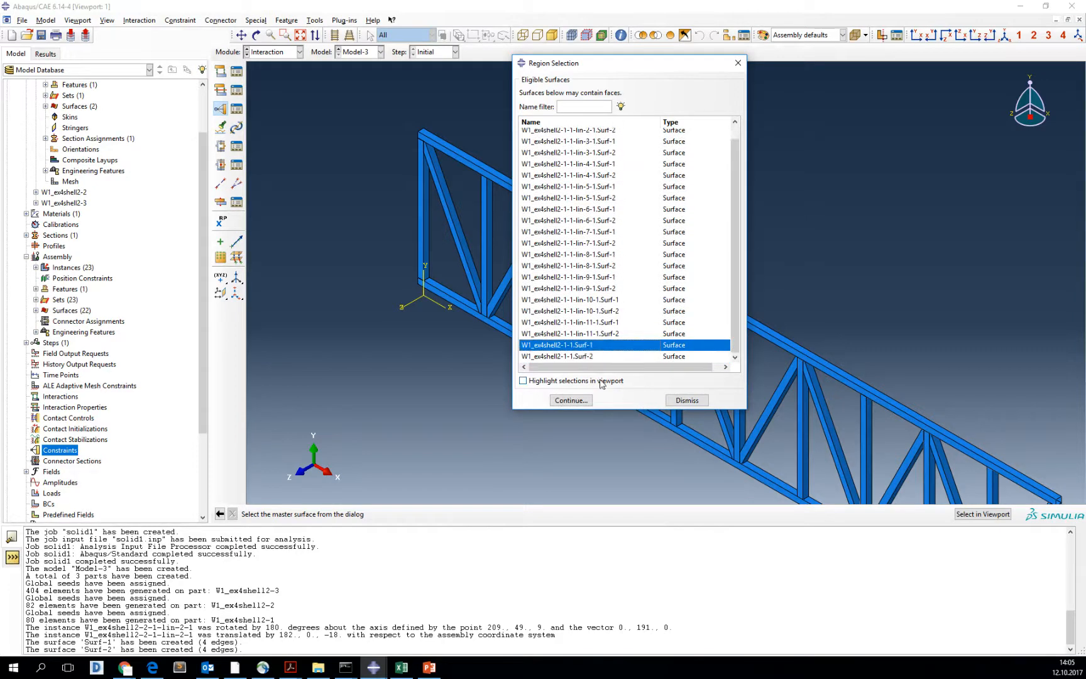
{"action": "left_click", "coordinate": [523, 381]}
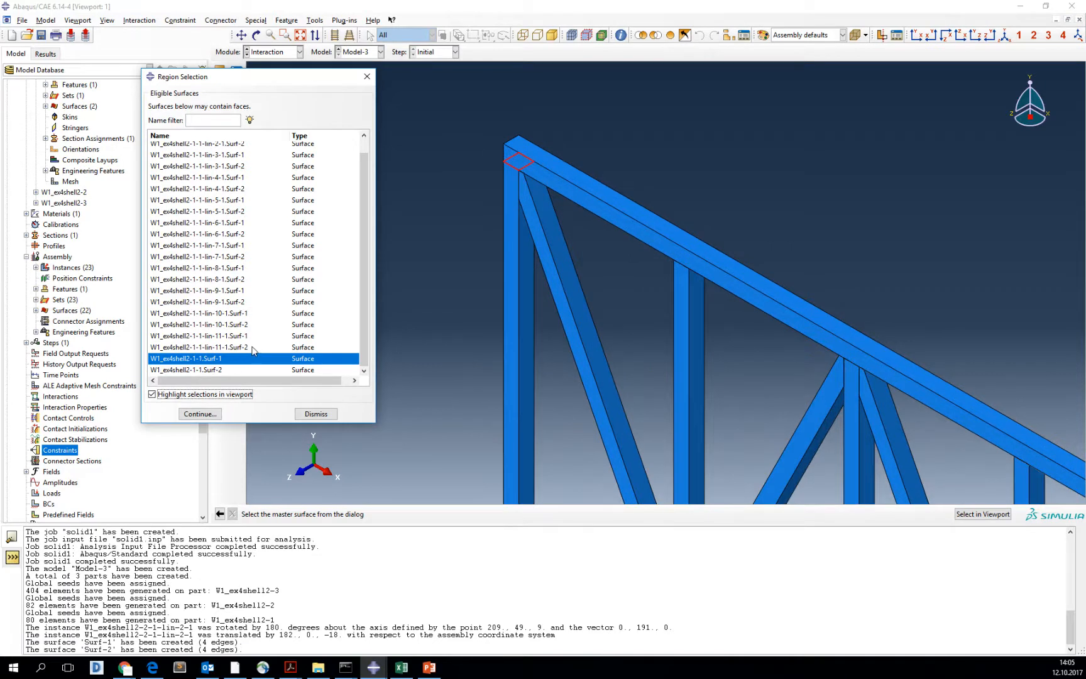
Set W1_ex4shell2-1-1-lin-2-1.Surf-1 as the tie constraint's master surface
{"action": "left_click", "coordinate": [198, 335]}
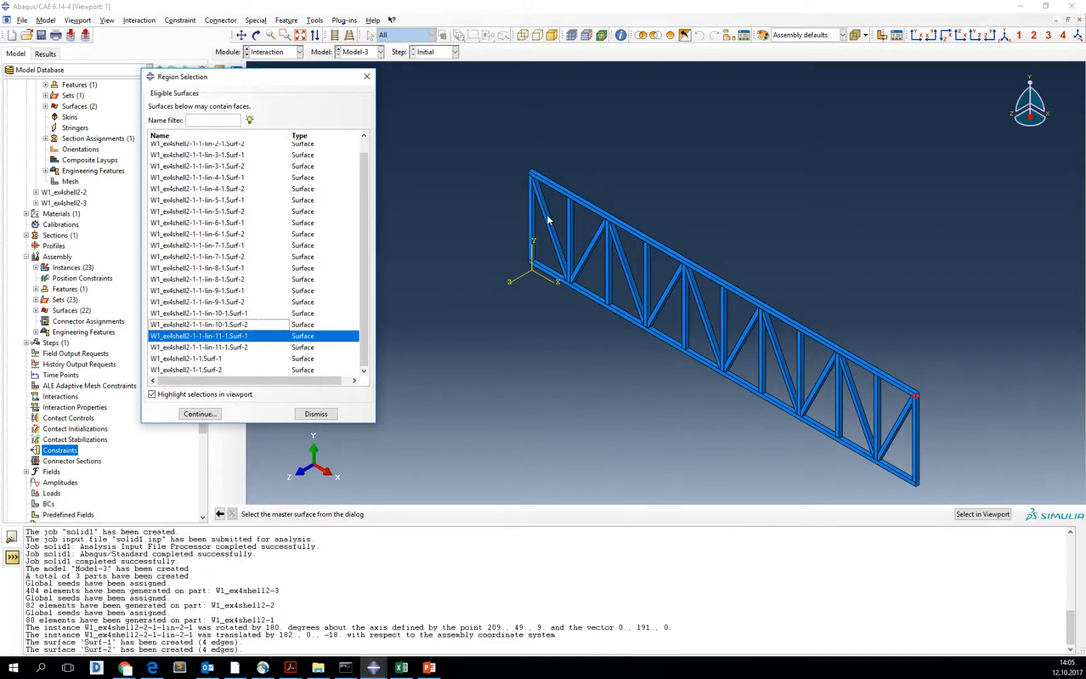
{"action": "left_click", "coordinate": [198, 267]}
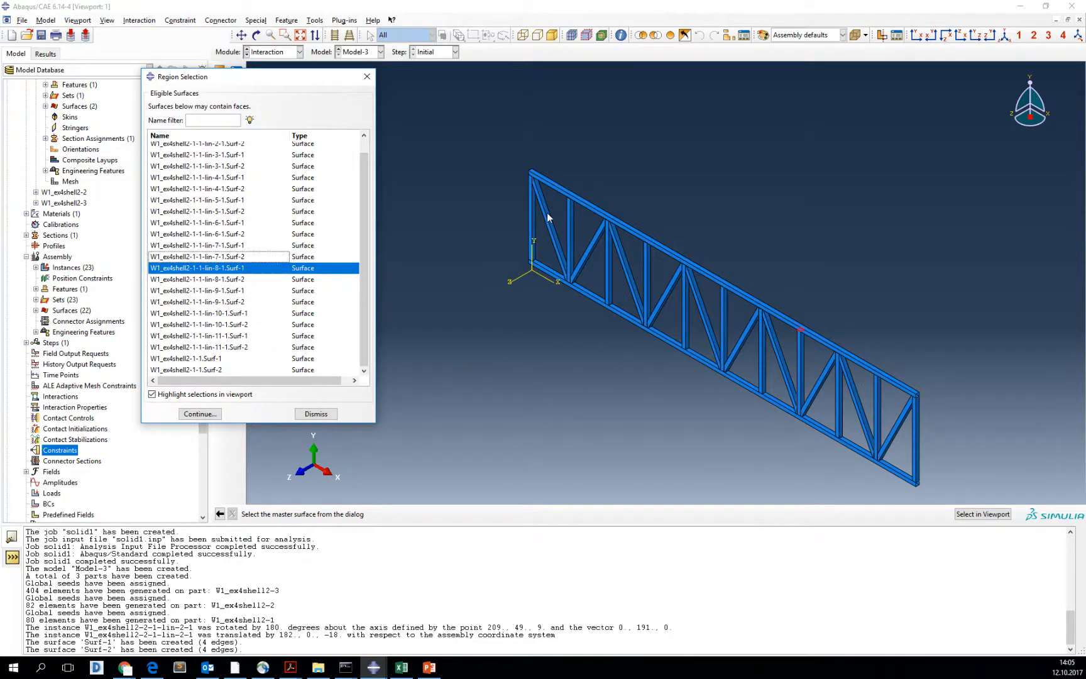
{"action": "left_click", "coordinate": [197, 178]}
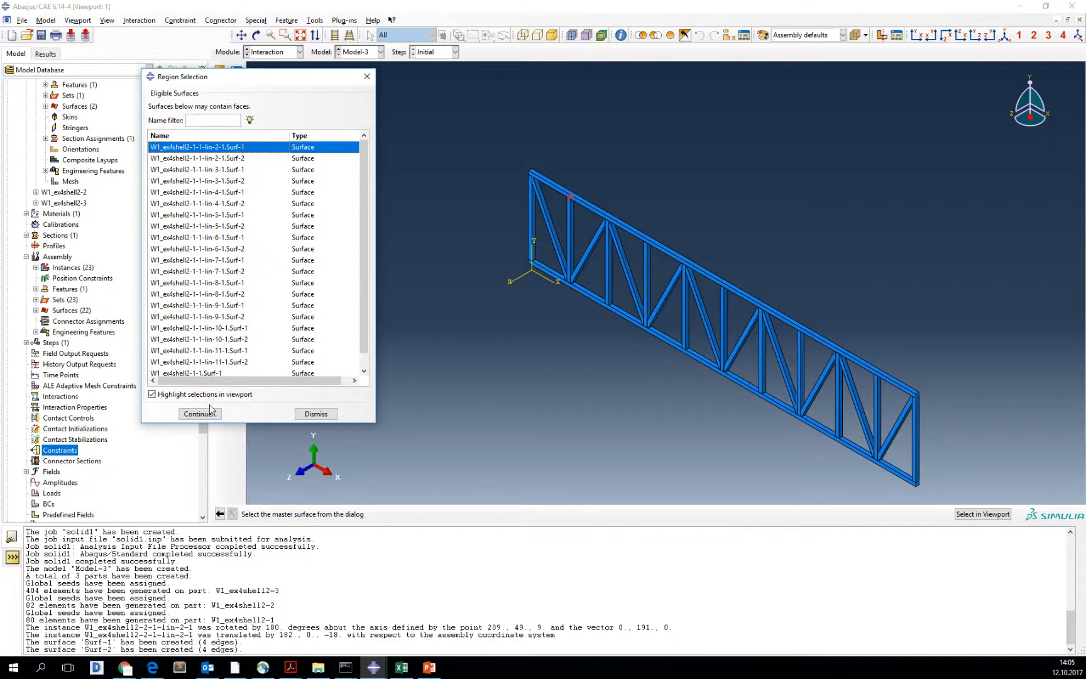
{"action": "left_click", "coordinate": [200, 413]}
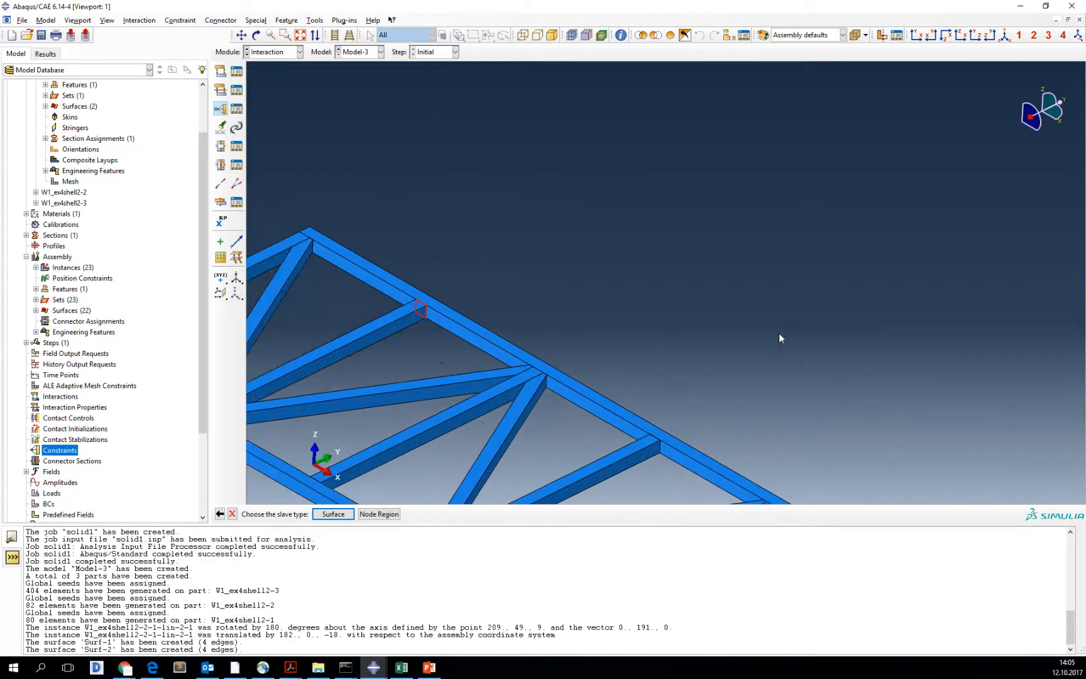
Pick the top chord face as the slave surface, using its purple side
{"action": "left_click", "coordinate": [332, 513]}
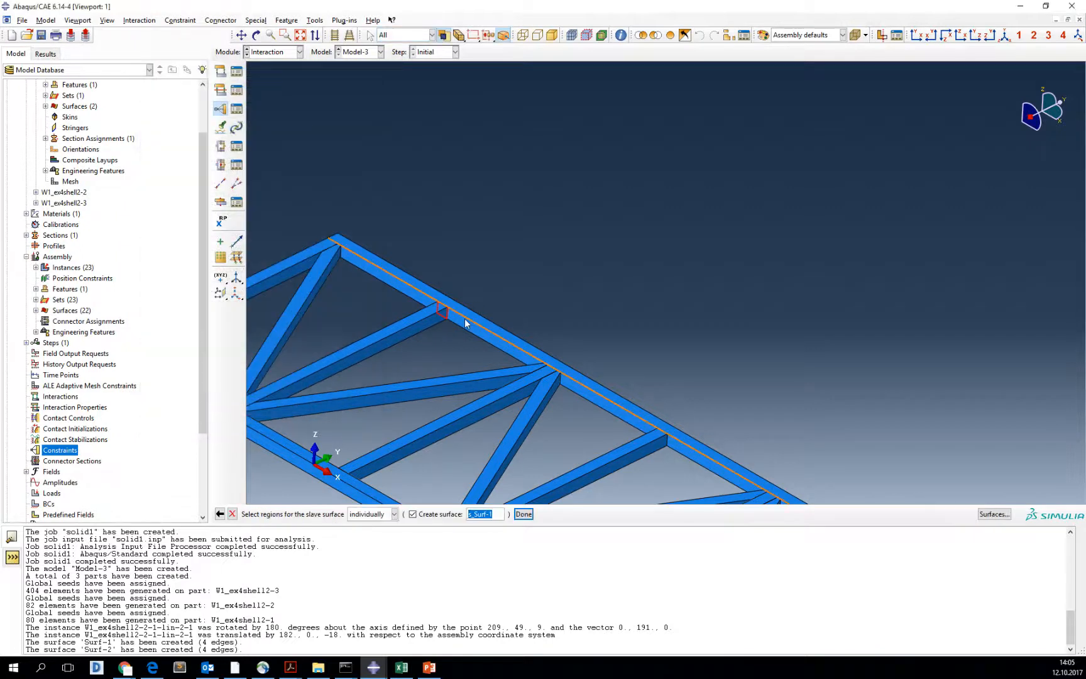
{"action": "left_click", "coordinate": [468, 322]}
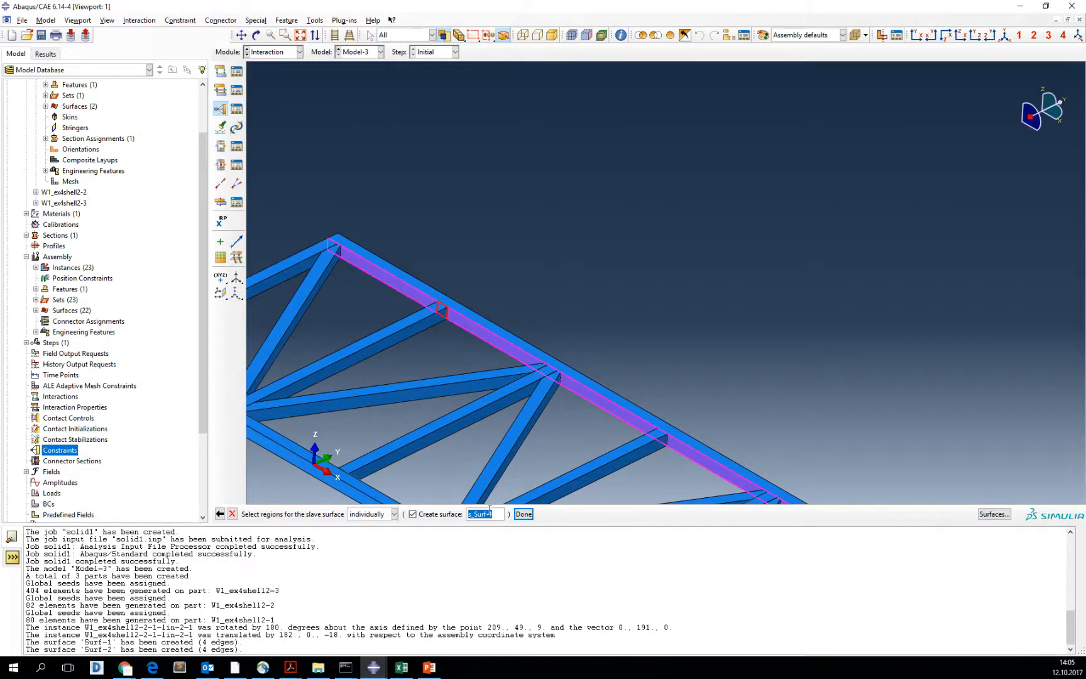
{"action": "left_click", "coordinate": [522, 514]}
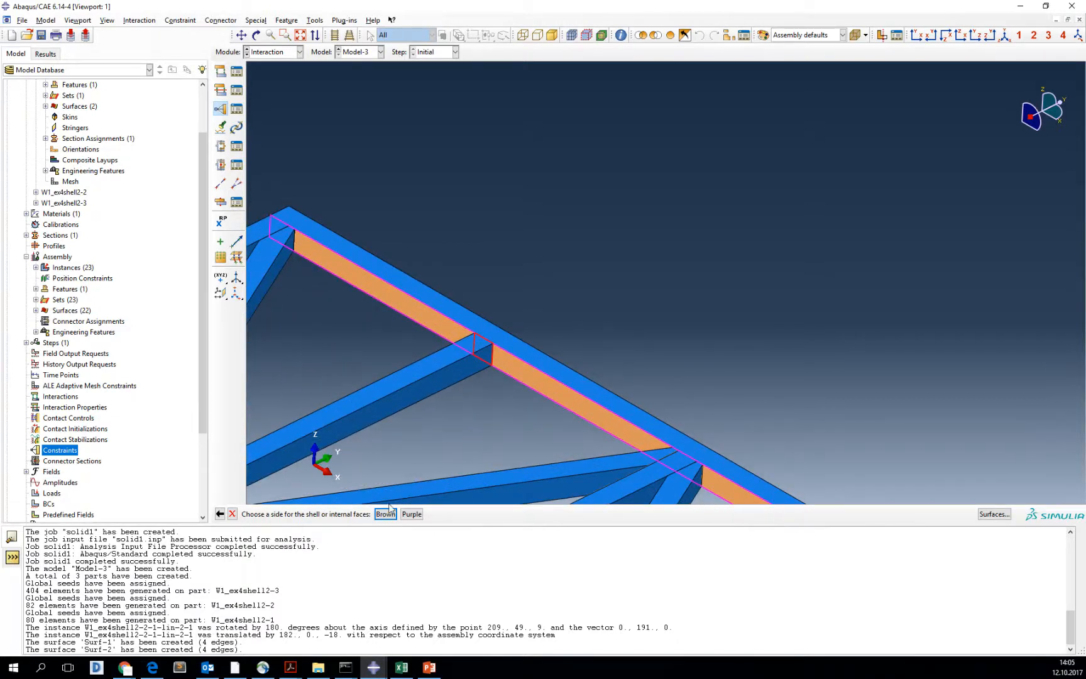
{"action": "left_click", "coordinate": [411, 515]}
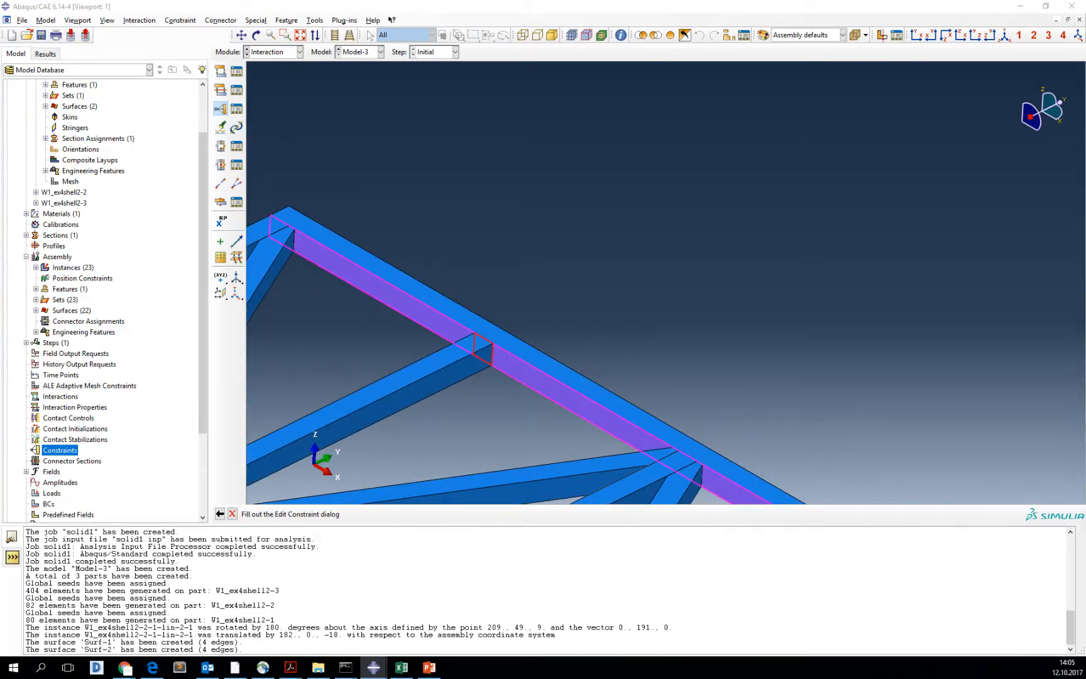